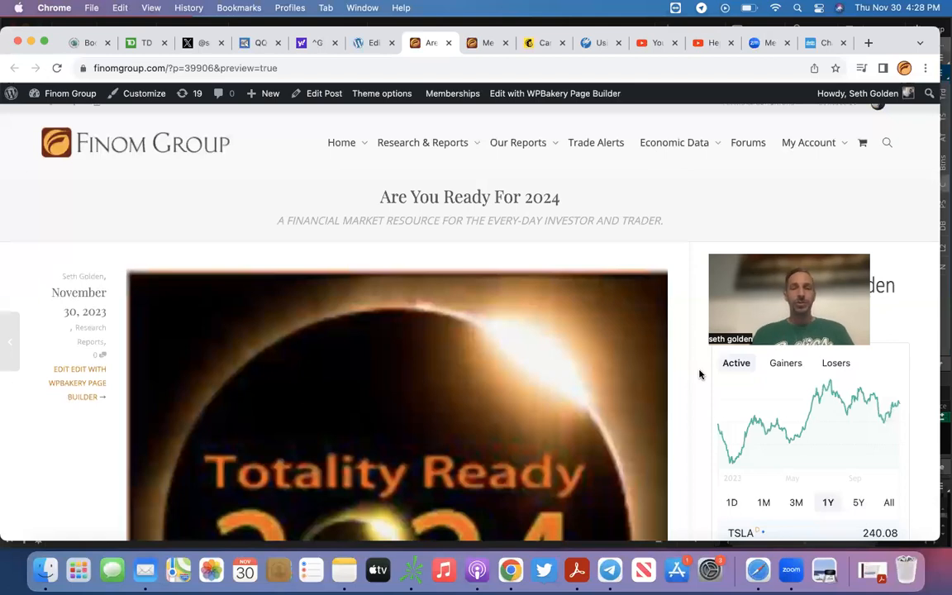
mouse_move(699, 380)
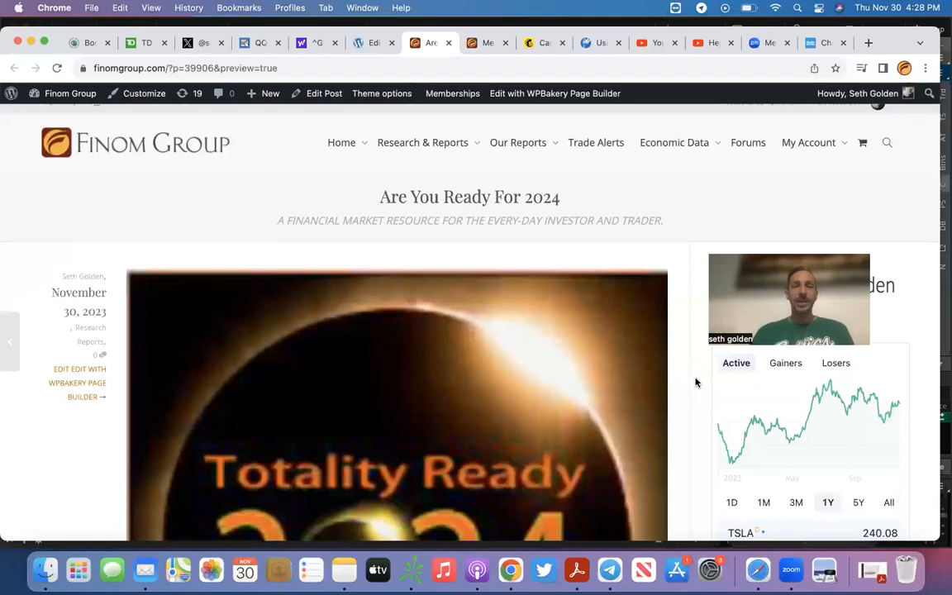
scroll("down", 3)
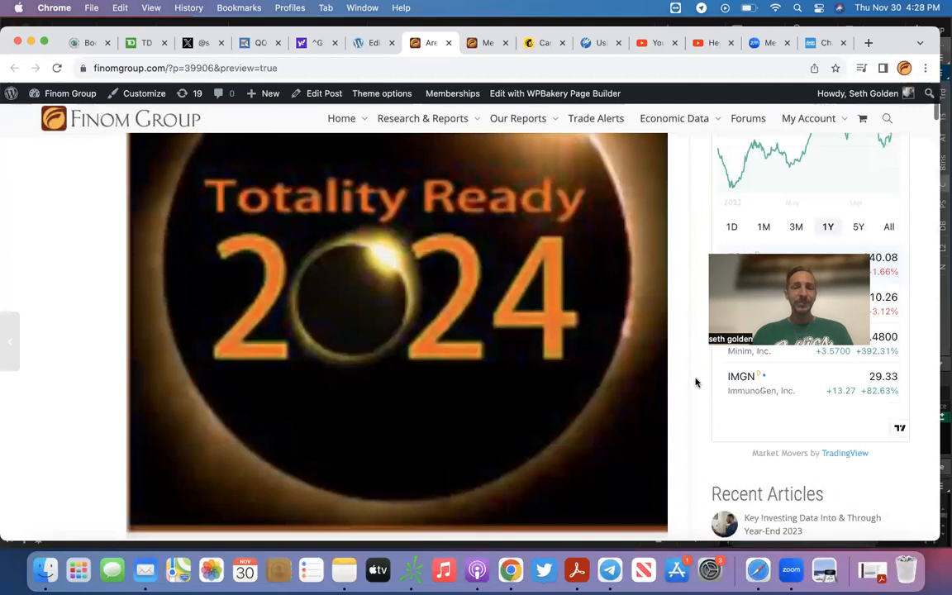
scroll("down", 3)
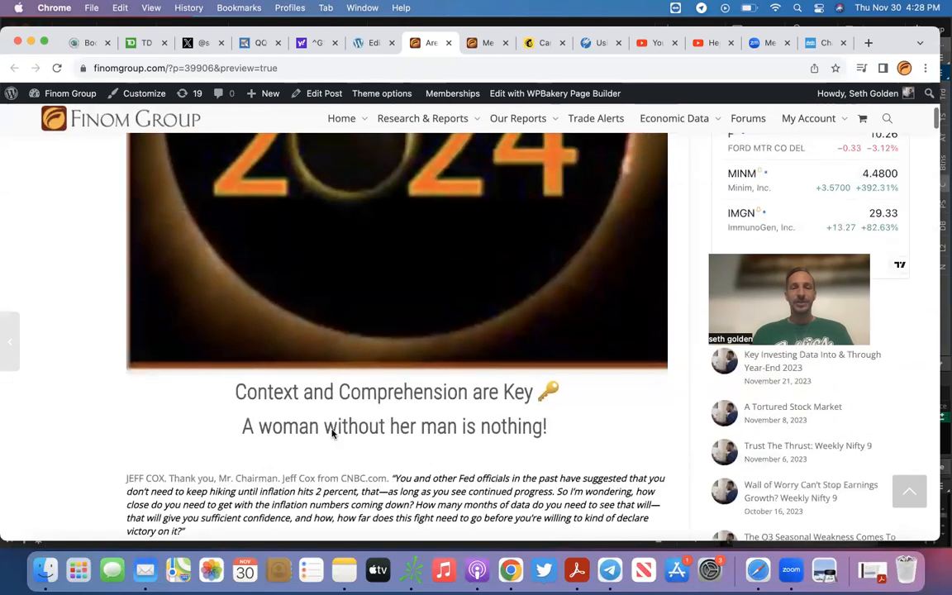
mouse_move(284, 449)
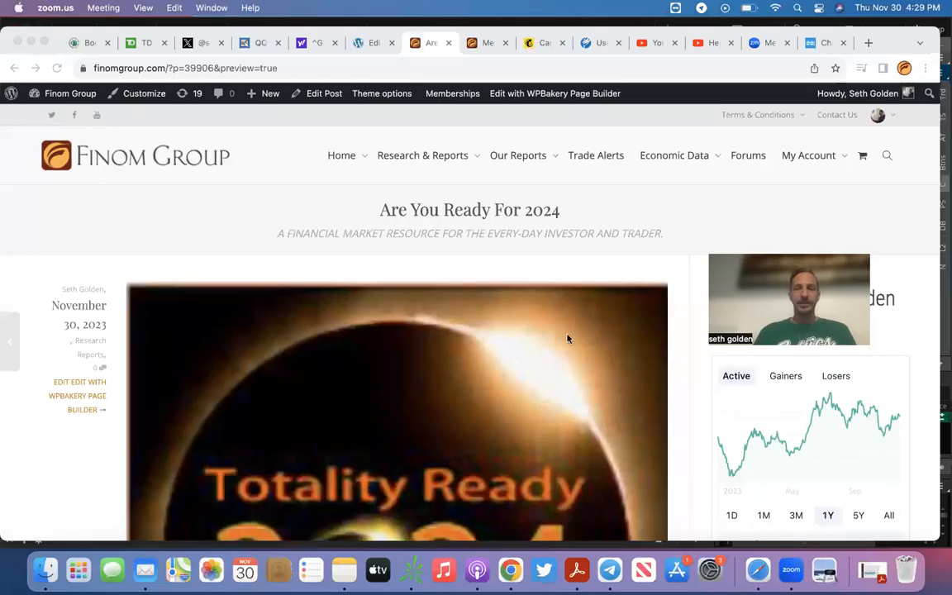
scroll("down", 3)
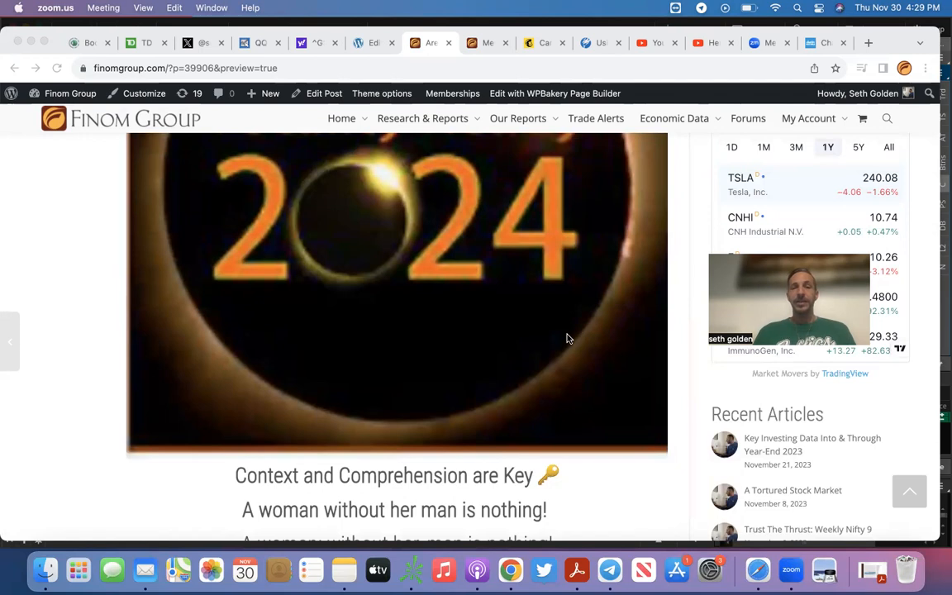
scroll("down", 3)
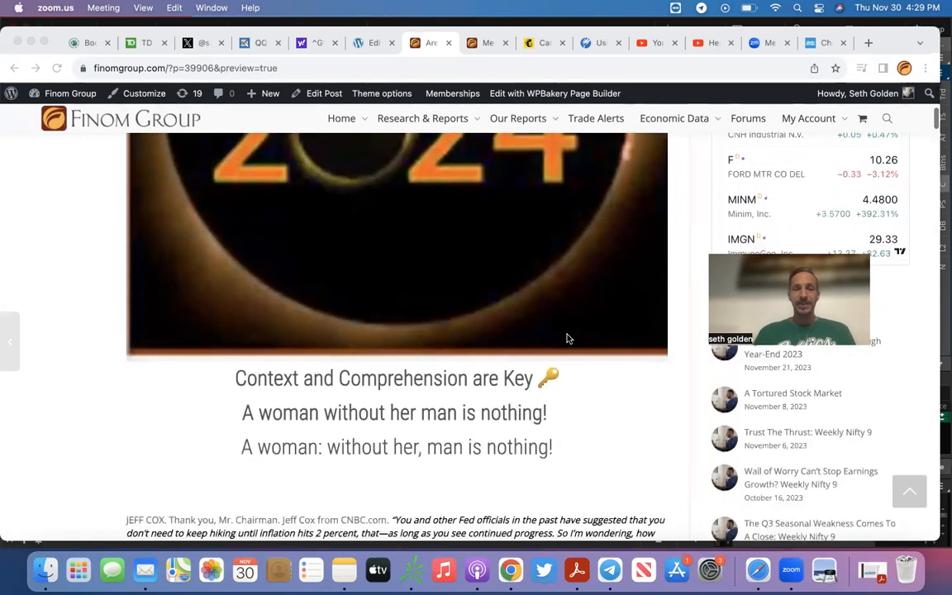
scroll("down", 3)
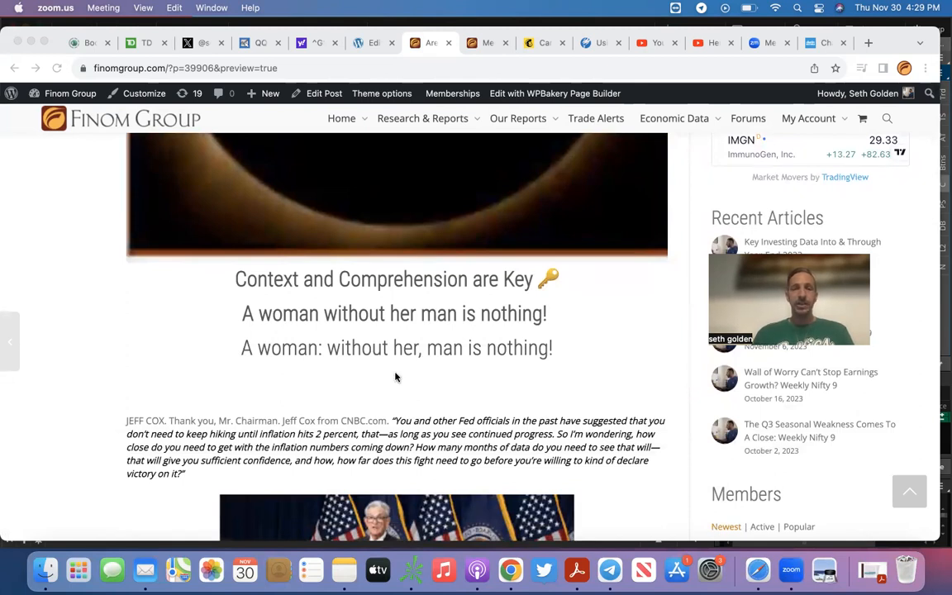
mouse_move(390, 357)
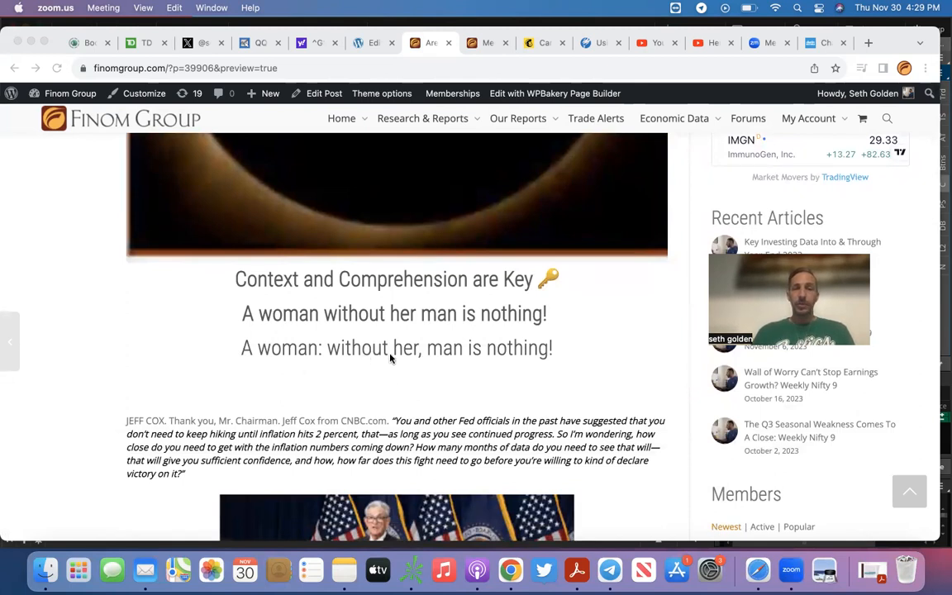
mouse_move(495, 370)
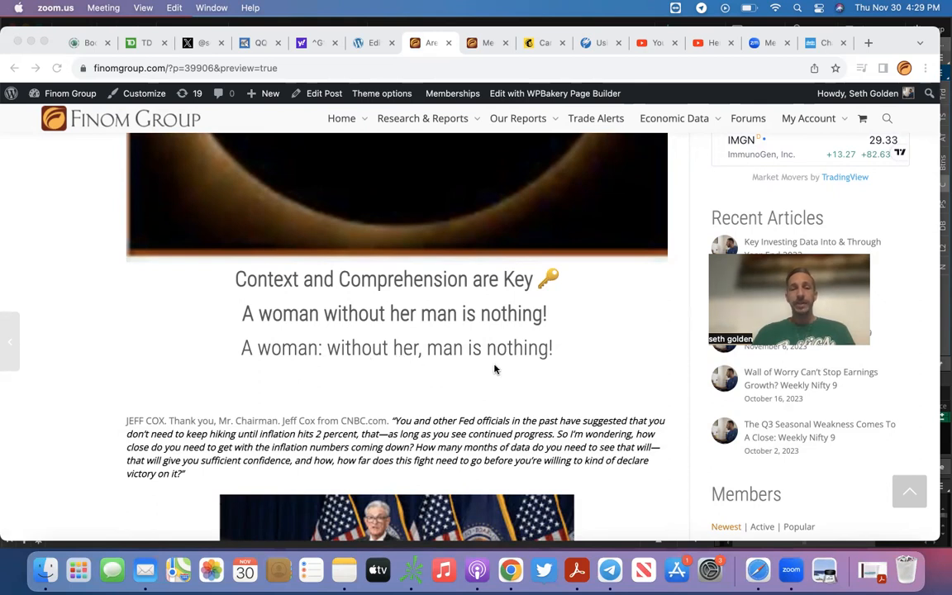
mouse_move(516, 370)
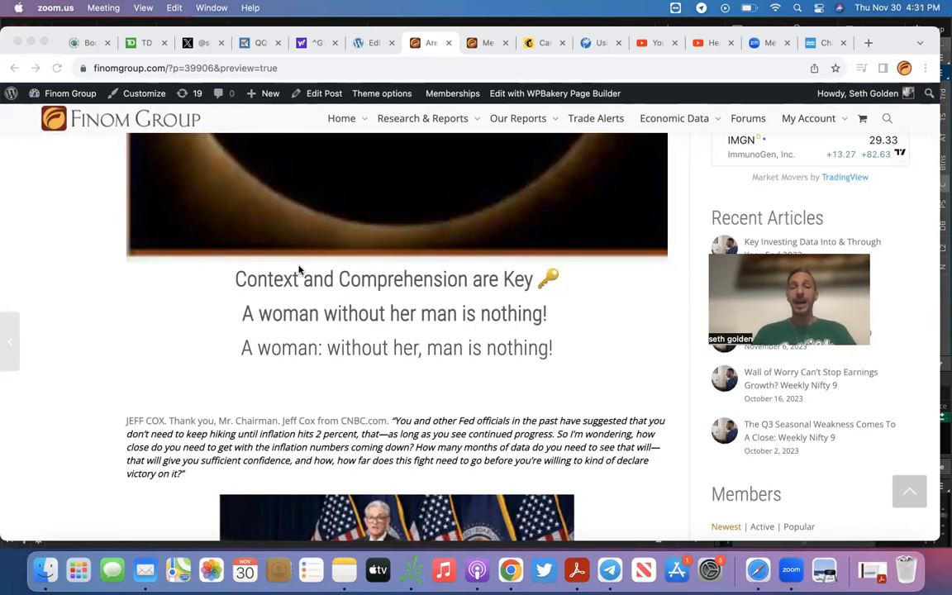
mouse_move(598, 387)
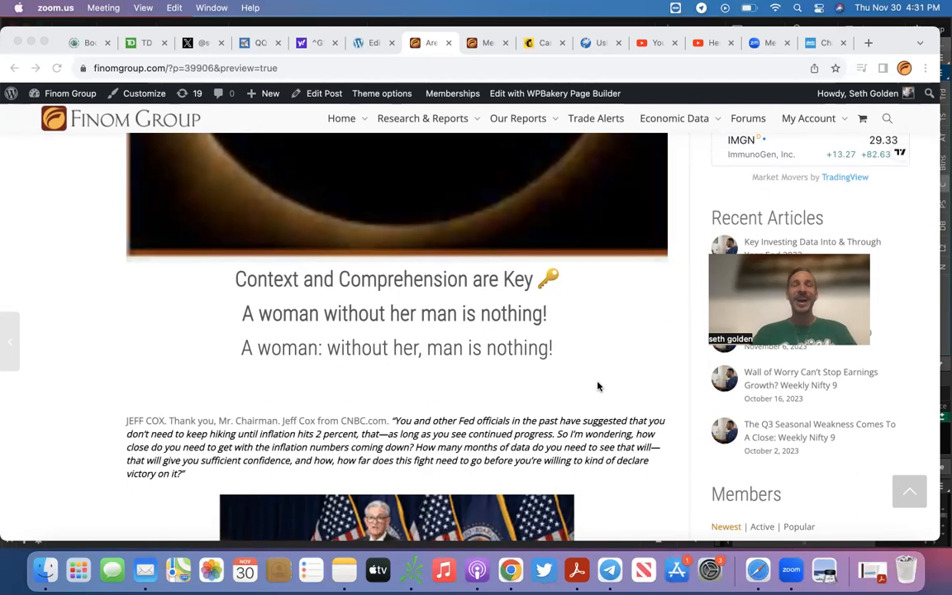
scroll("down", 3)
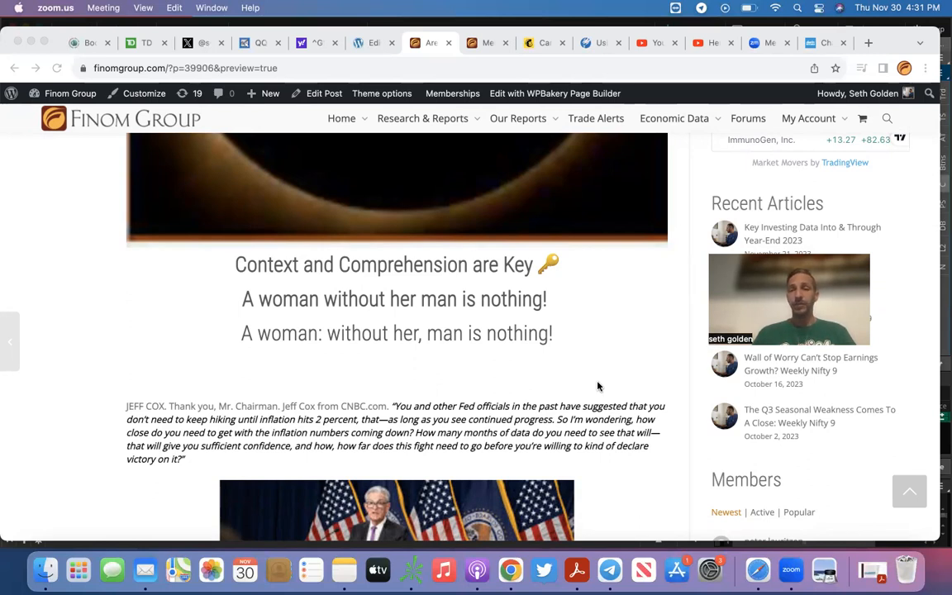
Step: Scroll down to the Powell press-conference photo and his highlighted answer on inflation and rate cuts
scroll("up", 3)
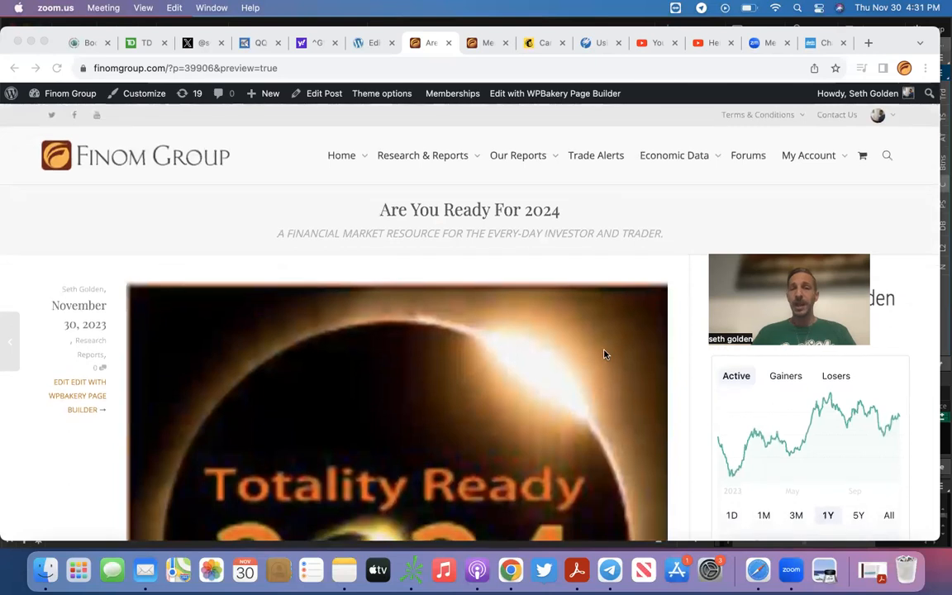
scroll("down", 3)
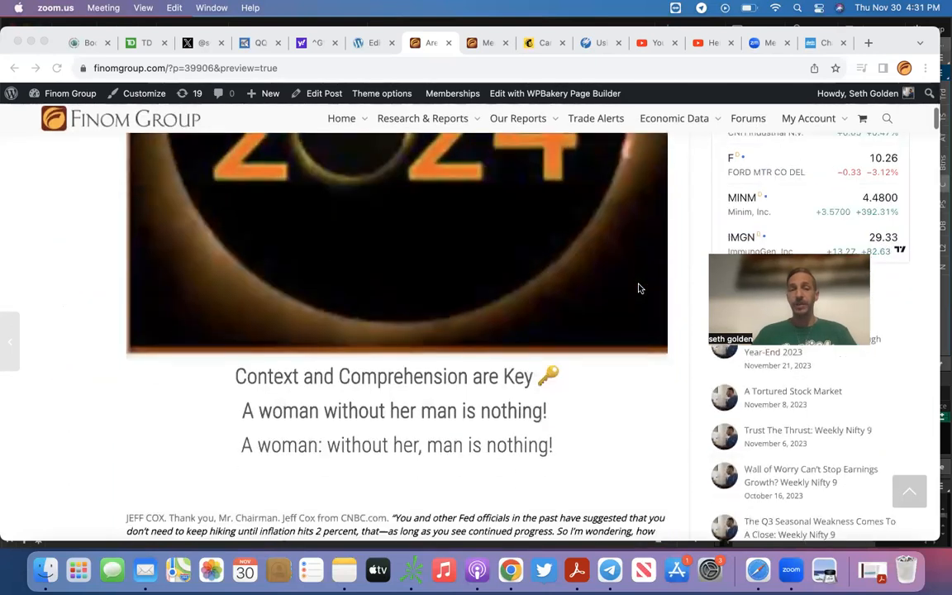
scroll("down", 3)
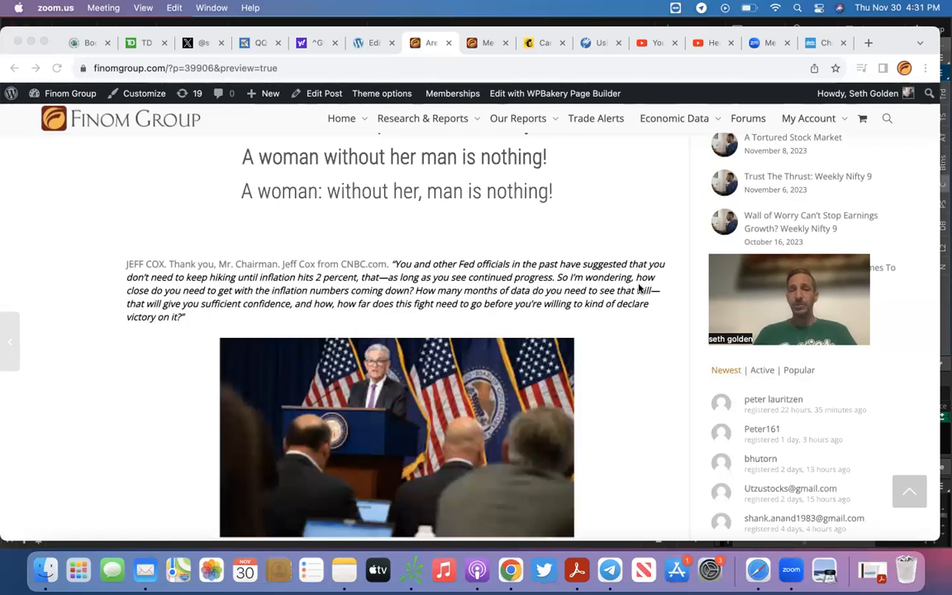
scroll("down", 3)
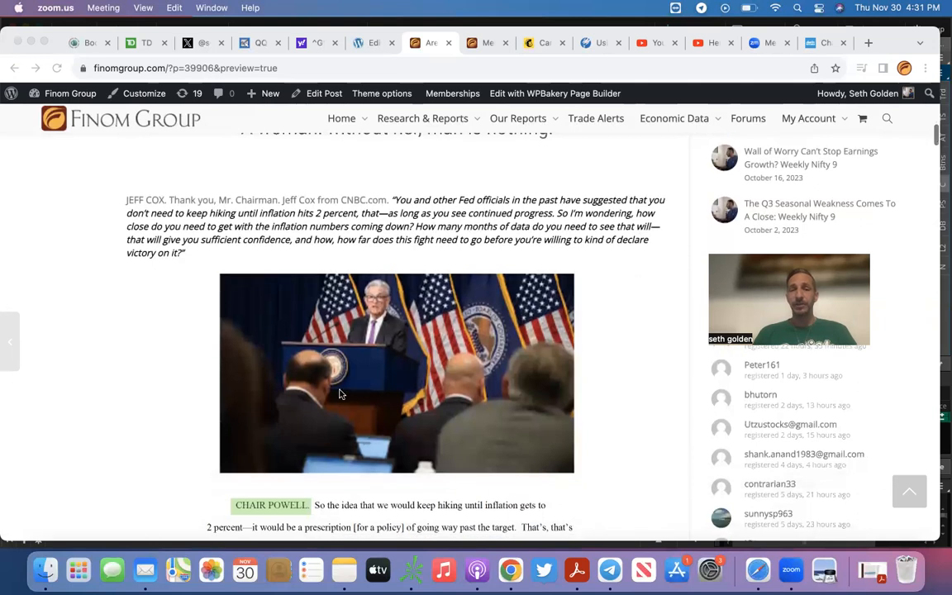
mouse_move(287, 267)
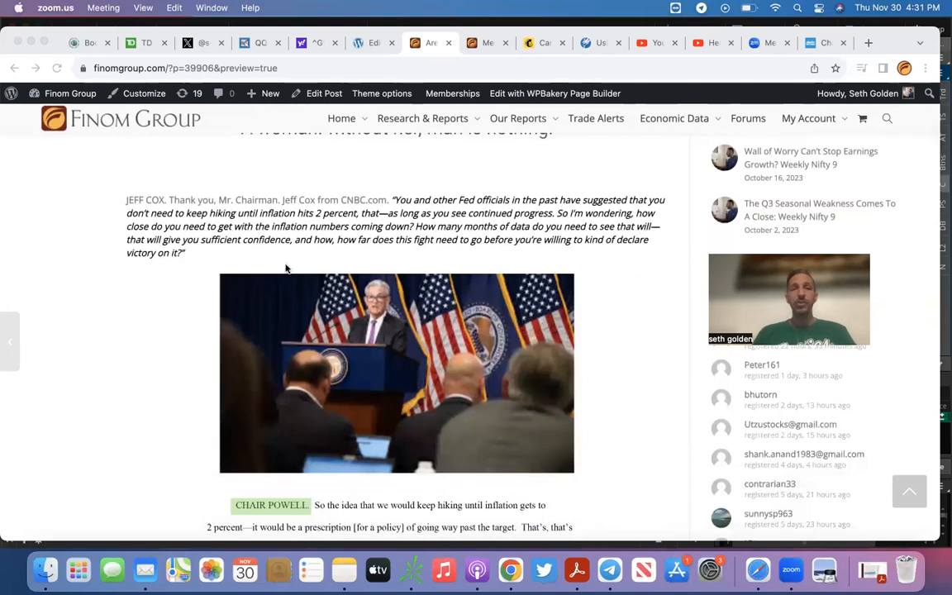
mouse_move(149, 208)
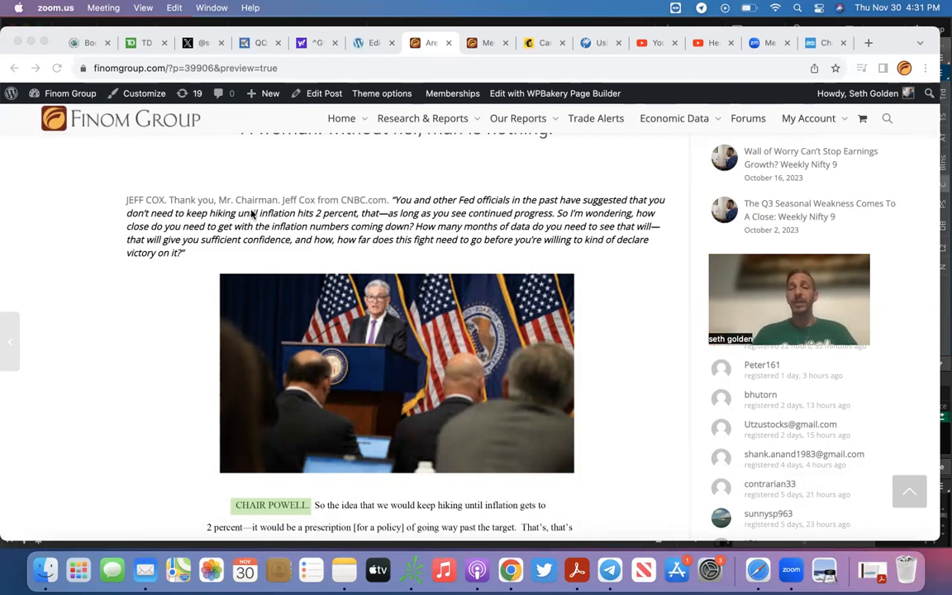
scroll("down", 3)
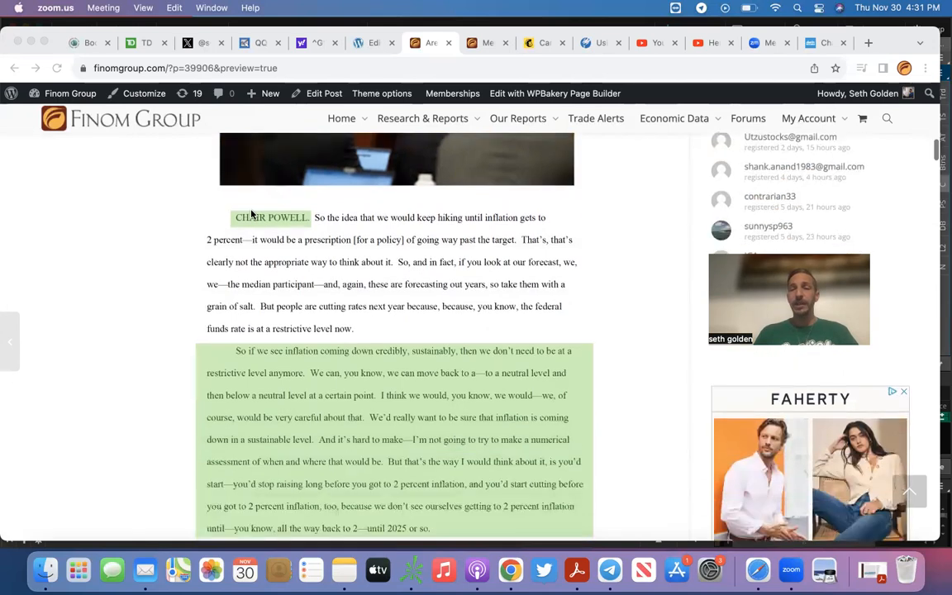
scroll("down", 3)
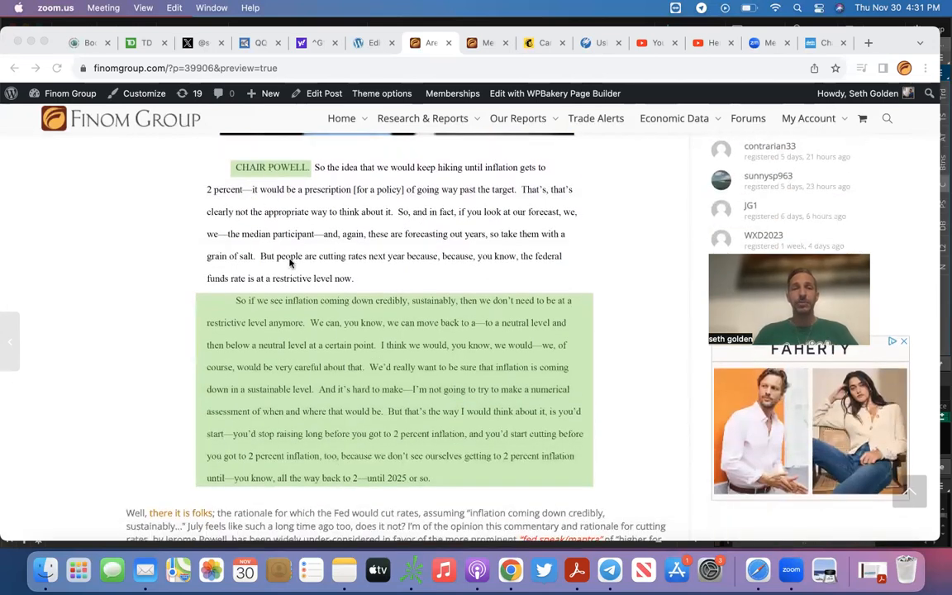
scroll("down", 3)
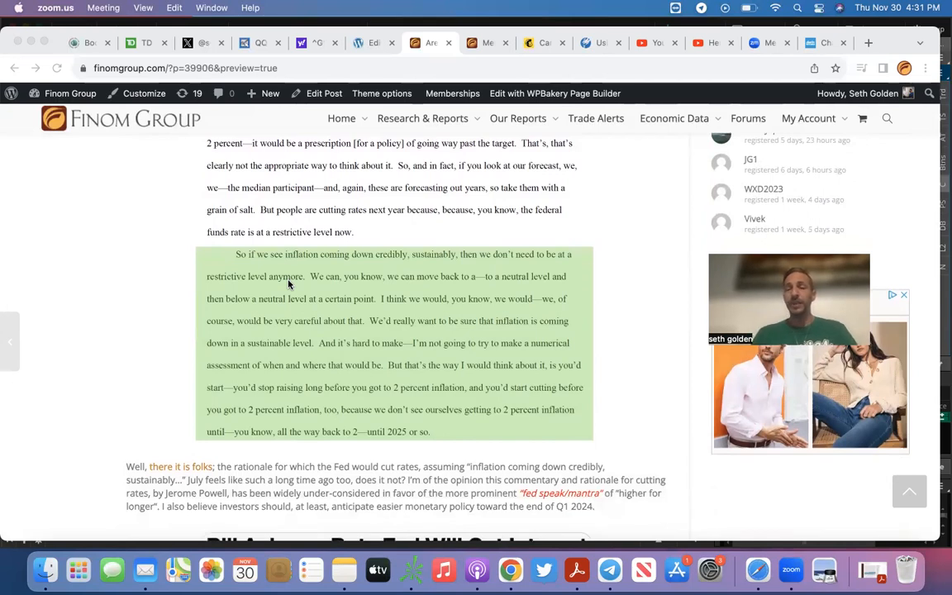
mouse_move(267, 256)
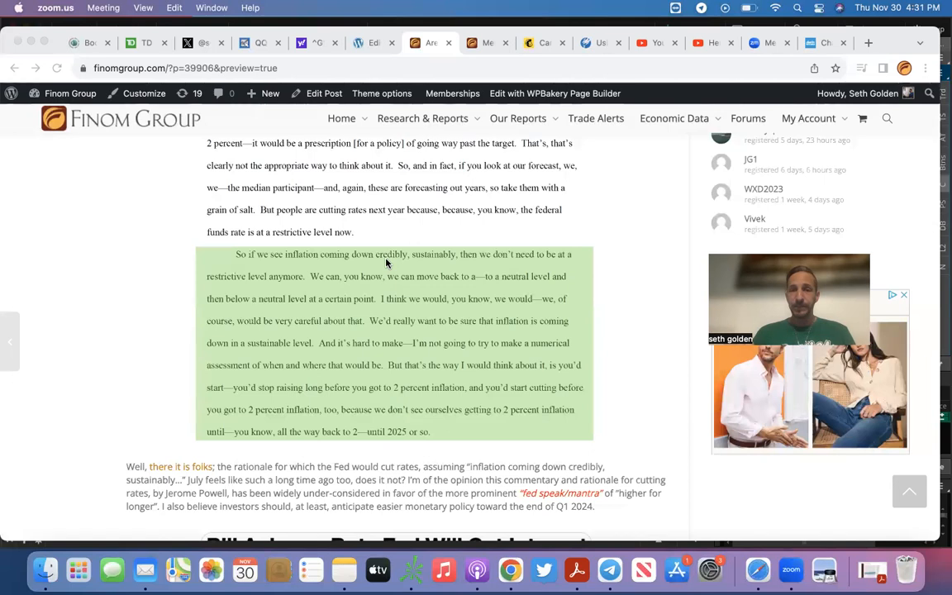
mouse_move(284, 286)
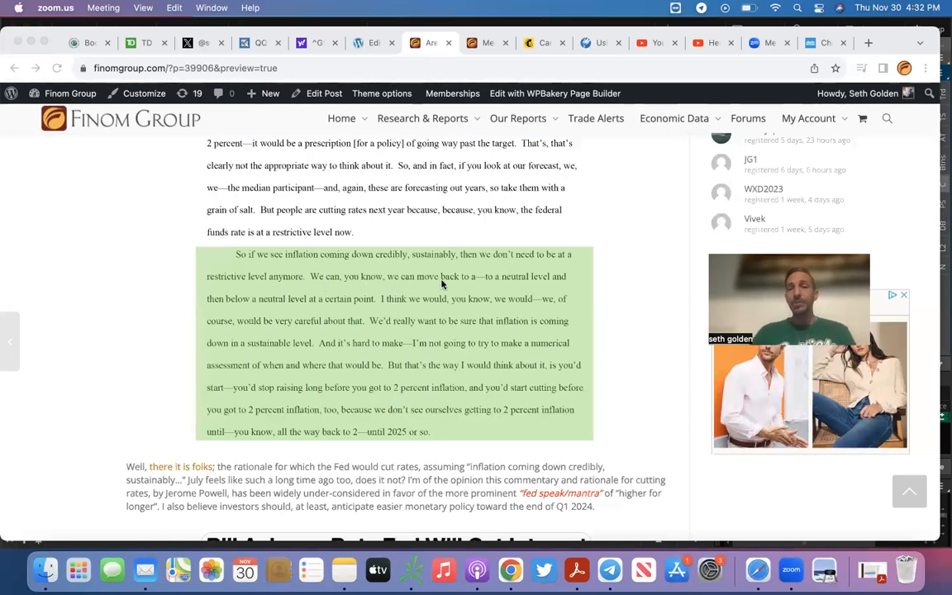
mouse_move(529, 289)
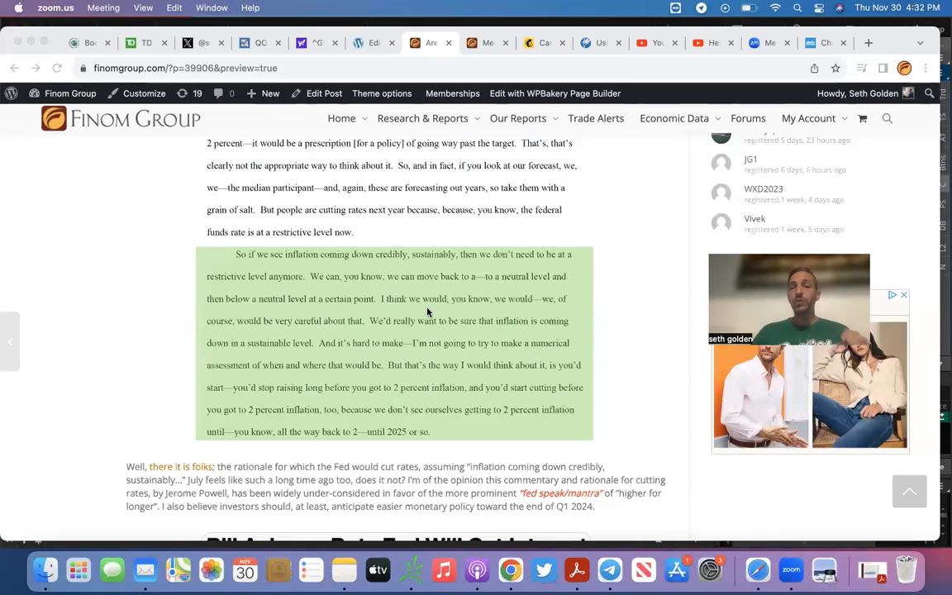
mouse_move(519, 311)
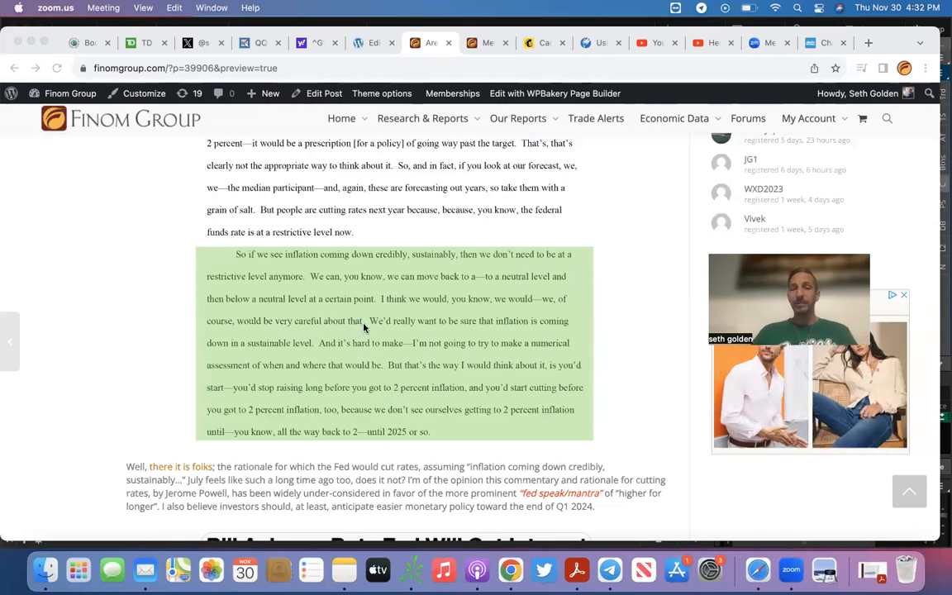
mouse_move(491, 331)
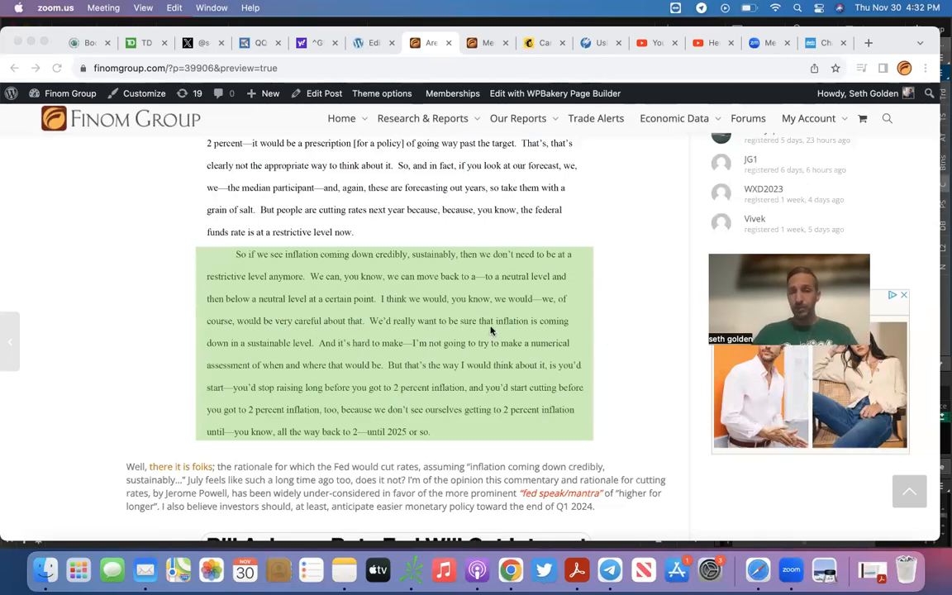
mouse_move(311, 350)
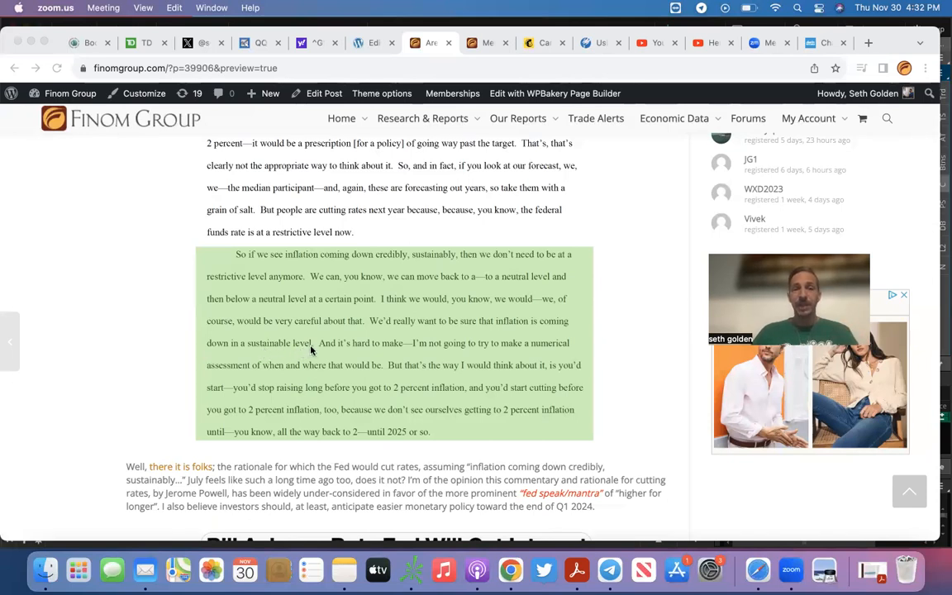
mouse_move(423, 354)
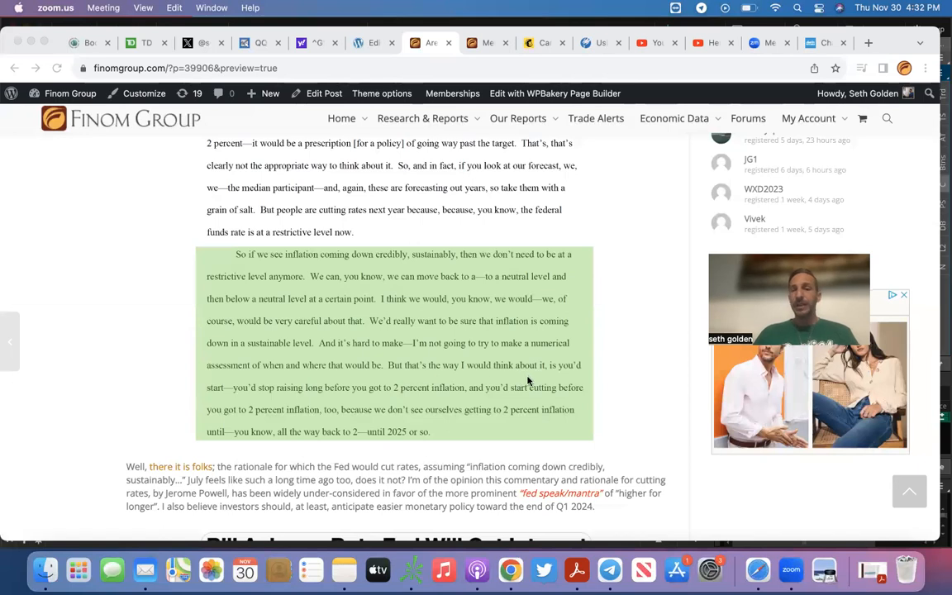
mouse_move(266, 405)
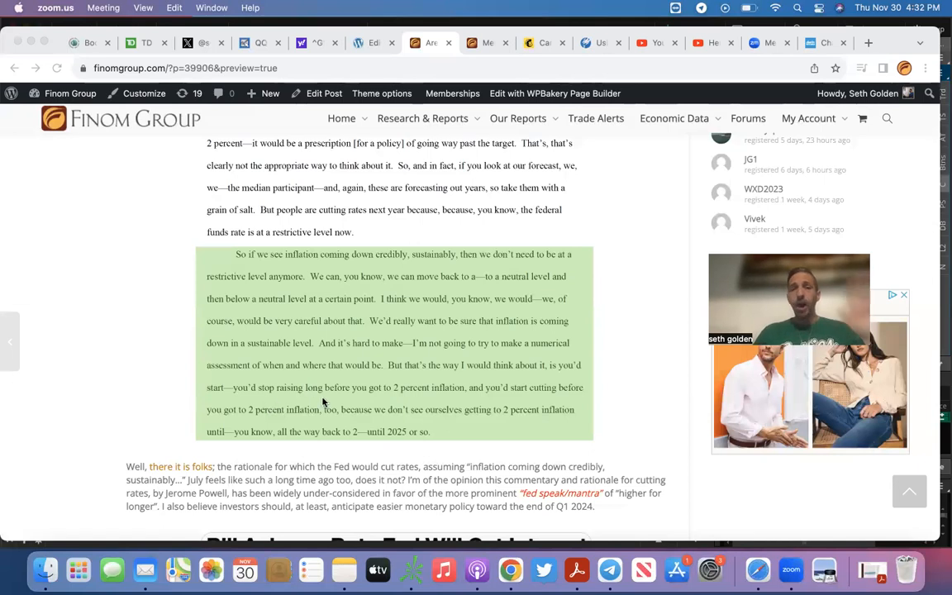
mouse_move(462, 393)
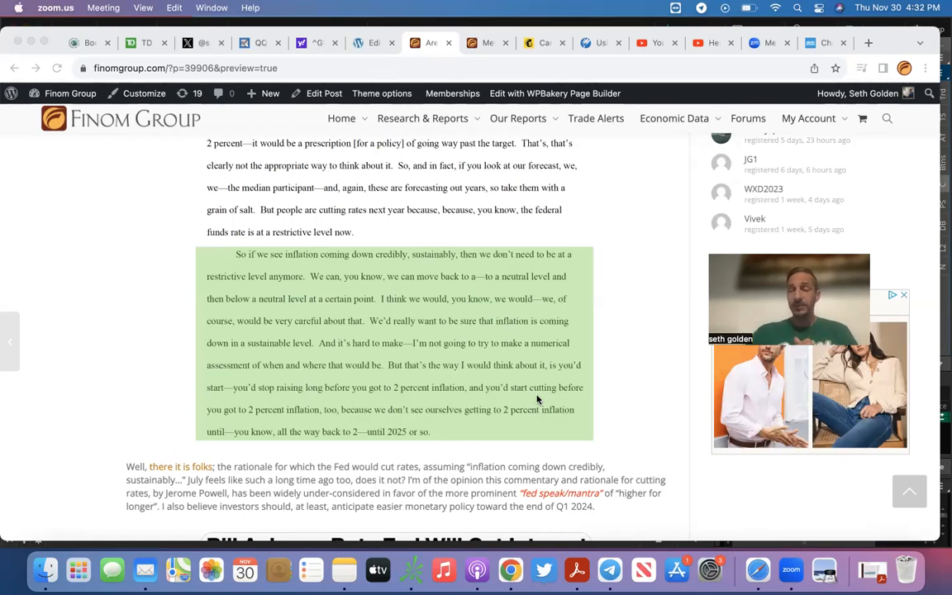
mouse_move(499, 365)
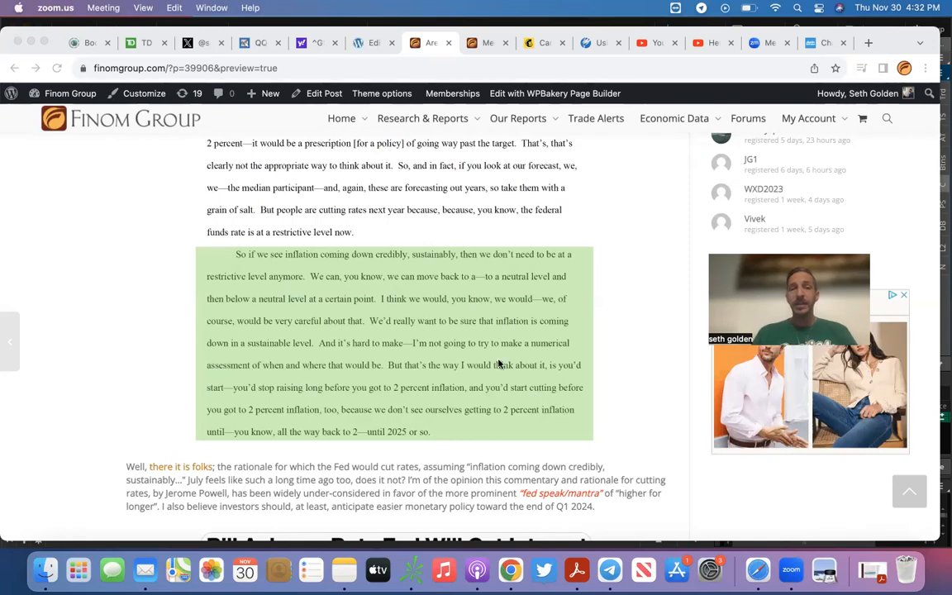
mouse_move(390, 261)
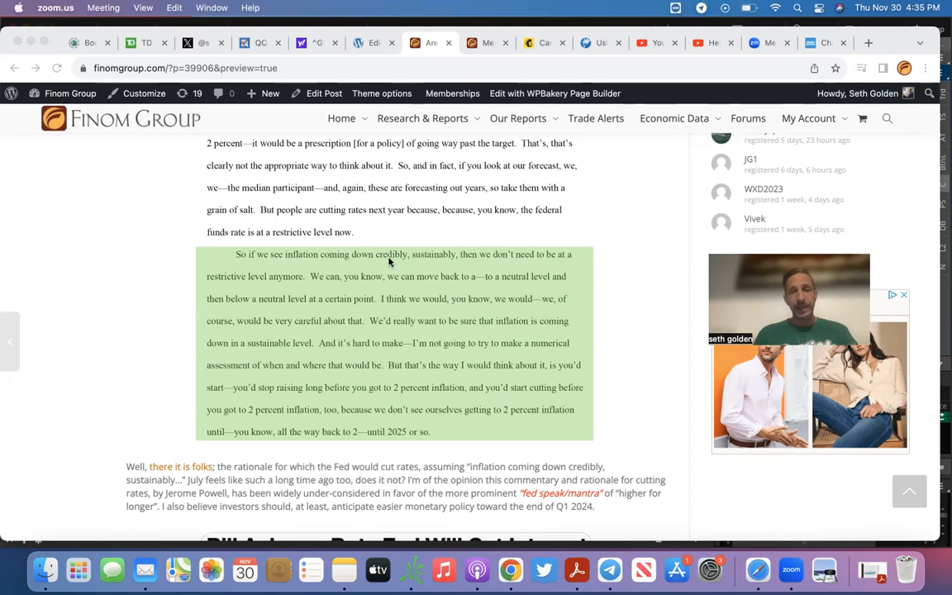
Step: Switch to the Membership Levels page listing the Basic, Contributor and Premium tiers
left_click(485, 43)
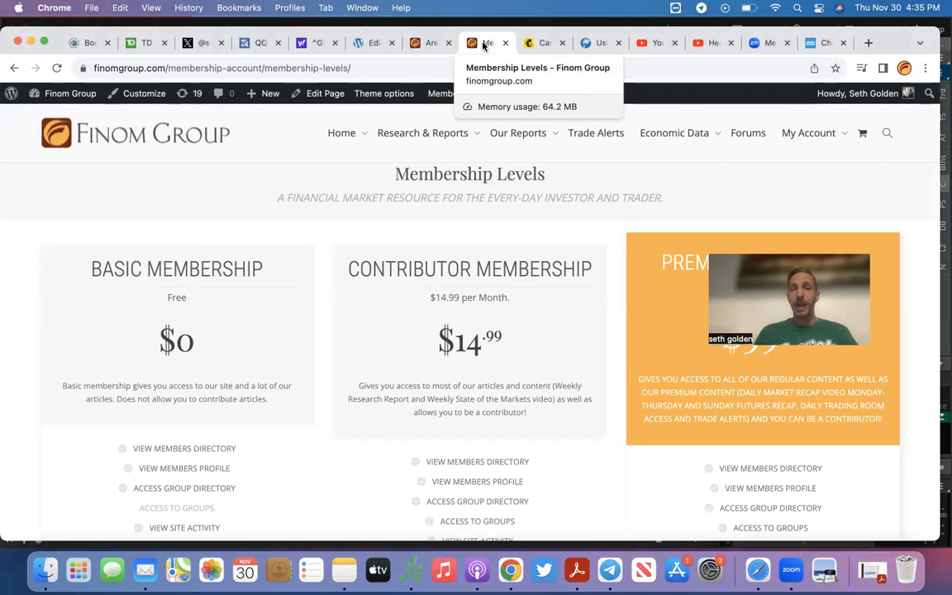
mouse_move(469, 142)
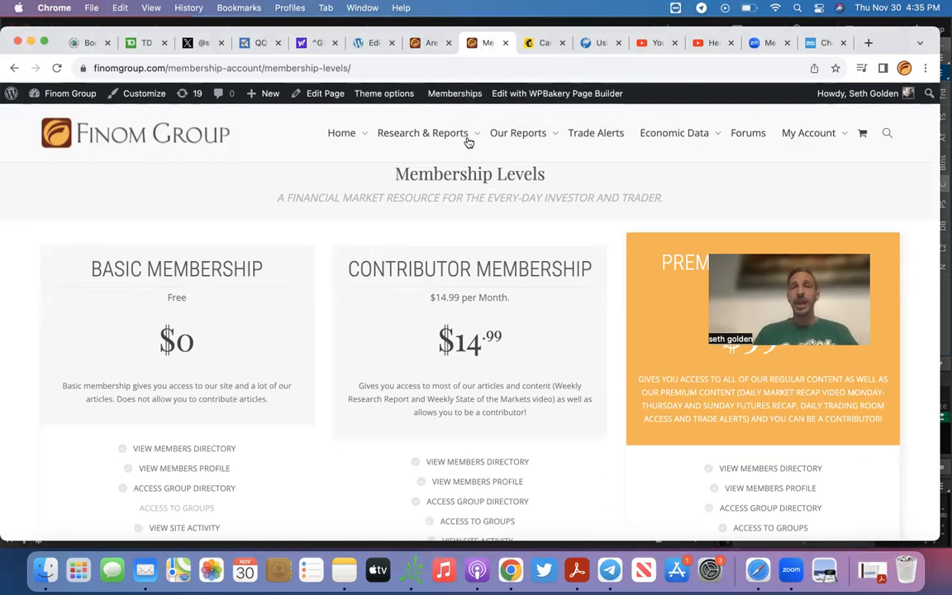
Step: Read through the Mailchimp 'While On Vacation' campaign preview and its S&P 500 charts, then return to the post
left_click(542, 43)
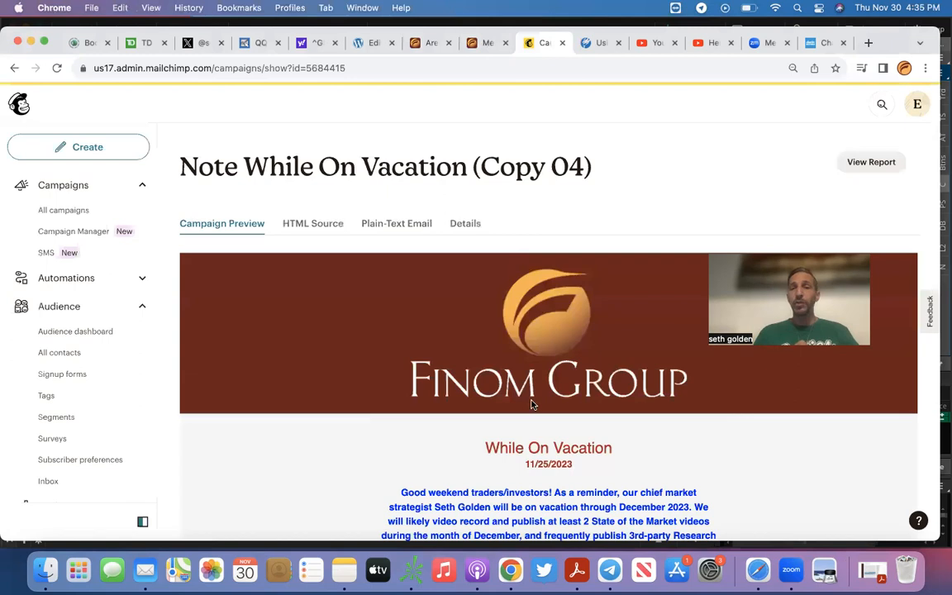
scroll("down", 3)
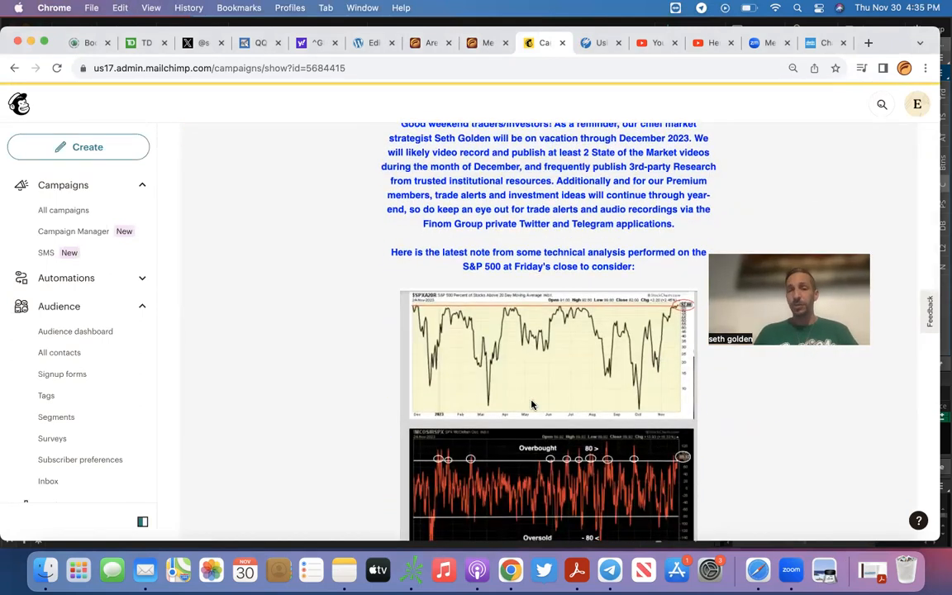
scroll("down", 3)
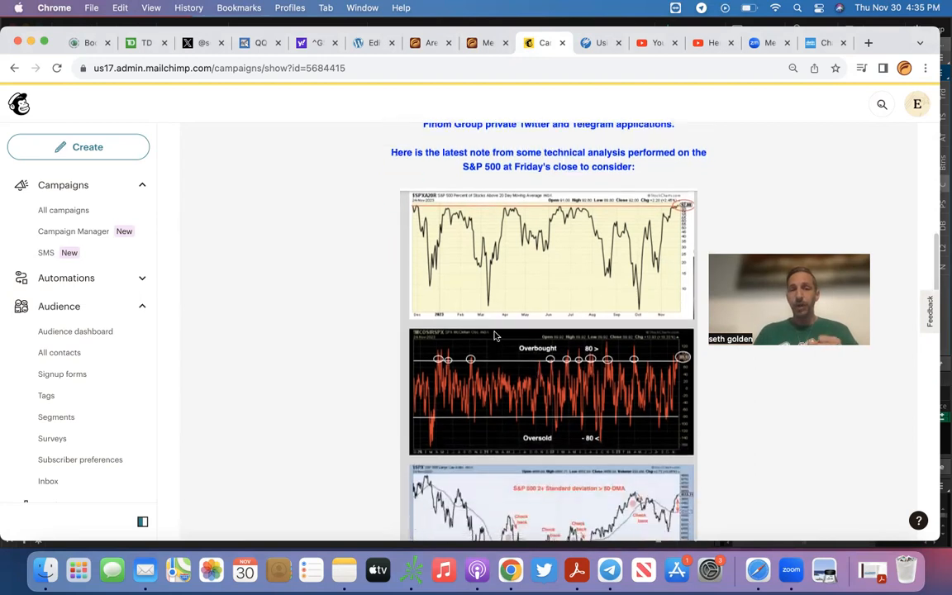
scroll("down", 3)
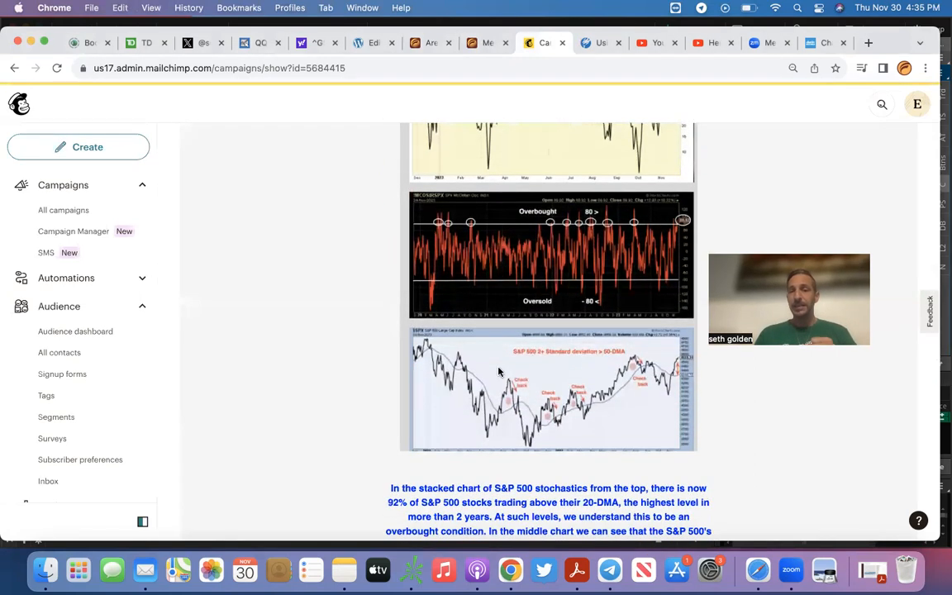
scroll("up", 3)
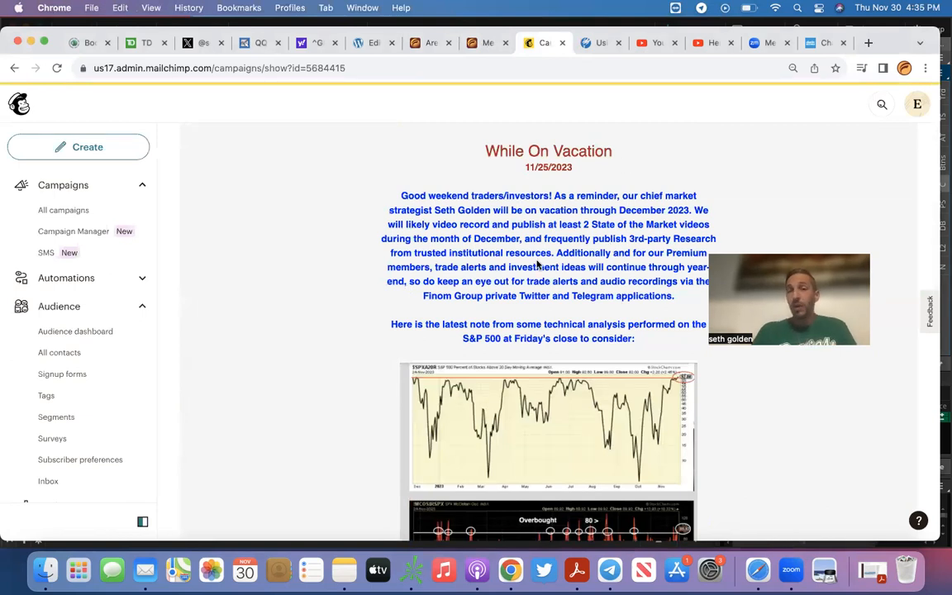
scroll("down", 3)
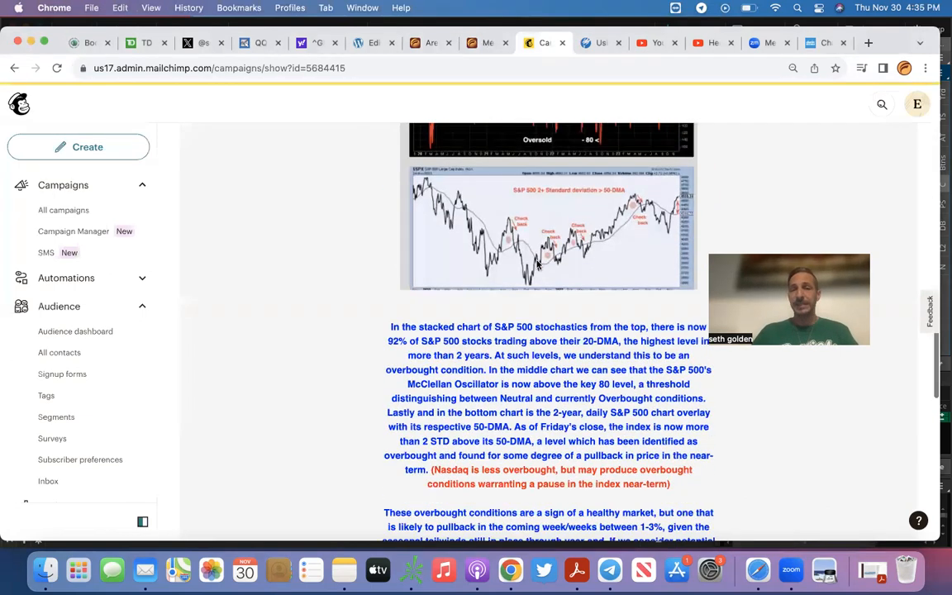
scroll("down", 3)
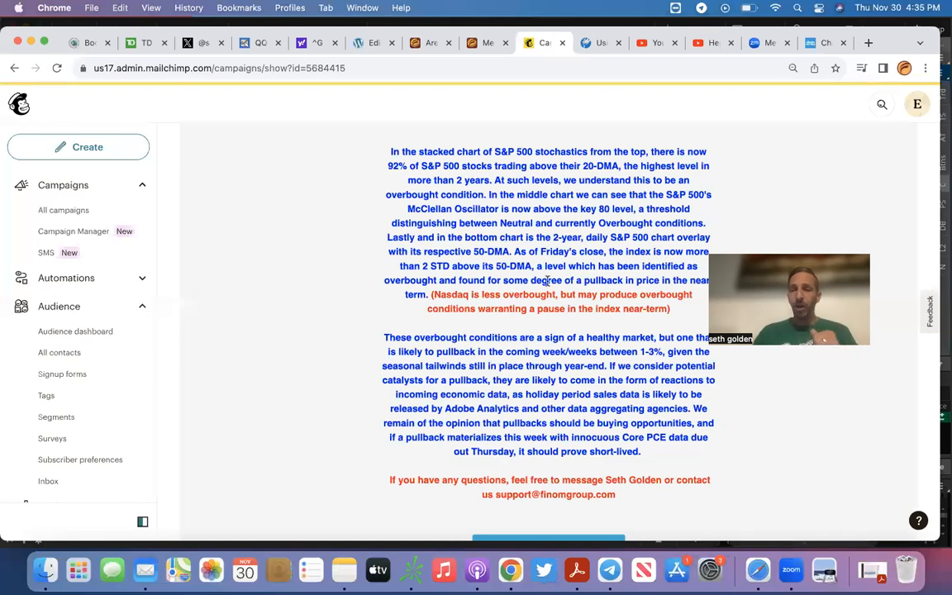
left_click(482, 42)
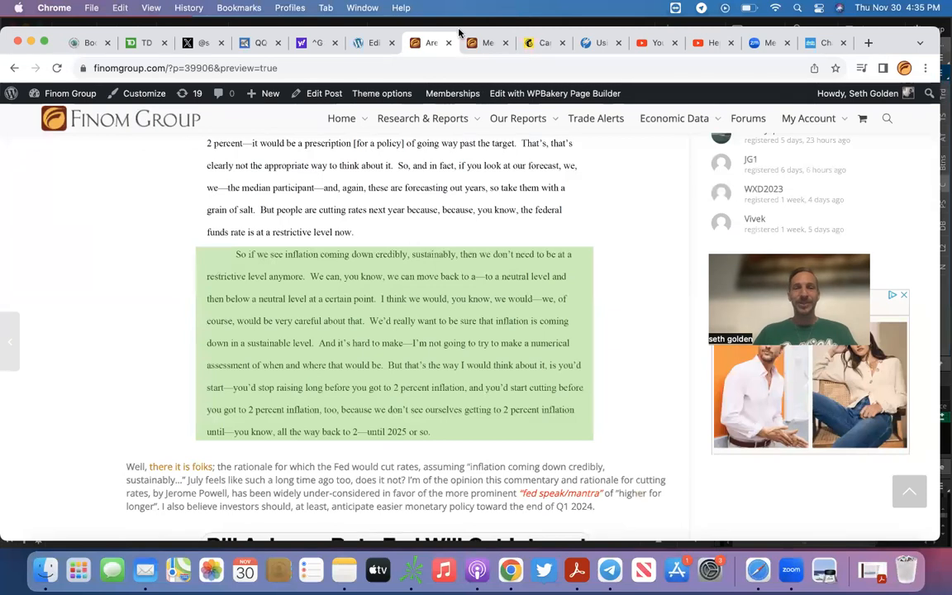
Step: Scroll down past the Powell quote to the Bill Ackman Bloomberg Fed-rate-cut article image
left_click(483, 43)
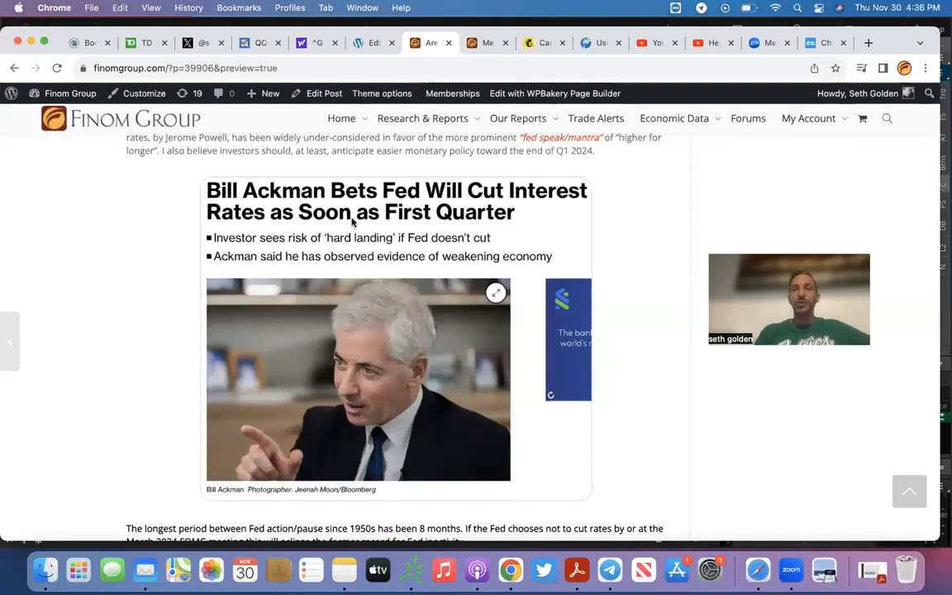
mouse_move(471, 223)
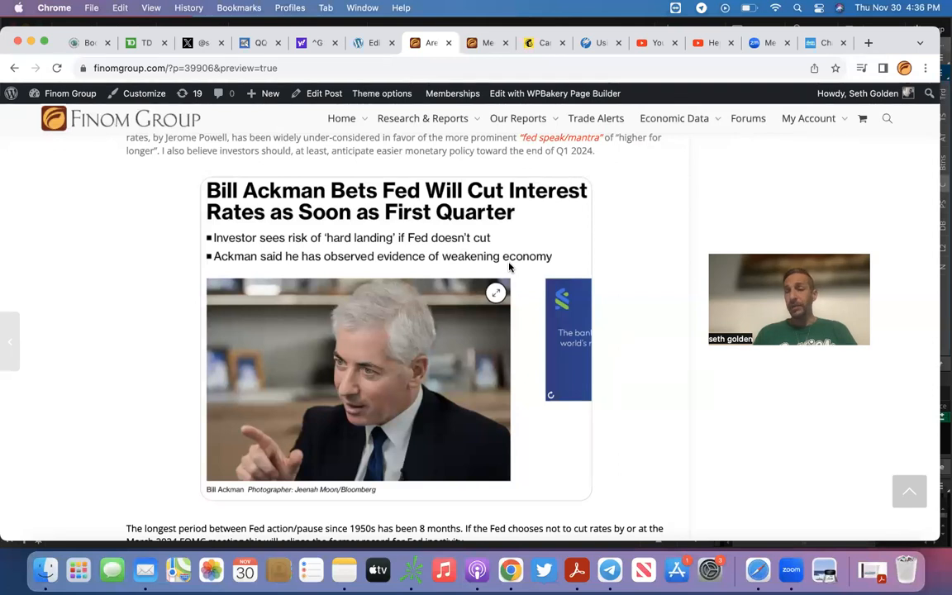
scroll("down", 3)
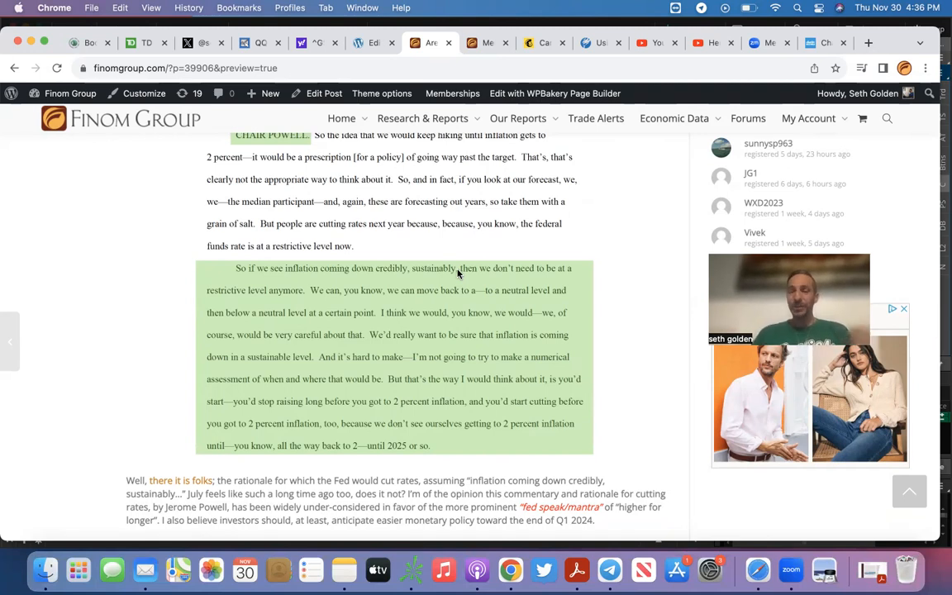
scroll("down", 3)
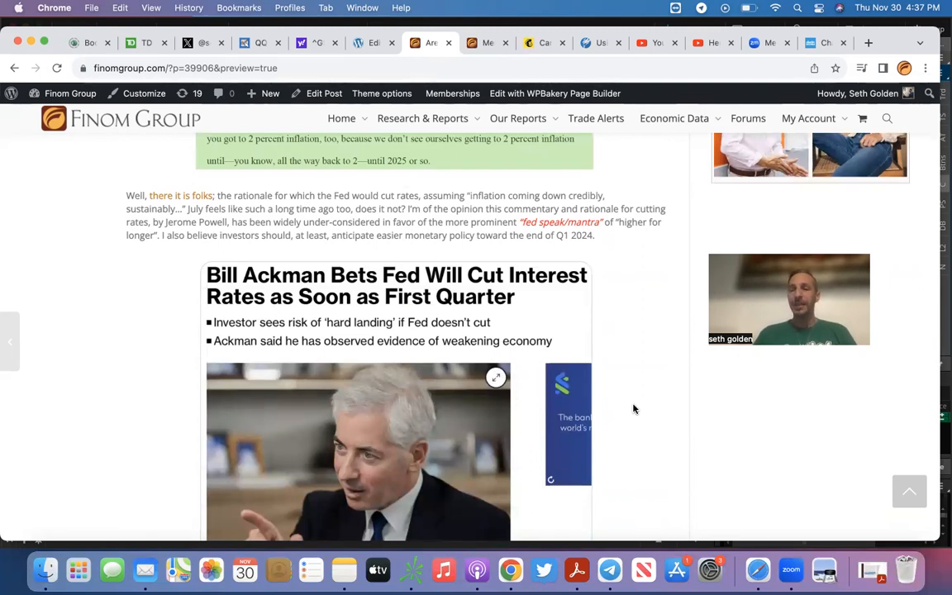
scroll("down", 3)
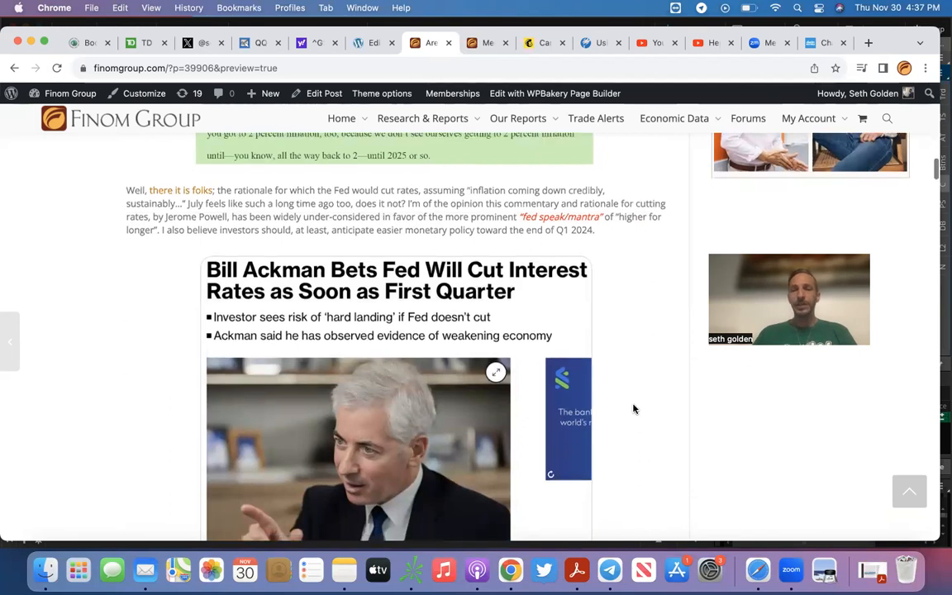
scroll("down", 3)
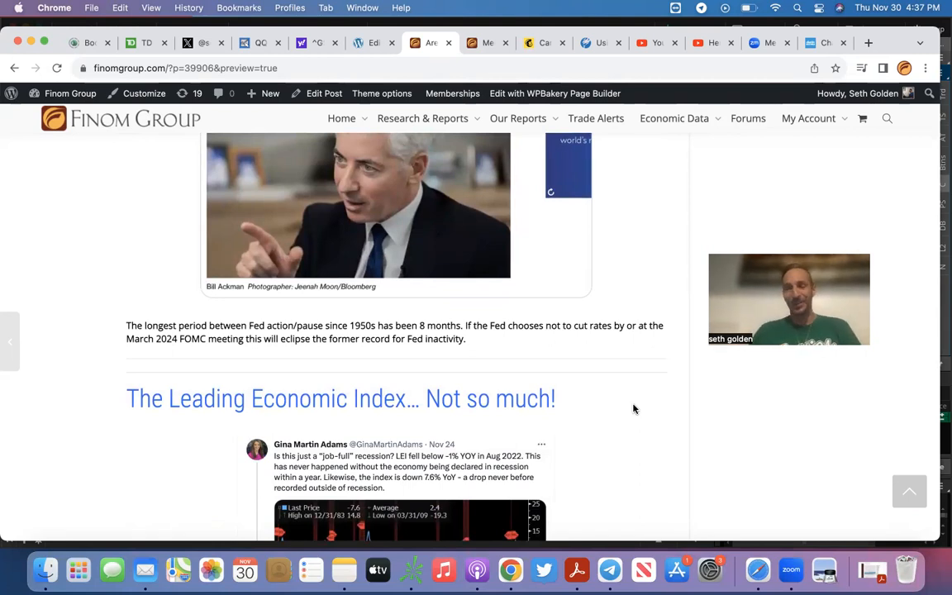
scroll("down", 3)
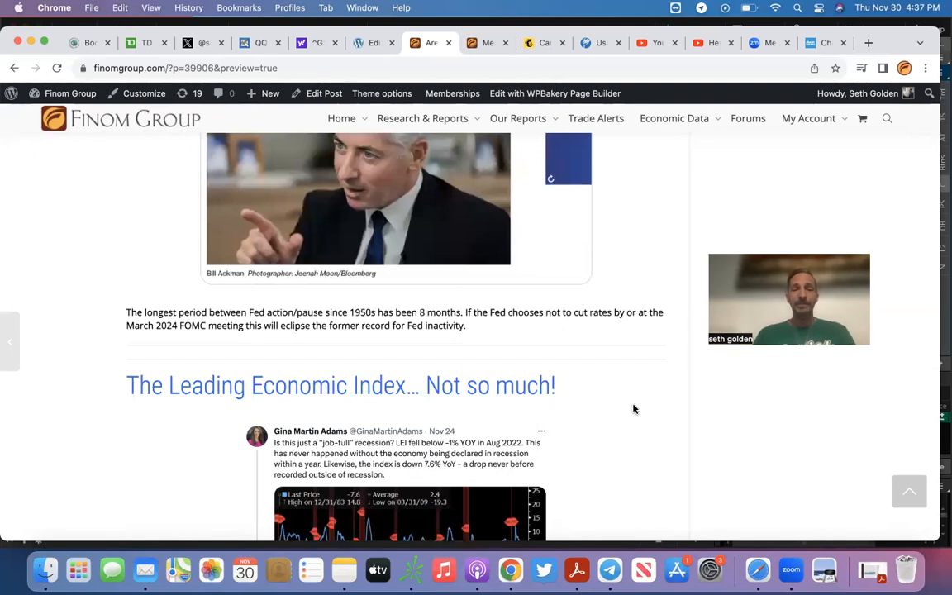
scroll("down", 3)
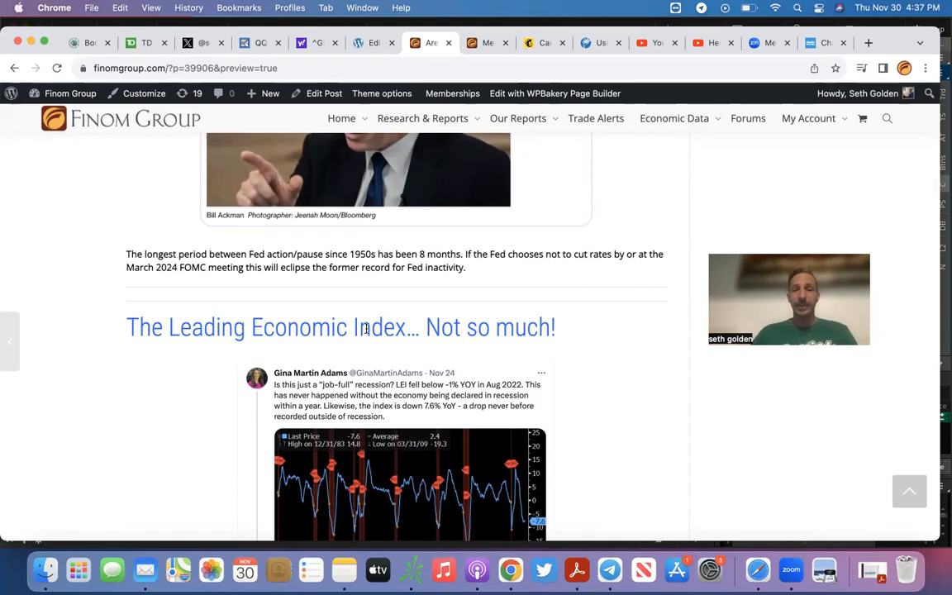
scroll("down", 3)
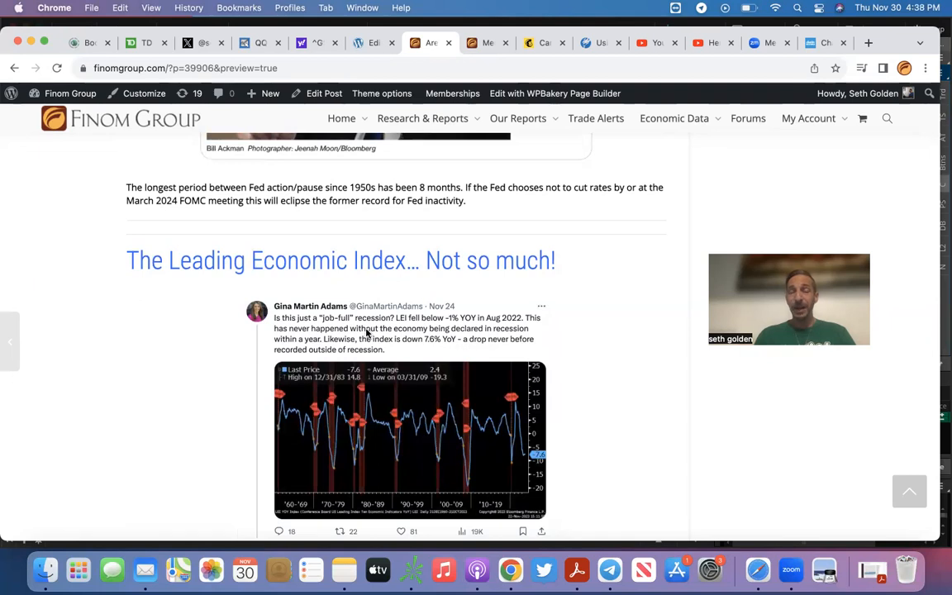
mouse_move(356, 332)
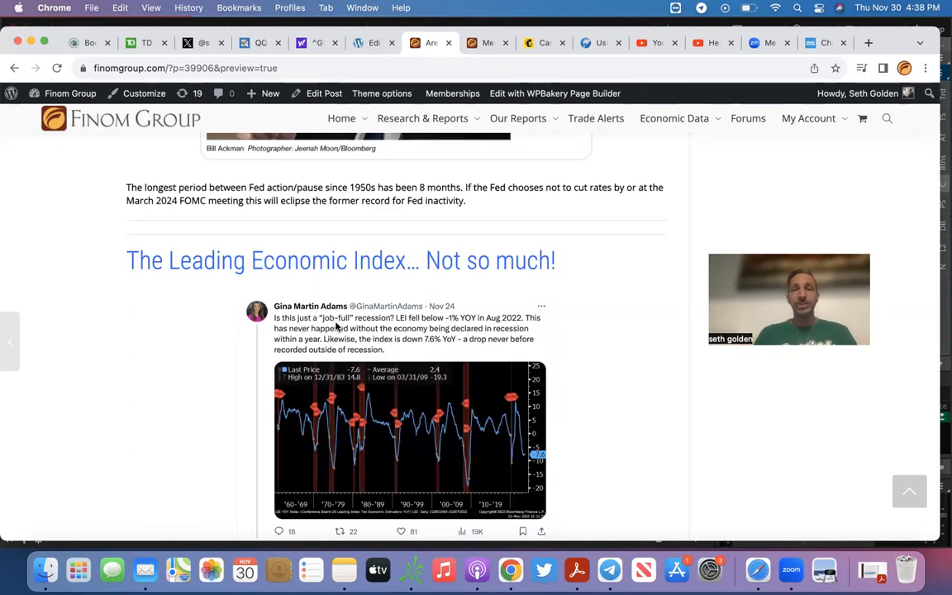
mouse_move(384, 329)
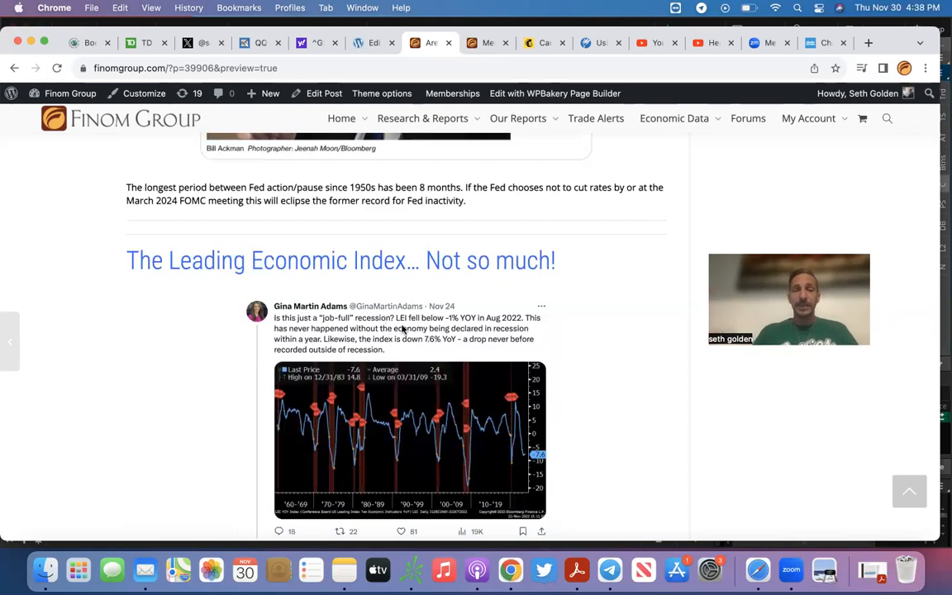
mouse_move(453, 327)
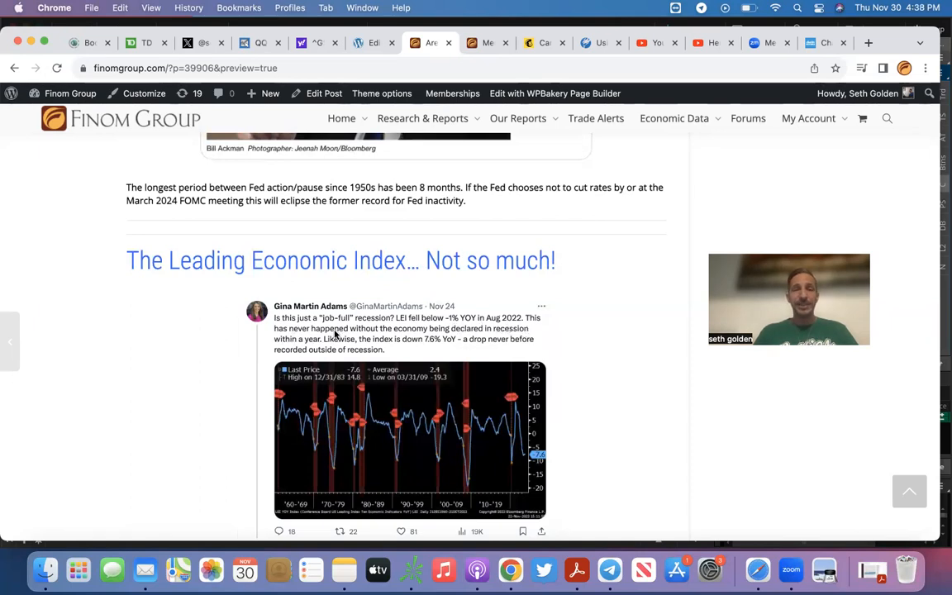
mouse_move(477, 337)
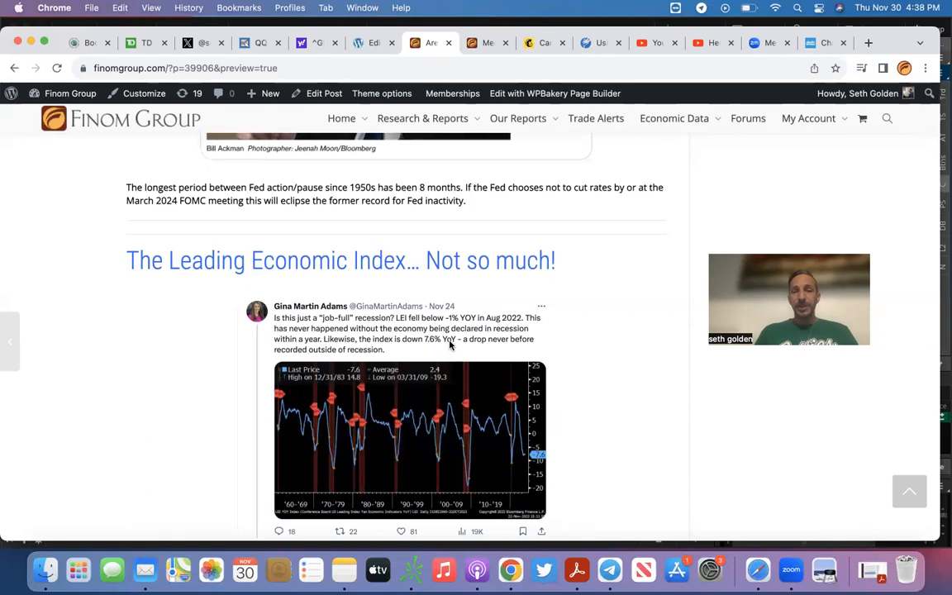
mouse_move(502, 347)
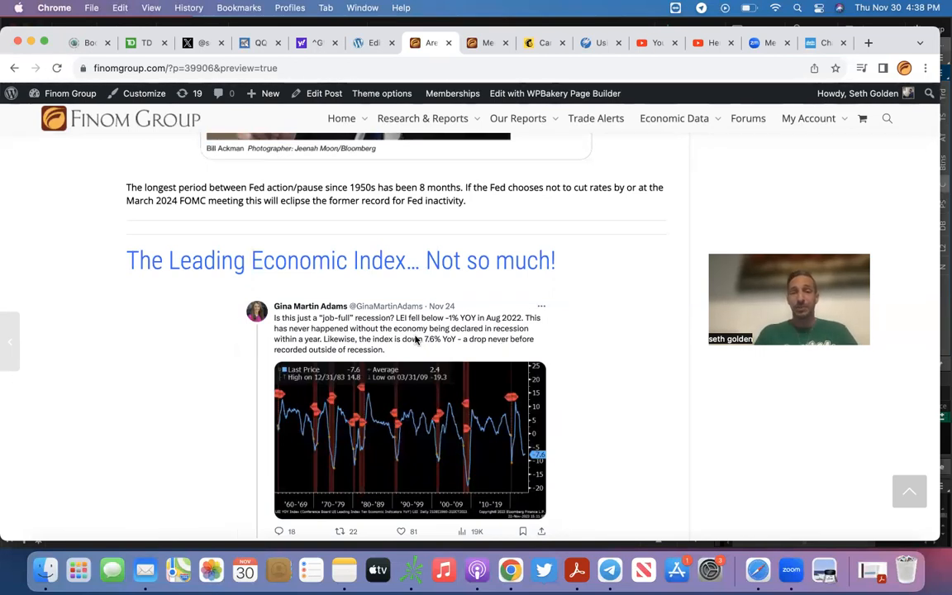
mouse_move(453, 377)
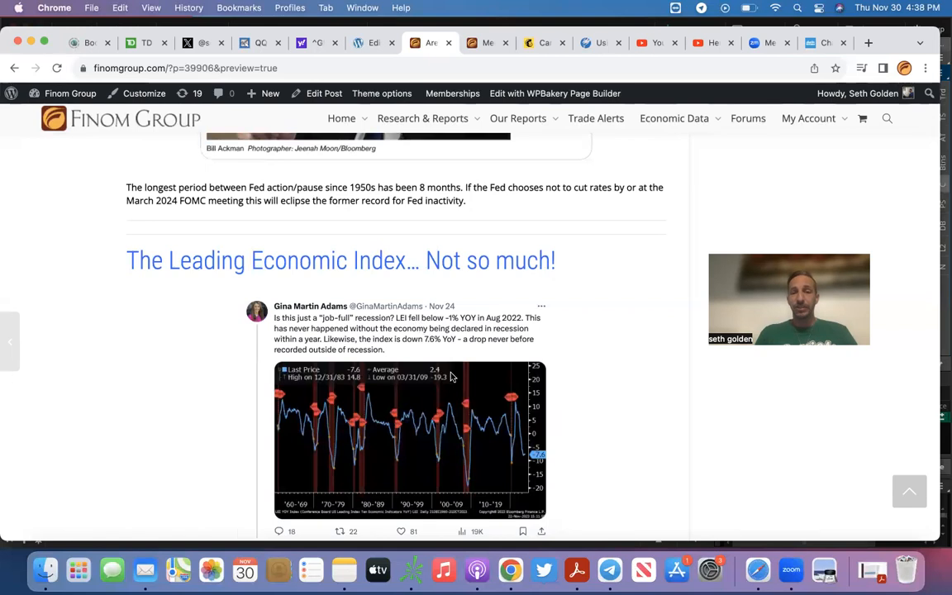
mouse_move(453, 356)
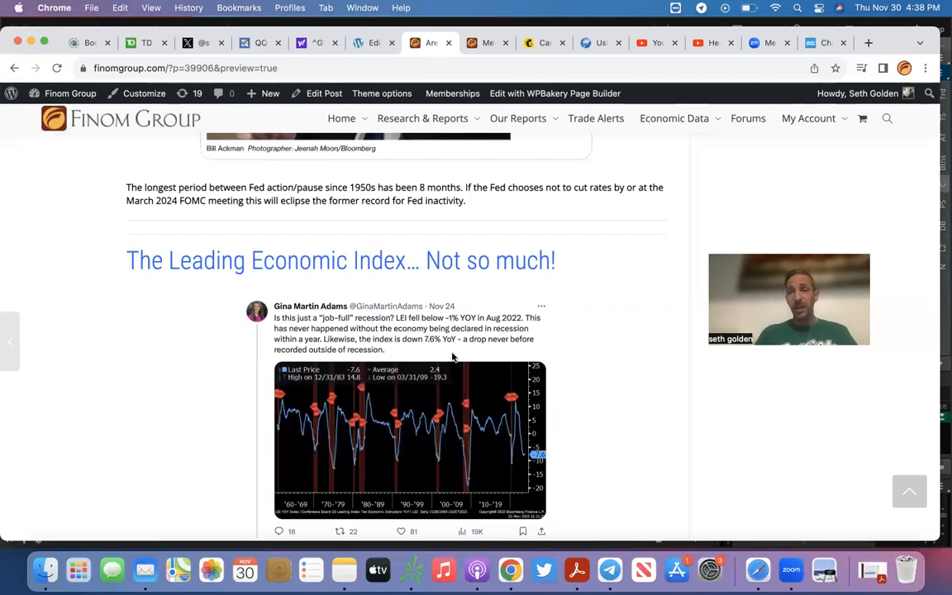
Step: Scroll down to the second embedded LEI chart tweet and the paragraph on how the index was compiled
scroll("down", 3)
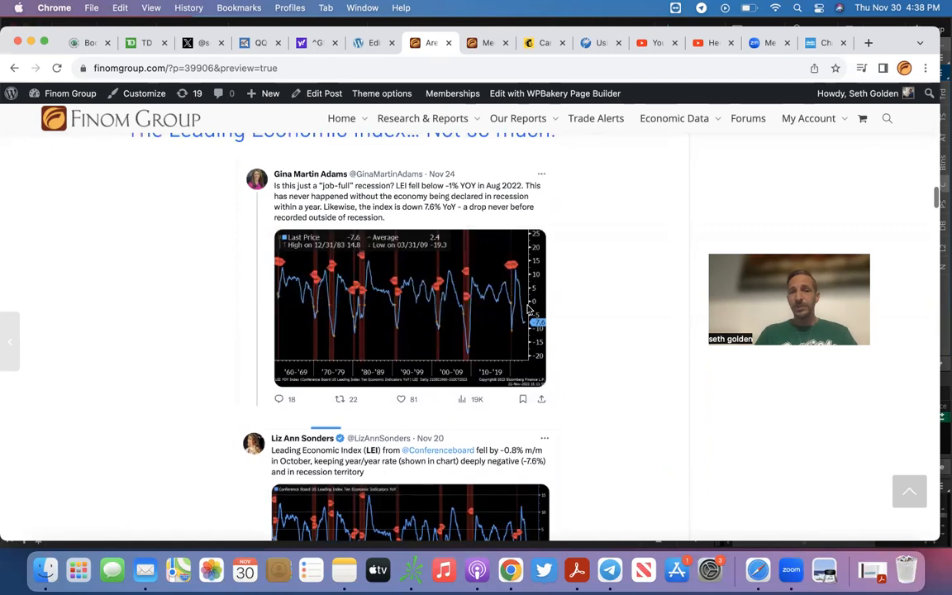
scroll("down", 3)
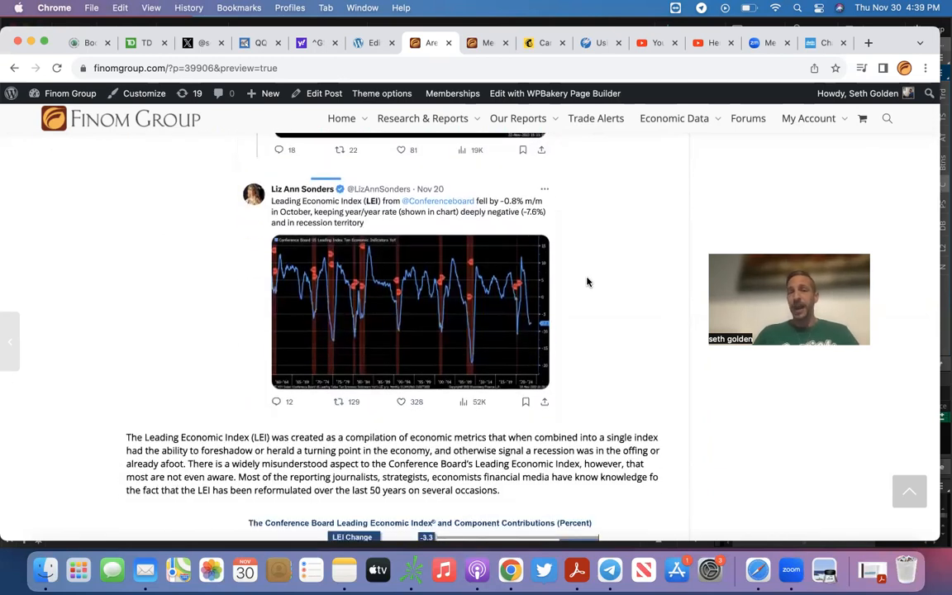
mouse_move(441, 212)
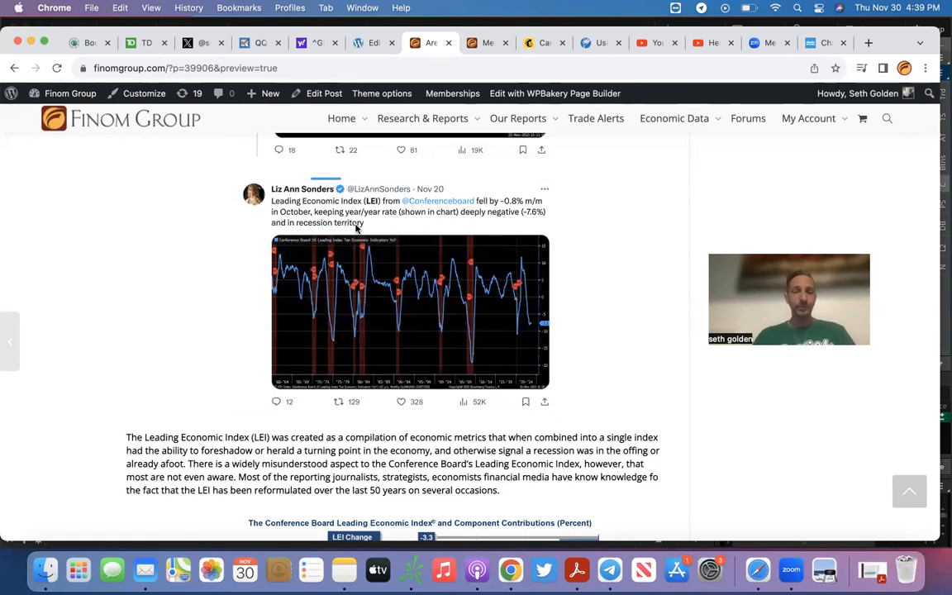
Step: Scroll down to the full Conference Board LEI component-contributions chart and the composite-index paragraph
scroll("down", 3)
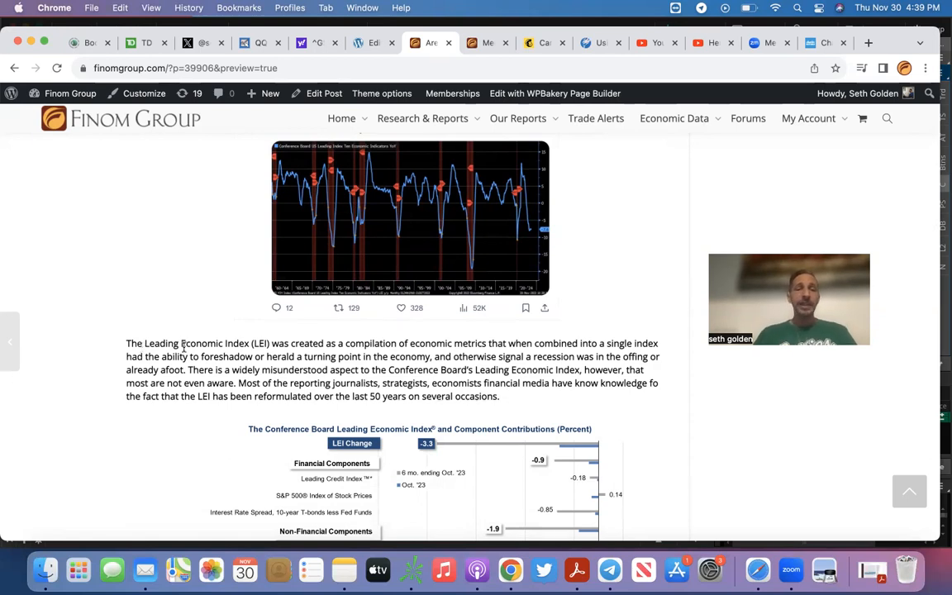
mouse_move(373, 341)
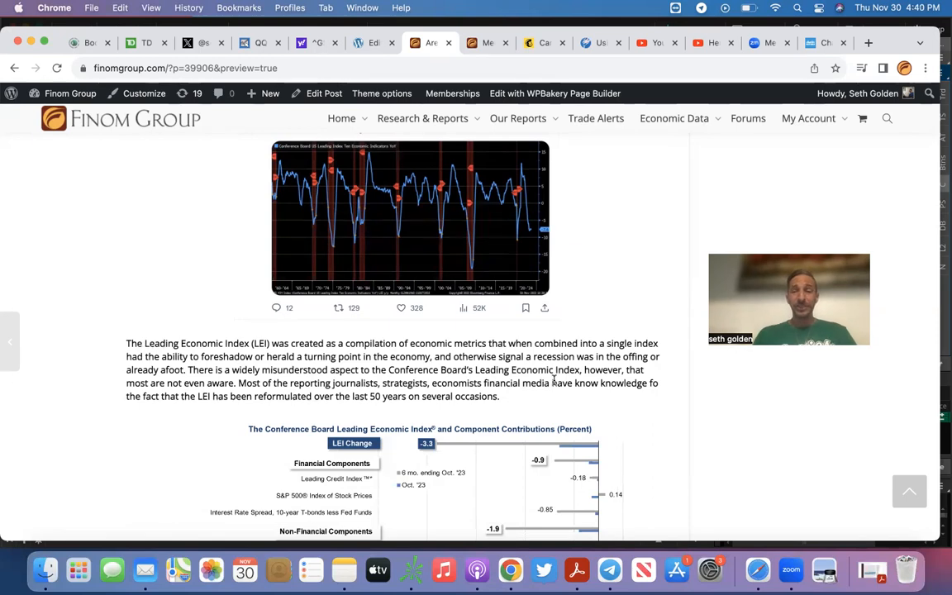
scroll("up", 3)
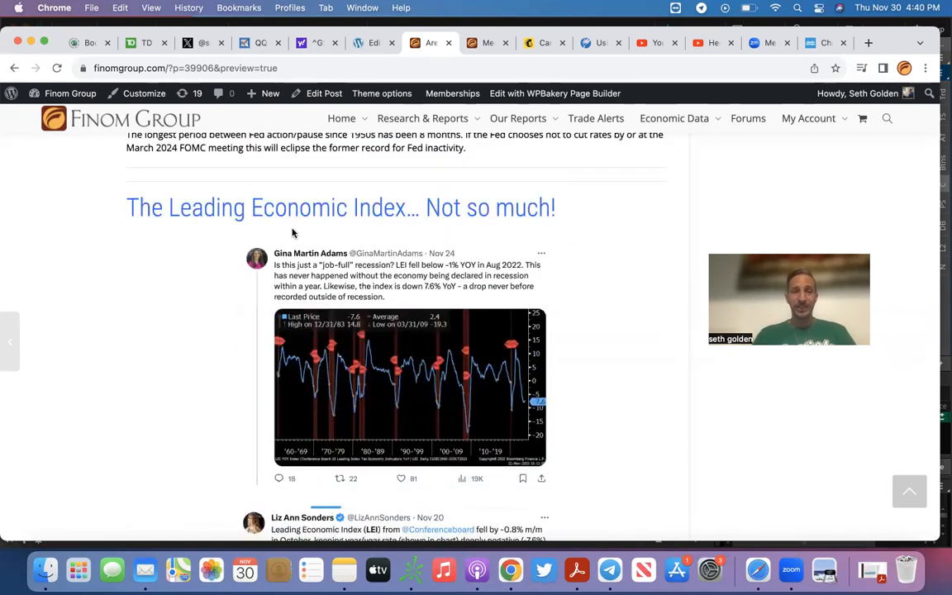
scroll("down", 3)
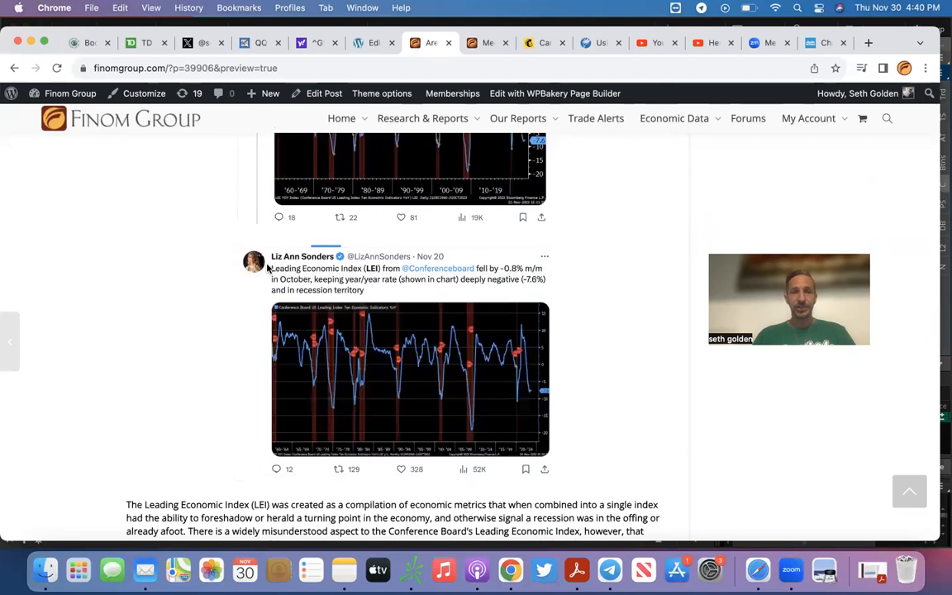
scroll("down", 3)
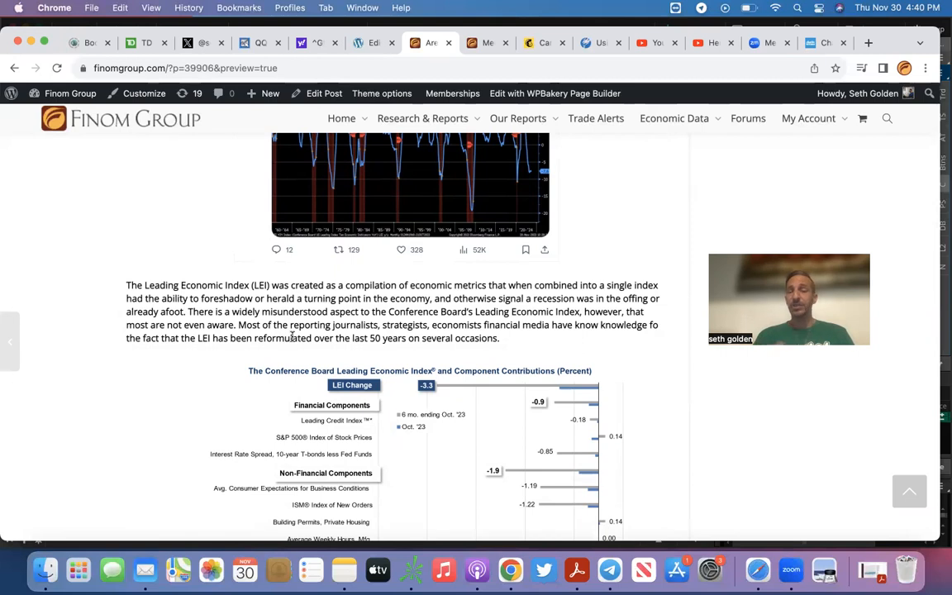
scroll("down", 3)
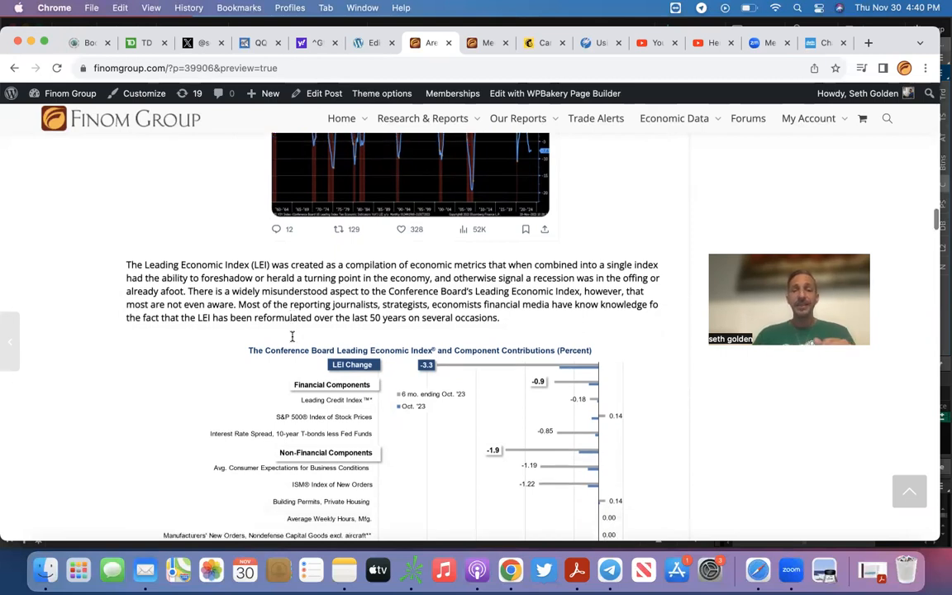
scroll("down", 3)
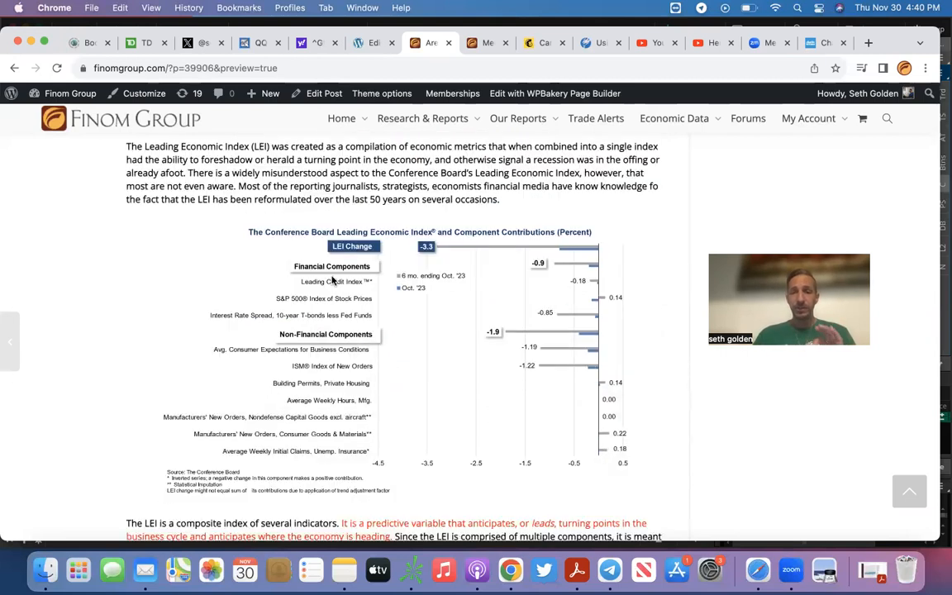
scroll("down", 3)
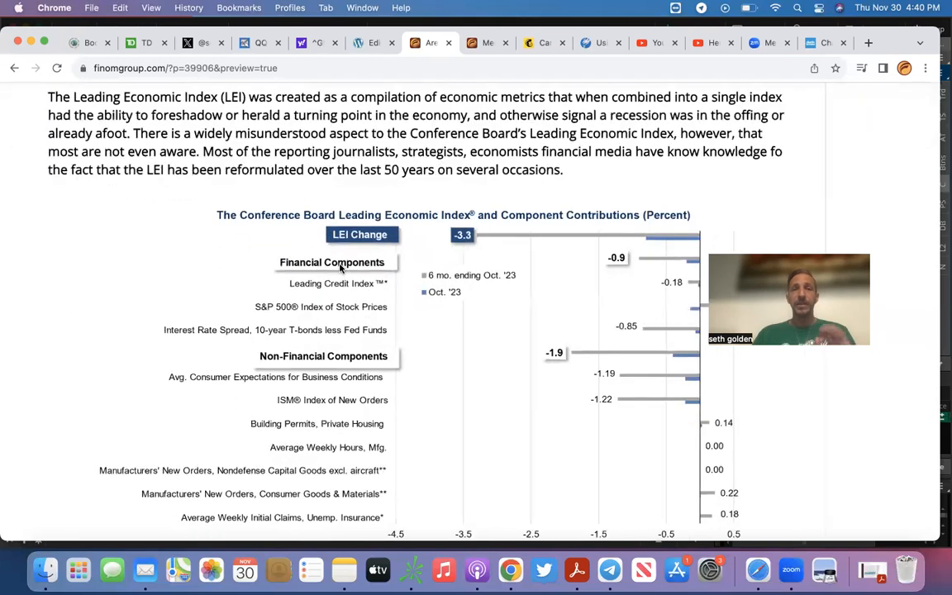
scroll("down", 3)
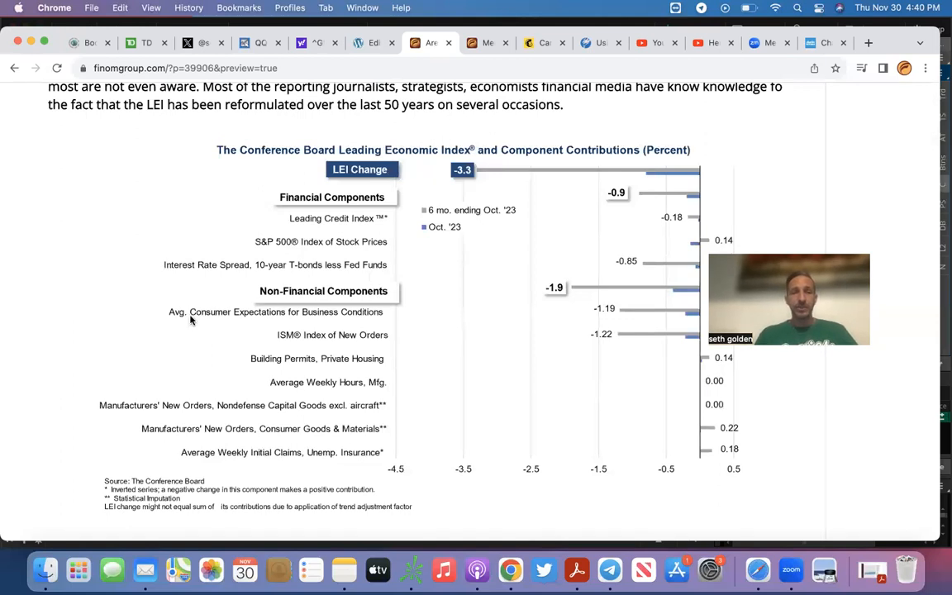
mouse_move(281, 338)
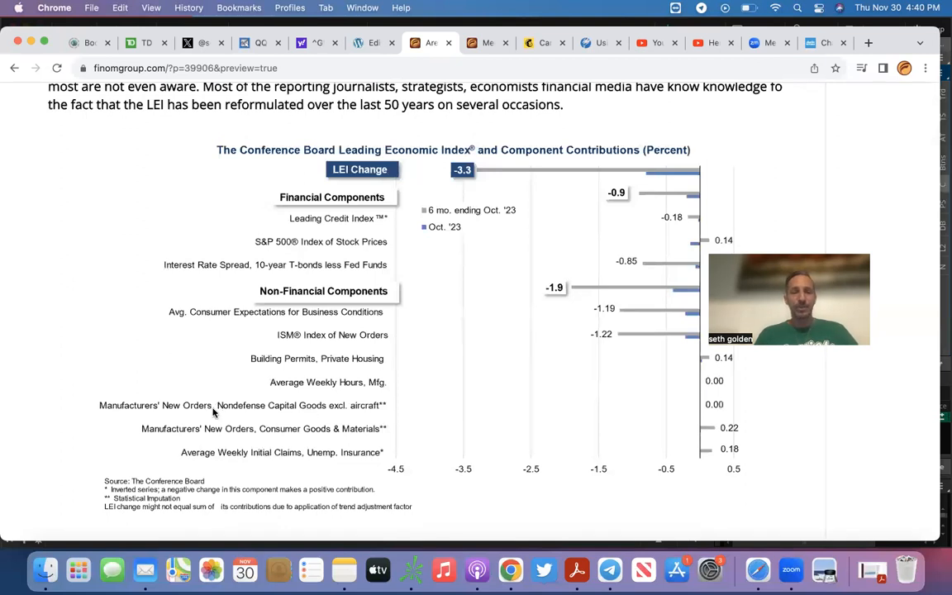
mouse_move(284, 432)
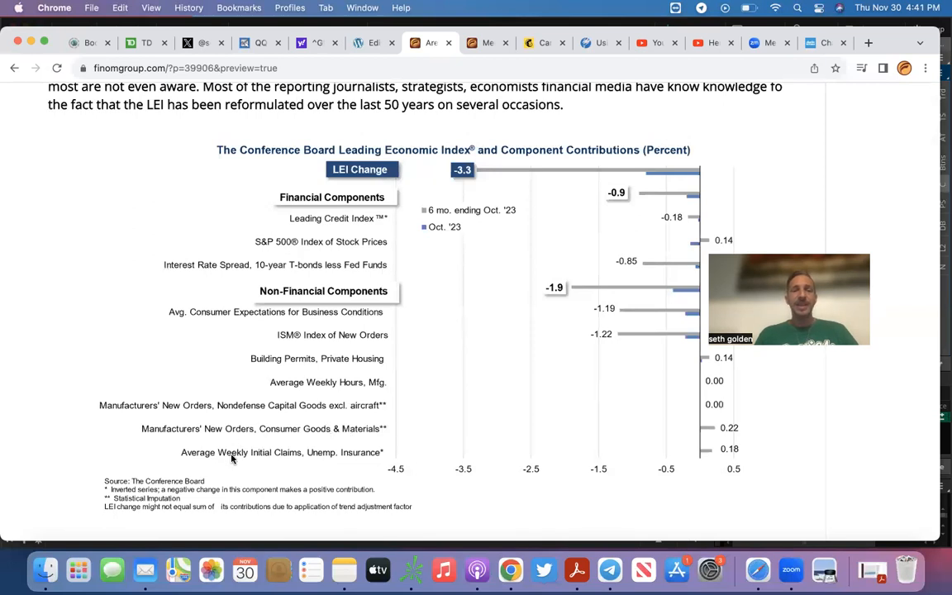
mouse_move(332, 460)
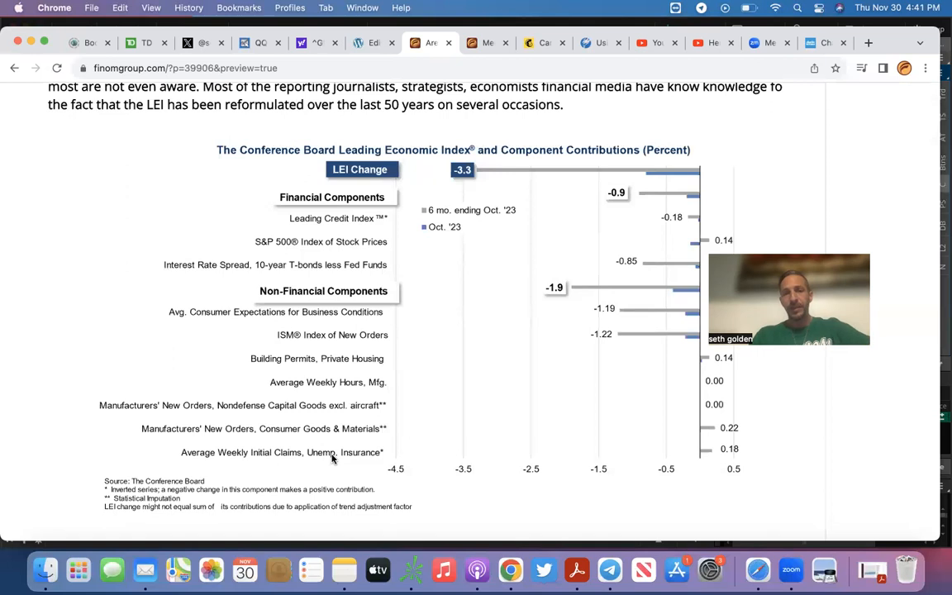
mouse_move(266, 386)
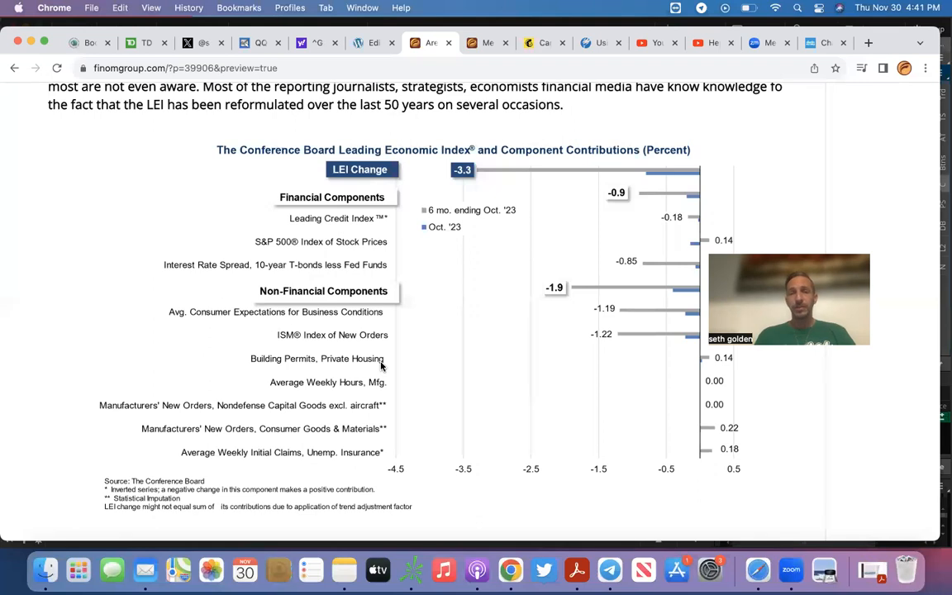
mouse_move(373, 228)
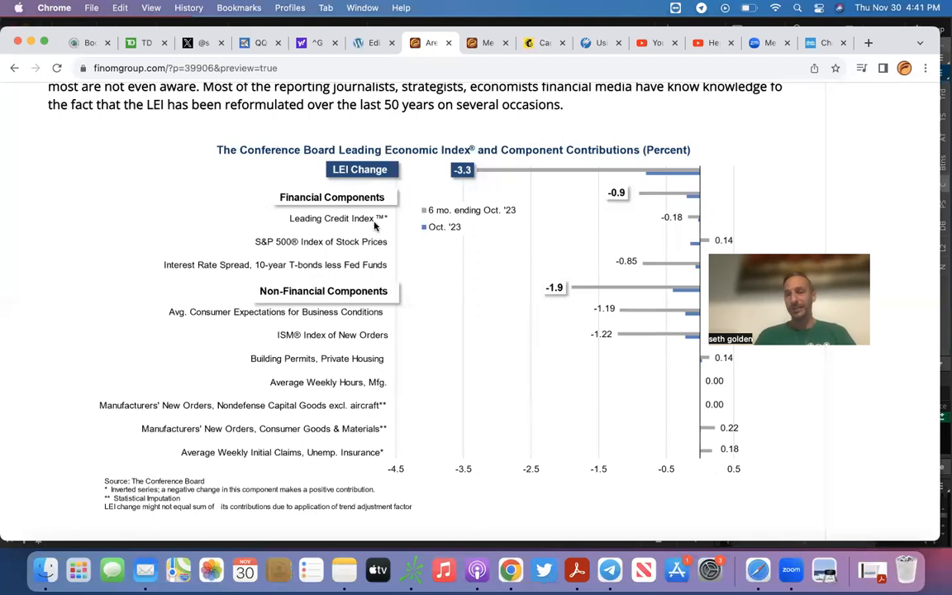
mouse_move(314, 427)
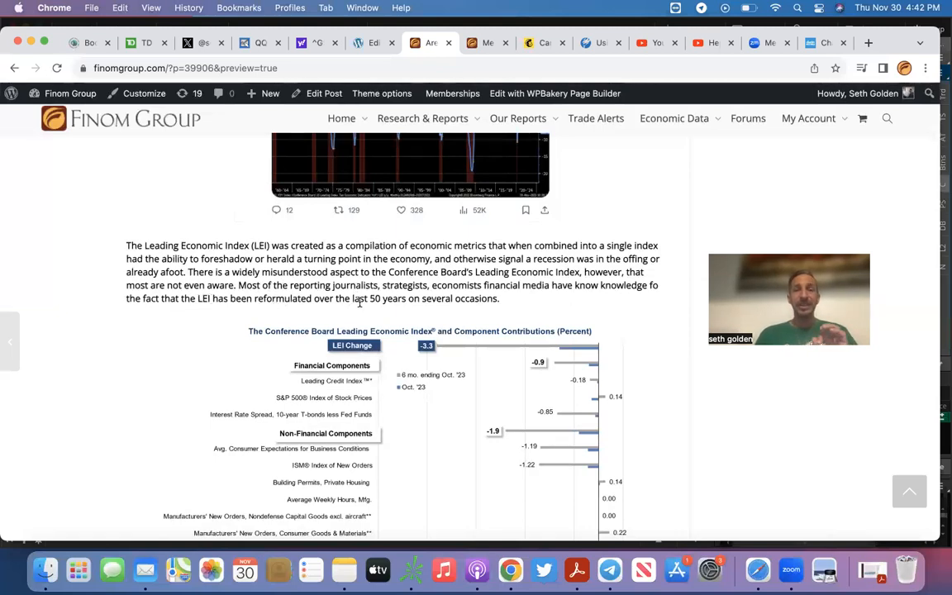
mouse_move(400, 299)
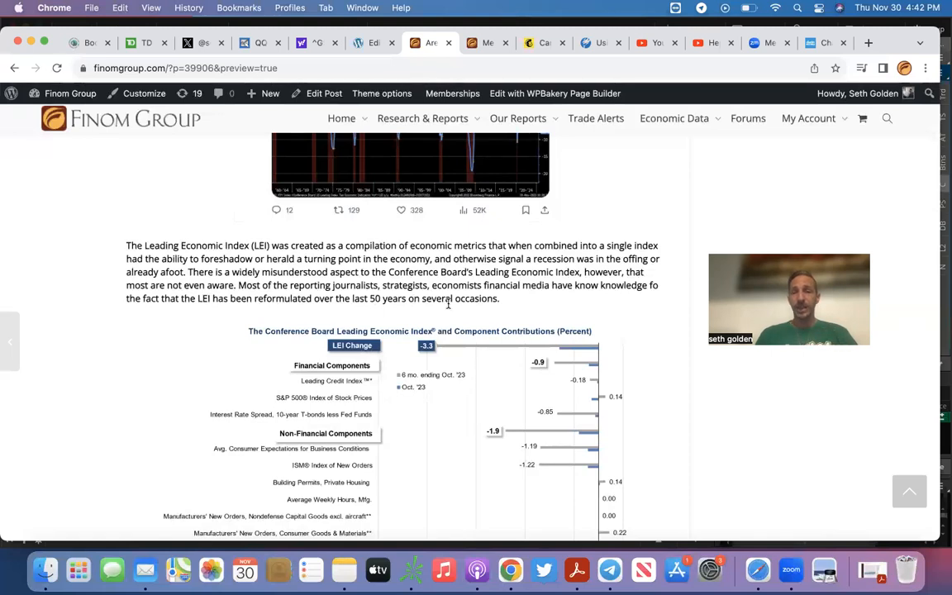
scroll("down", 3)
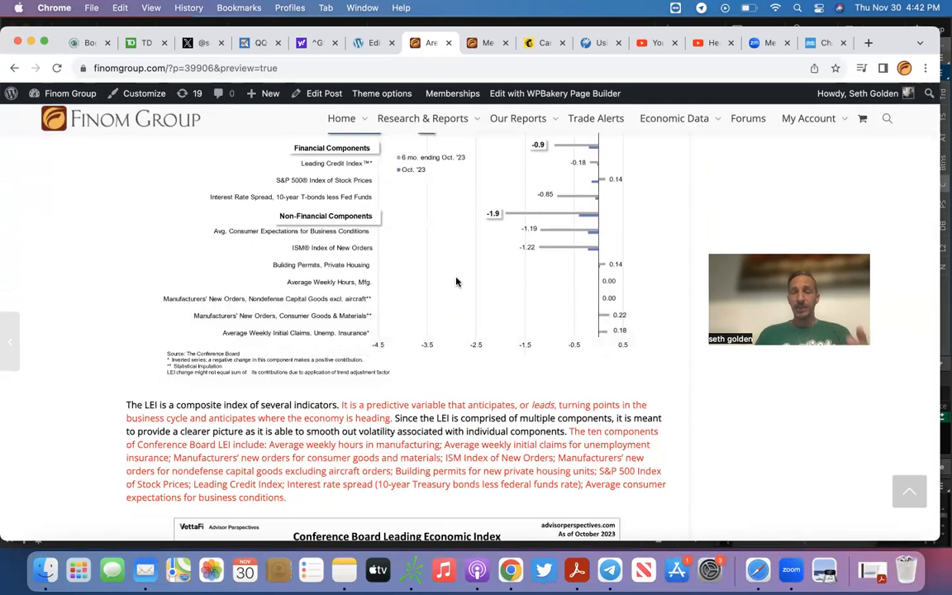
scroll("down", 3)
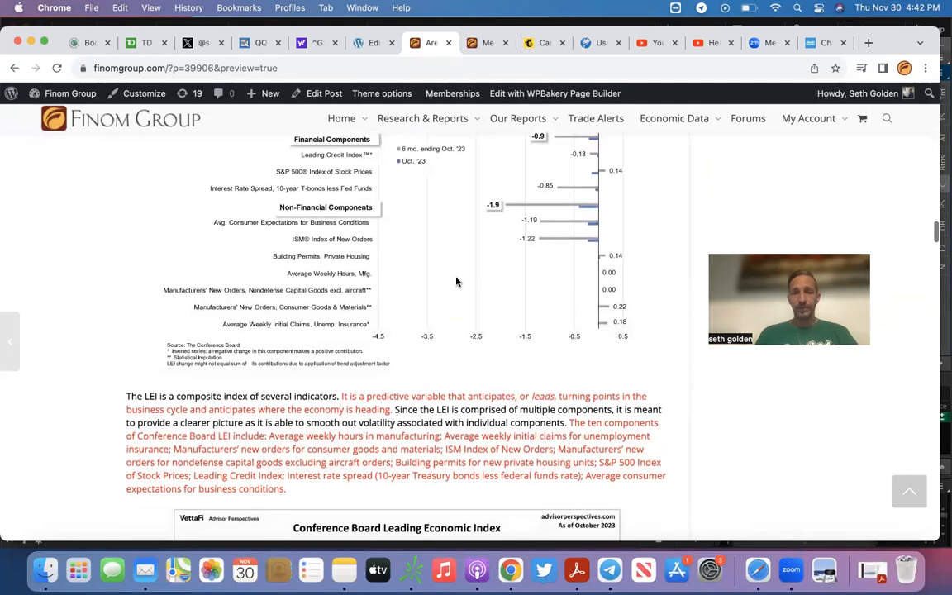
scroll("down", 3)
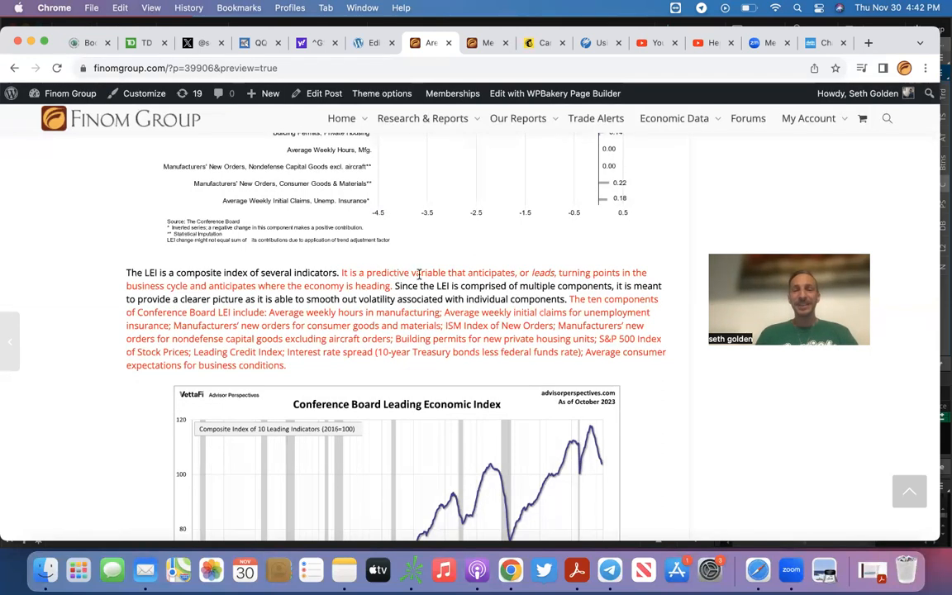
mouse_move(564, 271)
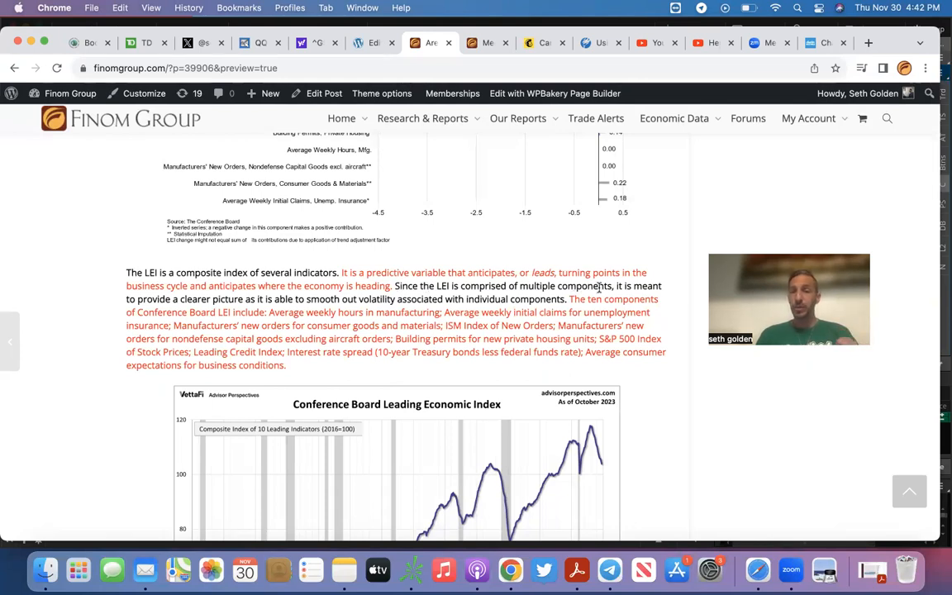
mouse_move(251, 308)
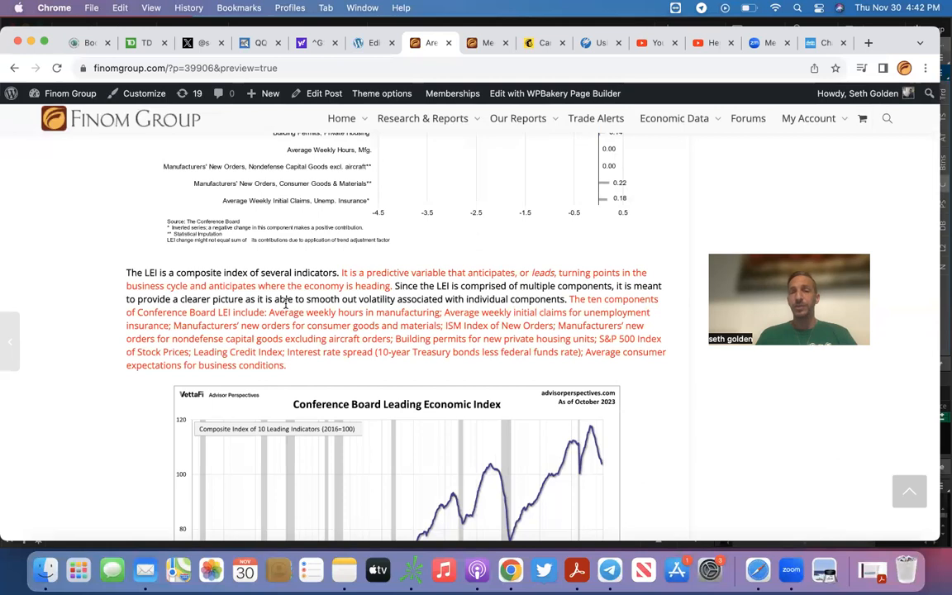
scroll("down", 3)
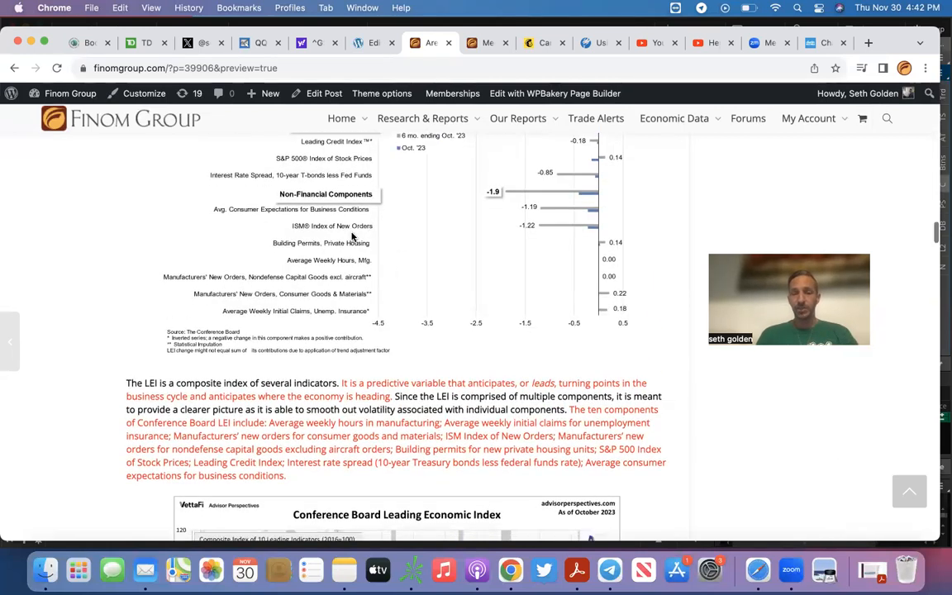
scroll("down", 3)
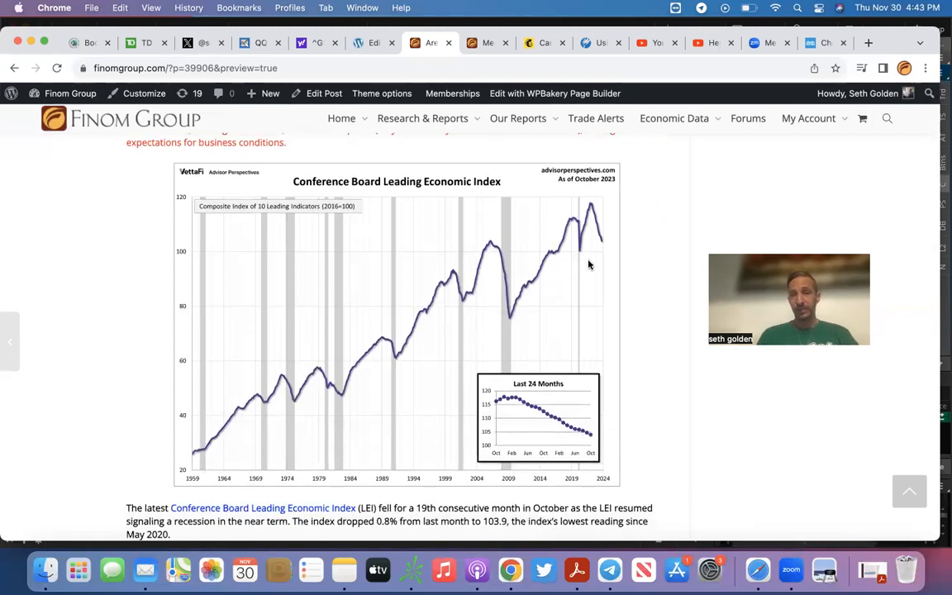
mouse_move(592, 207)
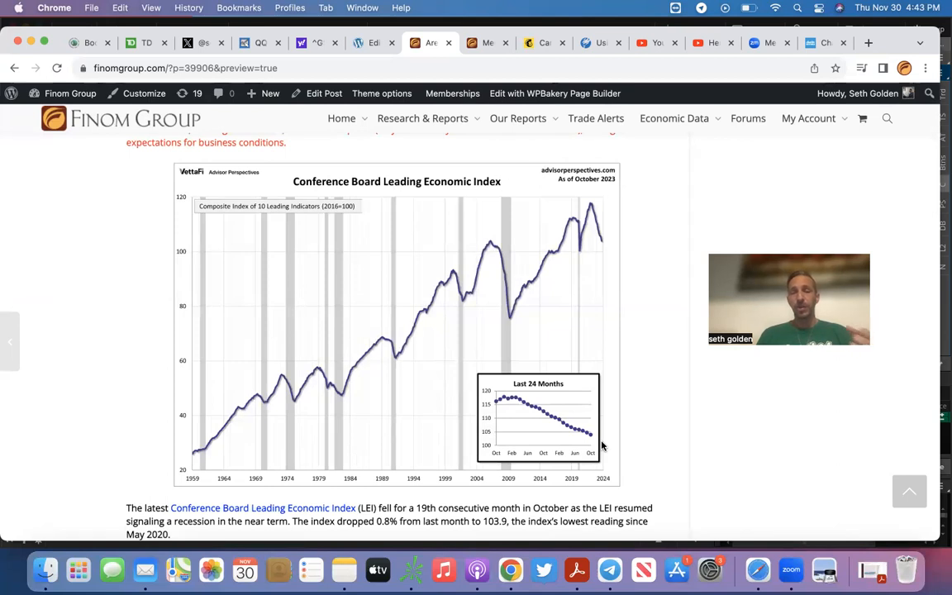
scroll("down", 3)
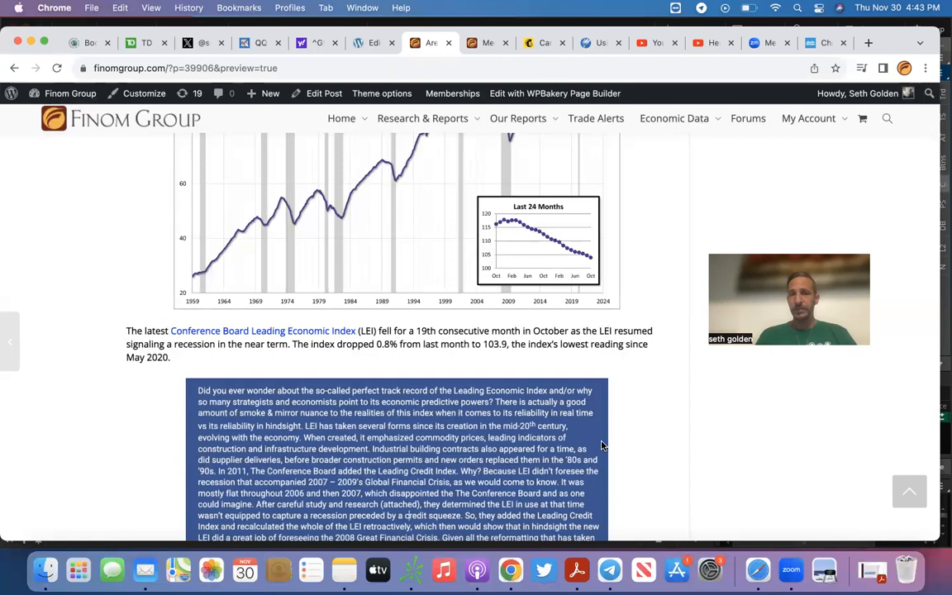
scroll("down", 3)
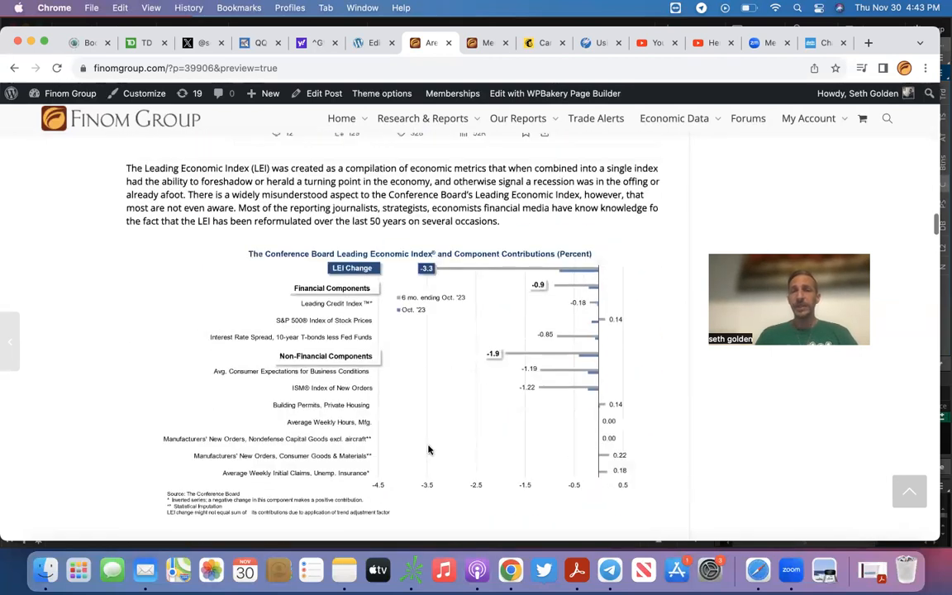
mouse_move(495, 359)
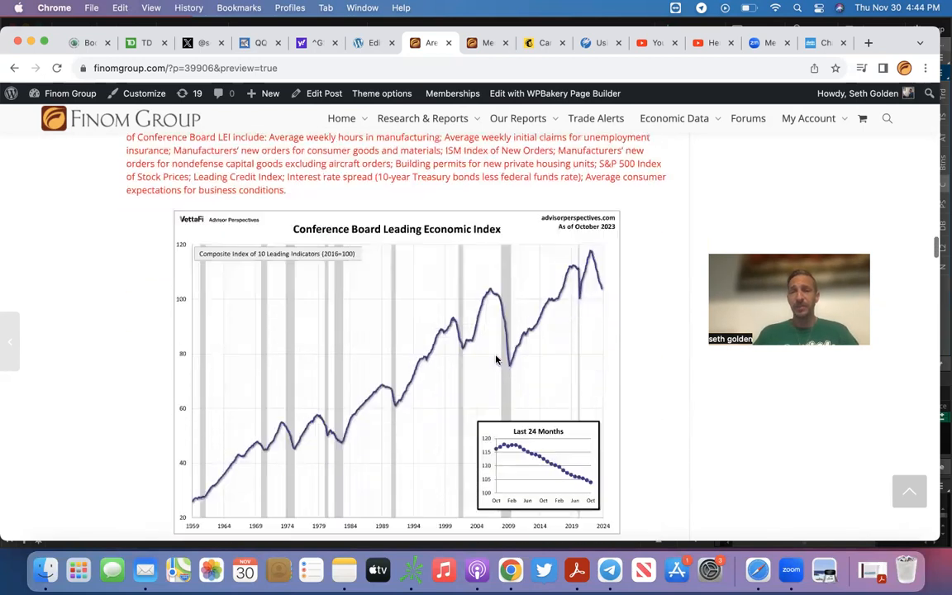
scroll("down", 3)
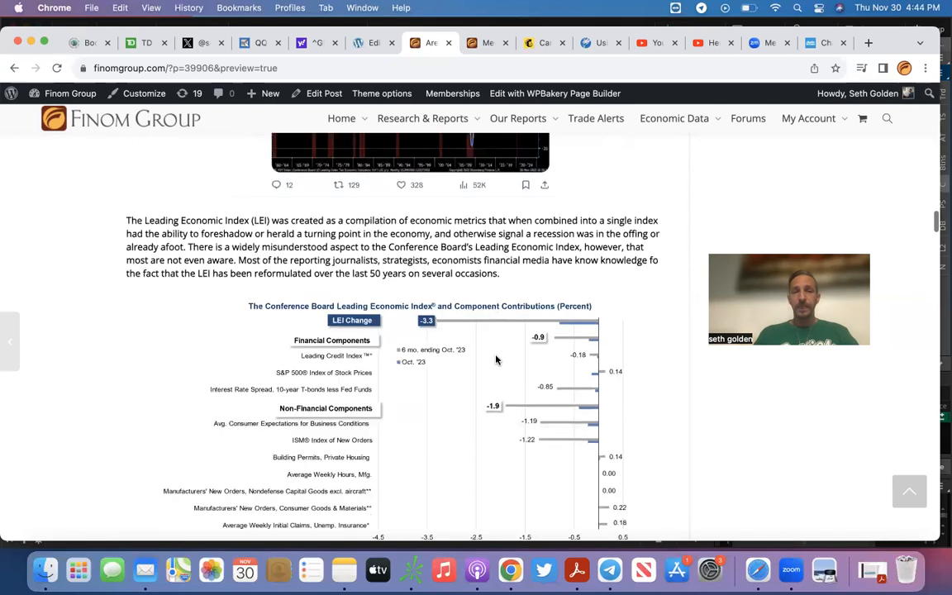
scroll("down", 3)
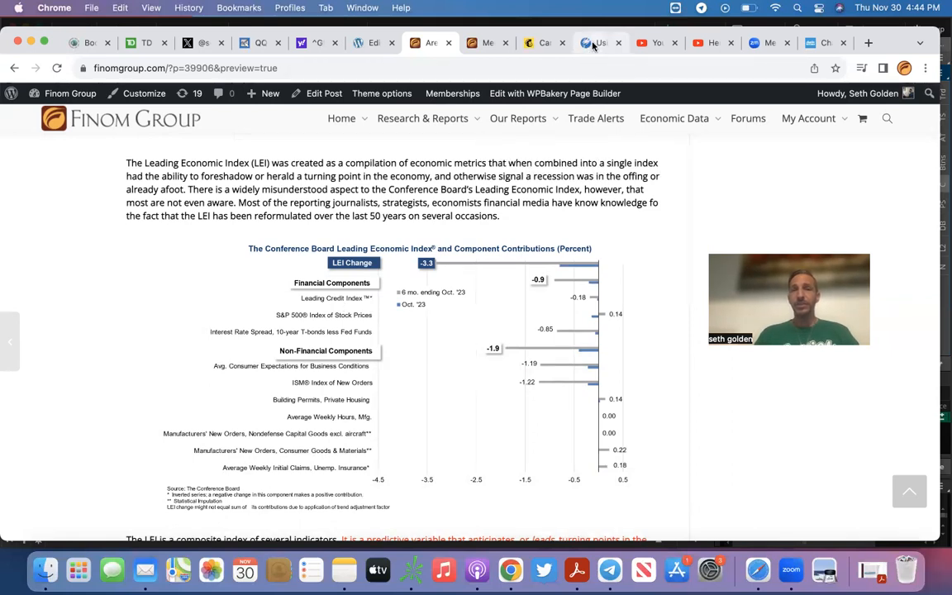
Step: Switch between the Finom post and the Conference Board Leading Credit Index working paper page, ending on the paper
left_click(602, 43)
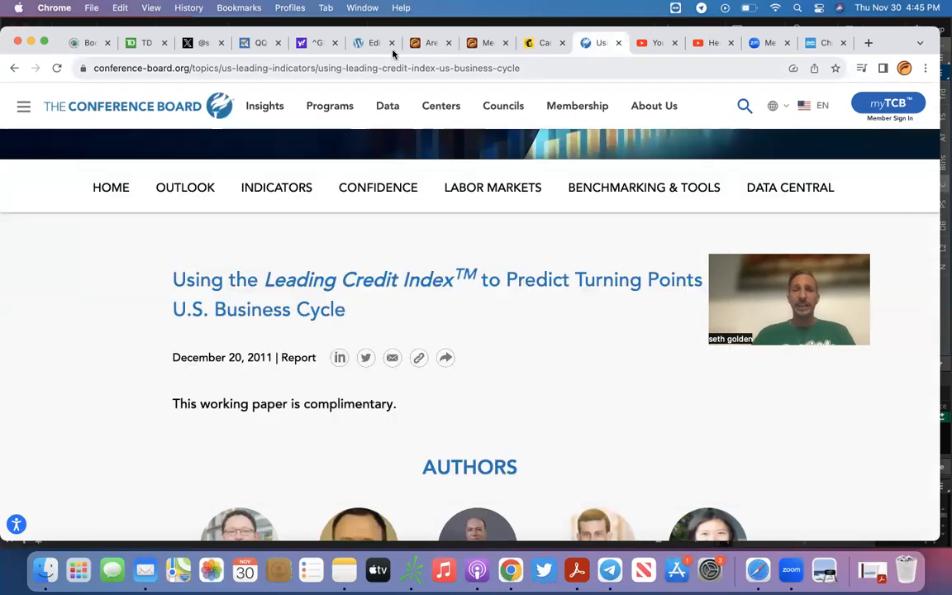
left_click(430, 43)
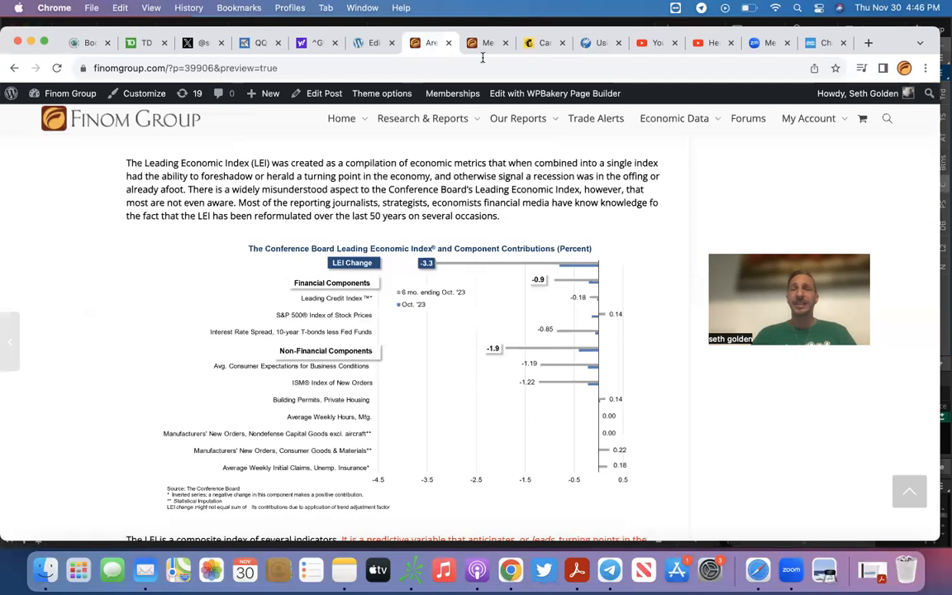
left_click(594, 43)
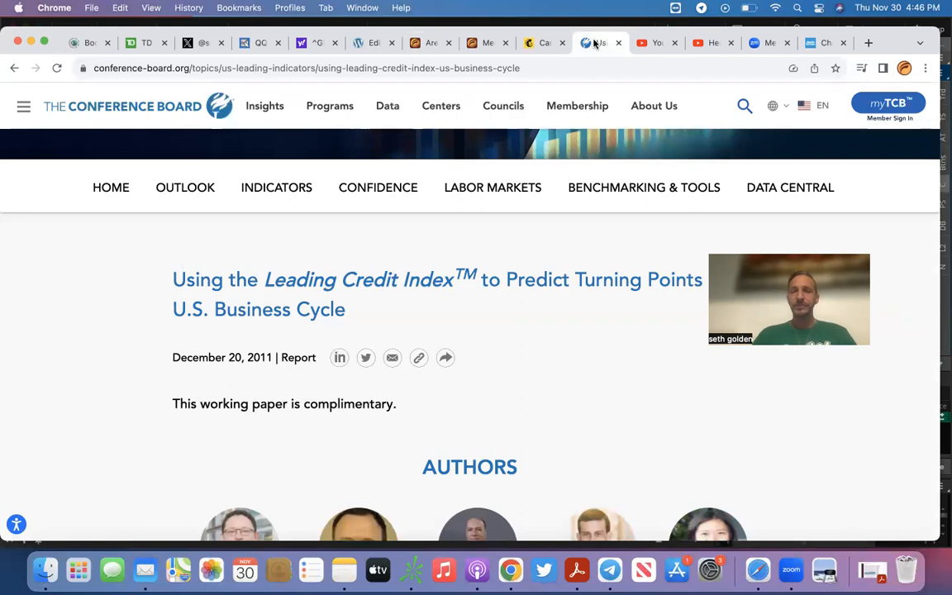
Step: Download the Leading Credit Index working paper via Download Report, opening the 42-page PDF
scroll("down", 3)
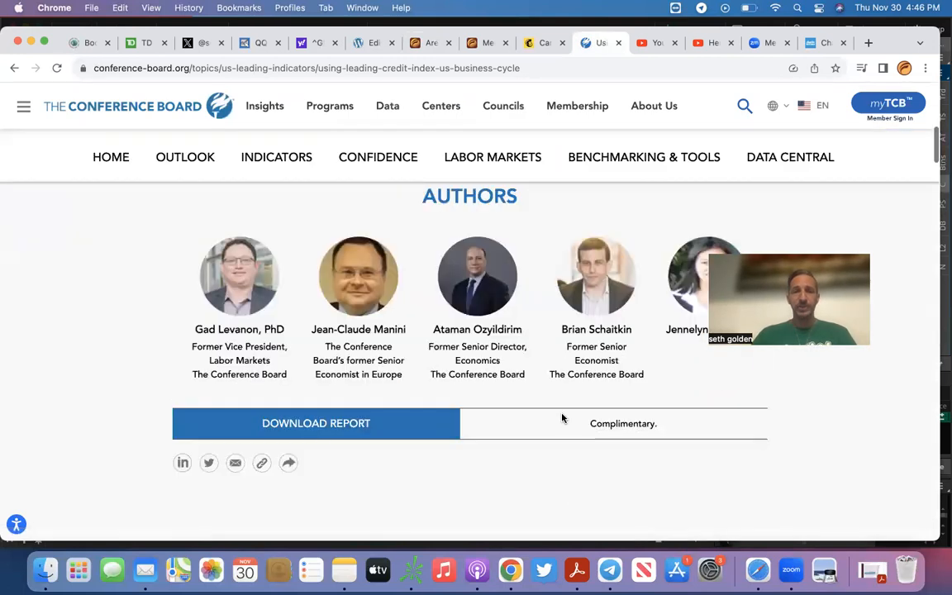
left_click(316, 423)
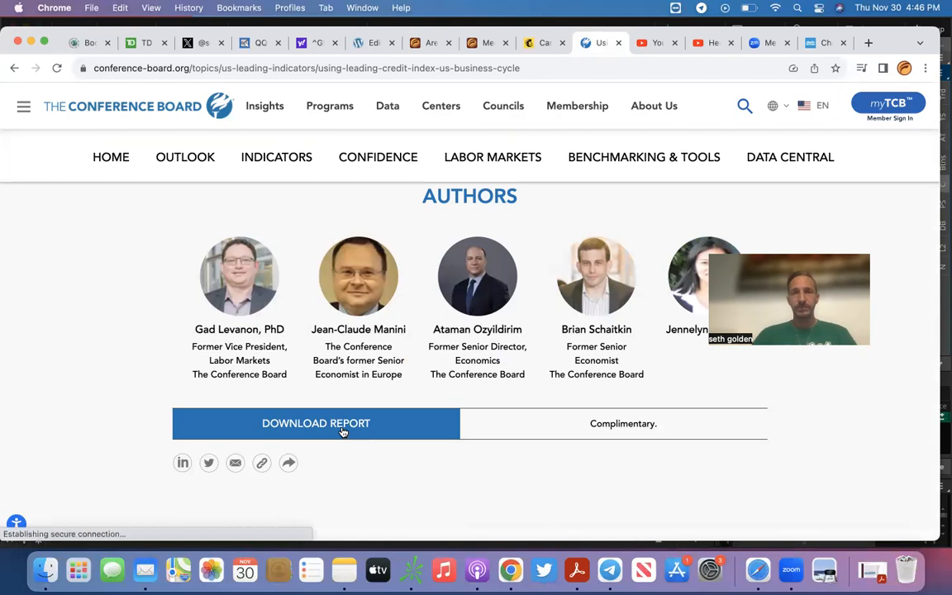
left_click(316, 423)
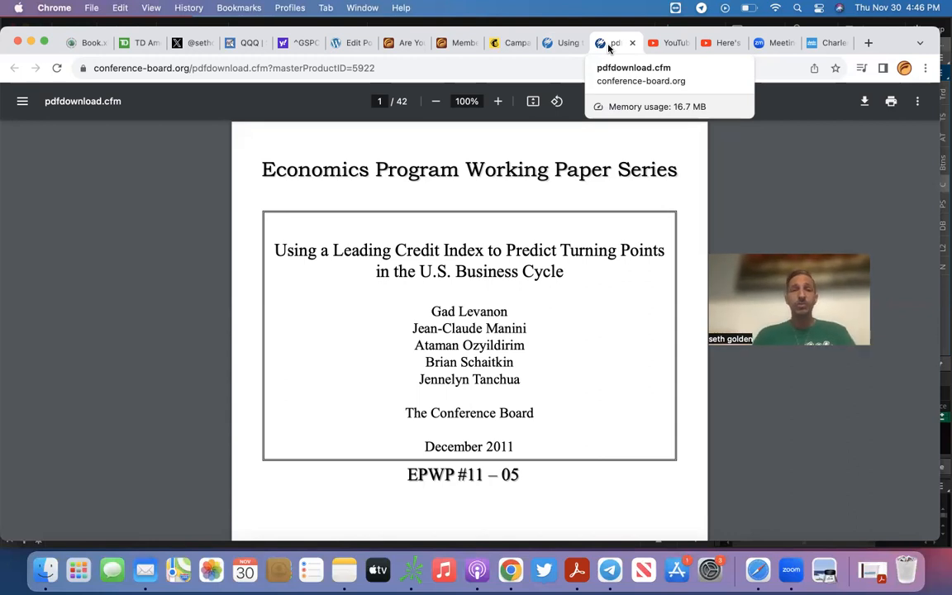
mouse_move(334, 58)
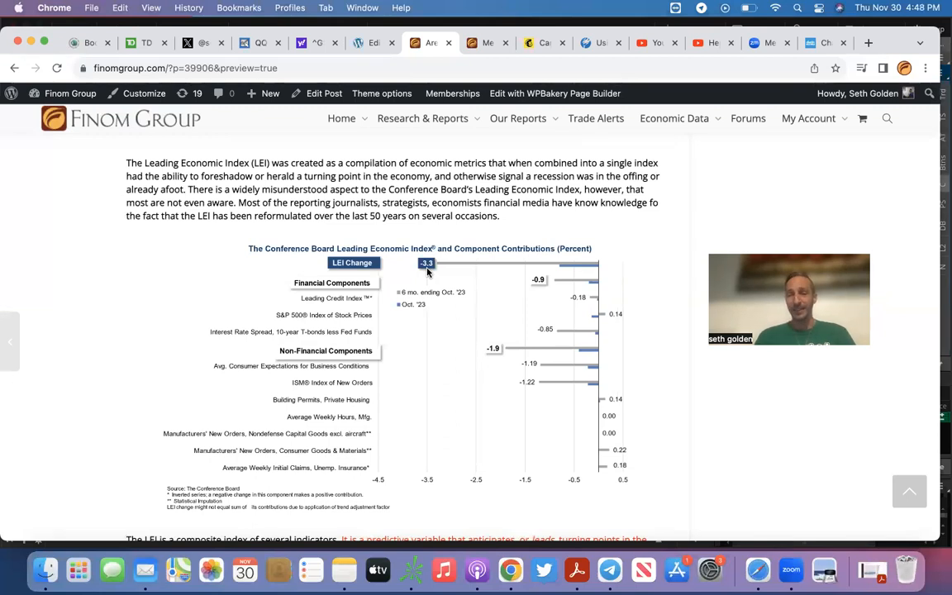
Step: Review the post's LEI component chart, then switch to the Conference Board US Leading Indicators page
scroll("down", 3)
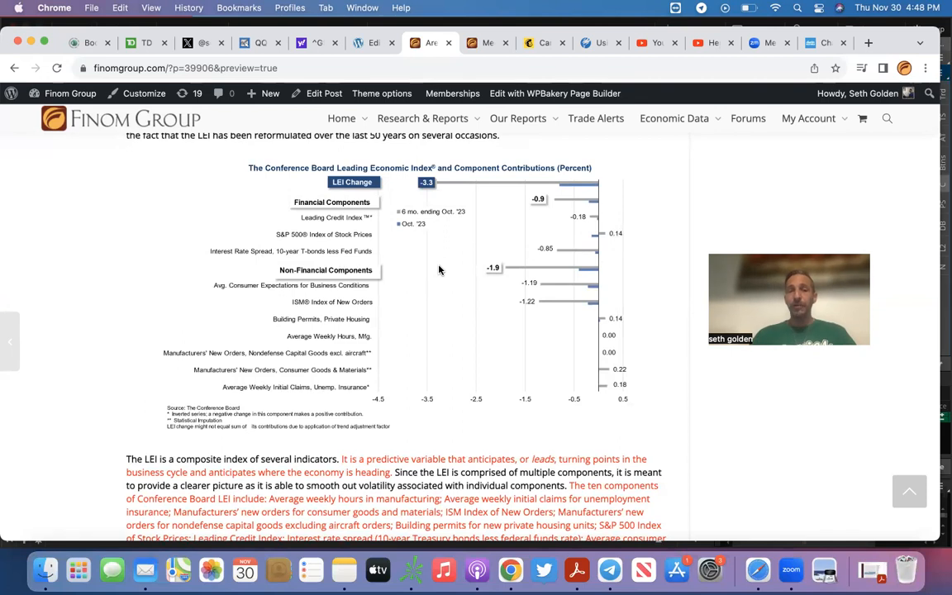
mouse_move(259, 345)
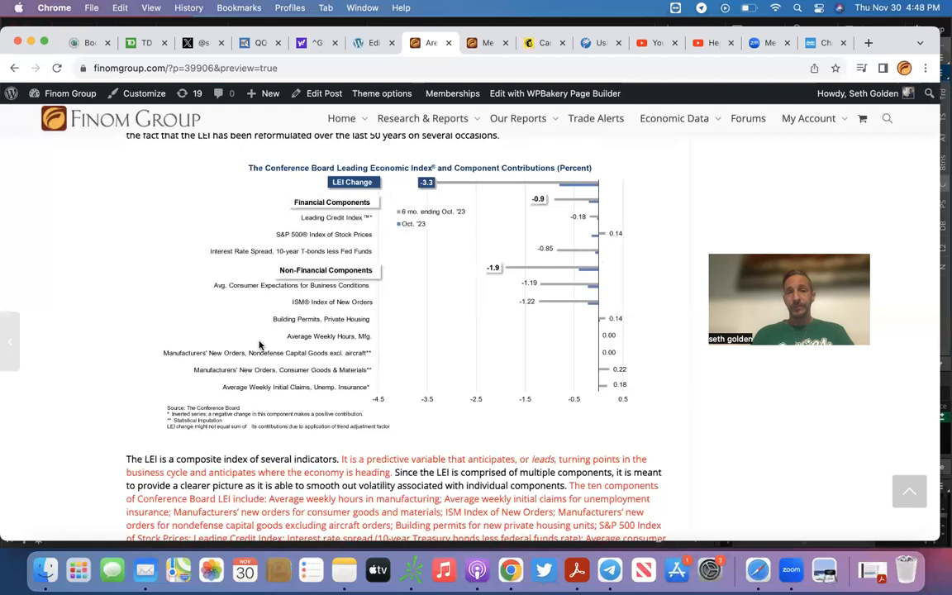
mouse_move(307, 340)
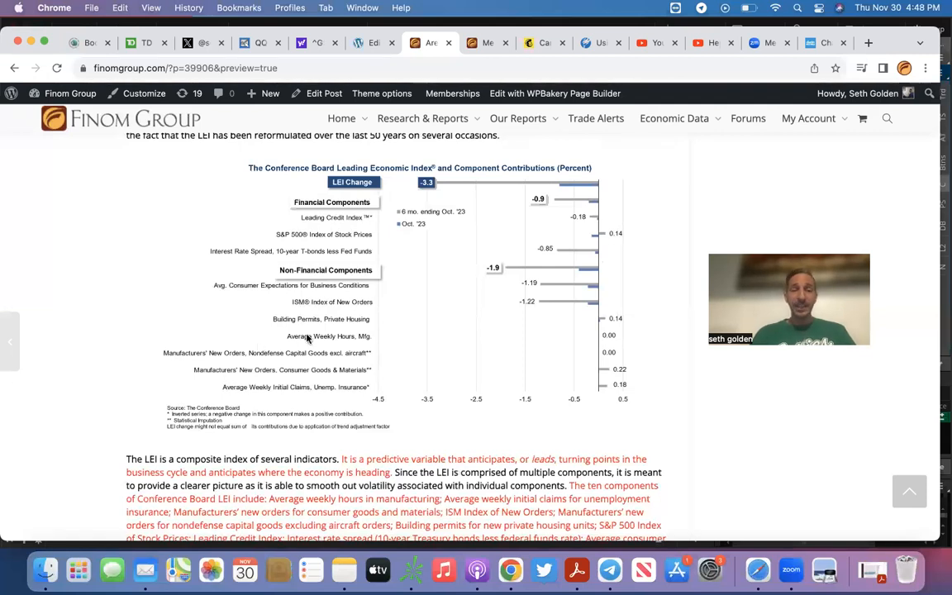
mouse_move(314, 301)
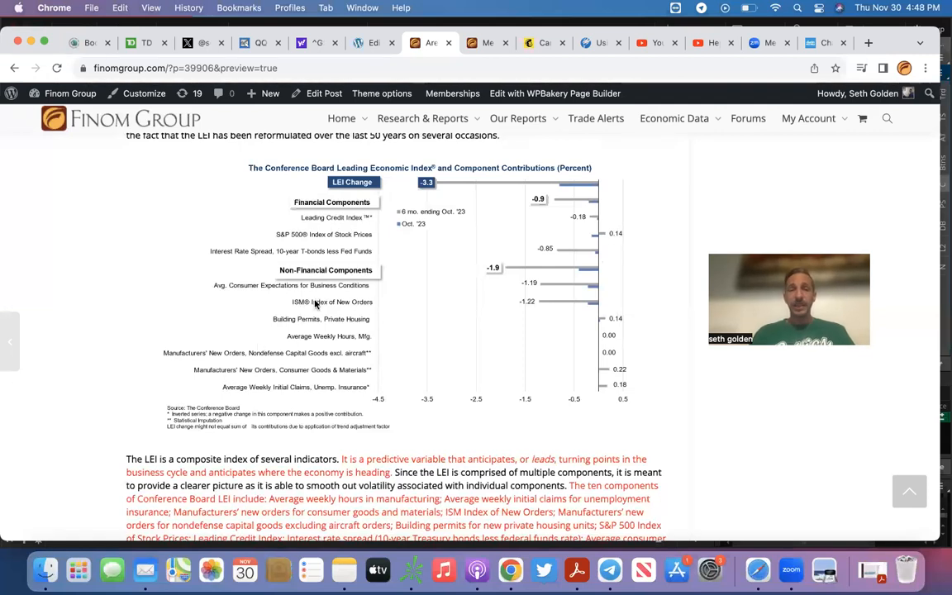
mouse_move(384, 339)
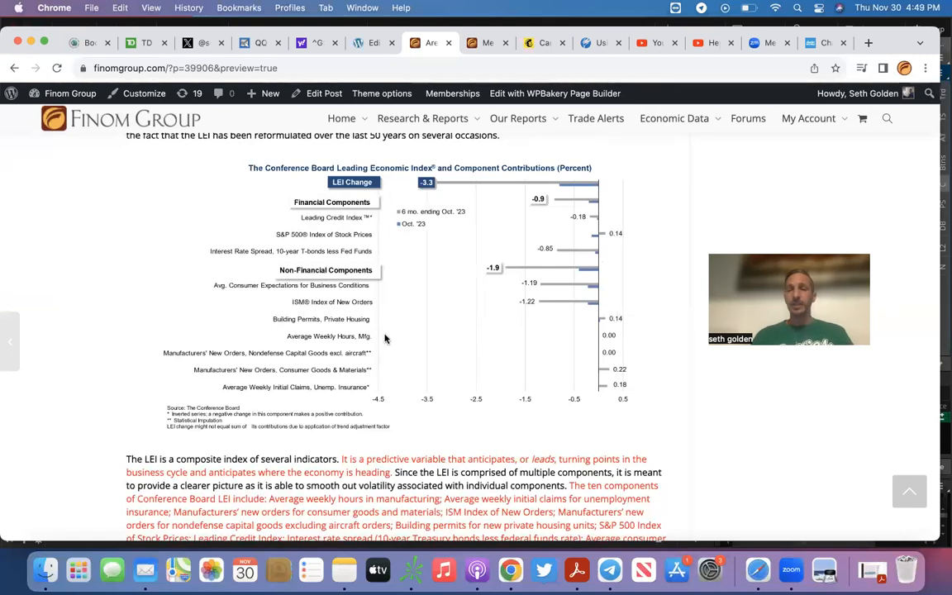
left_click(597, 43)
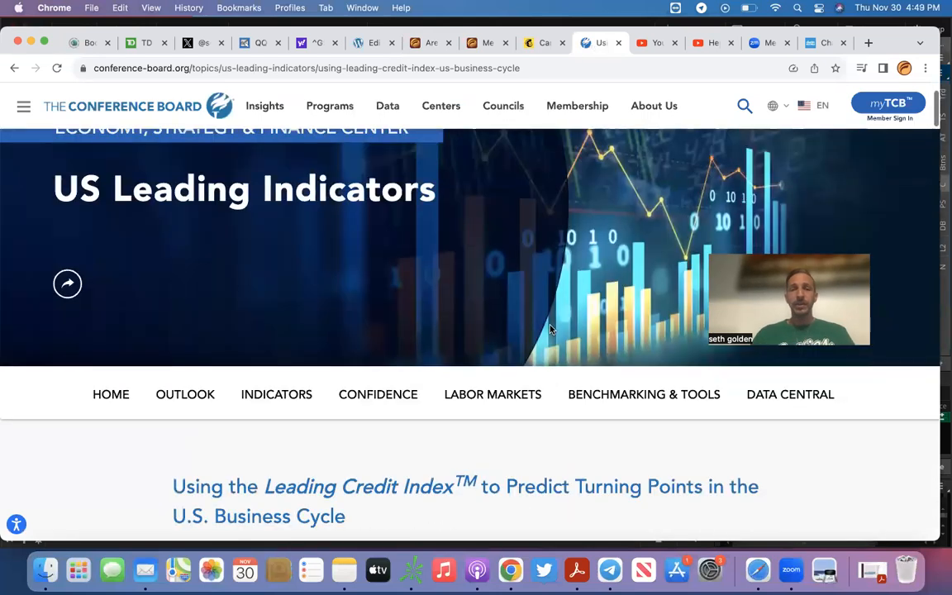
Step: Skim the Leading Credit Index working paper page, then switch back to the Finom Group post tab
scroll("down", 3)
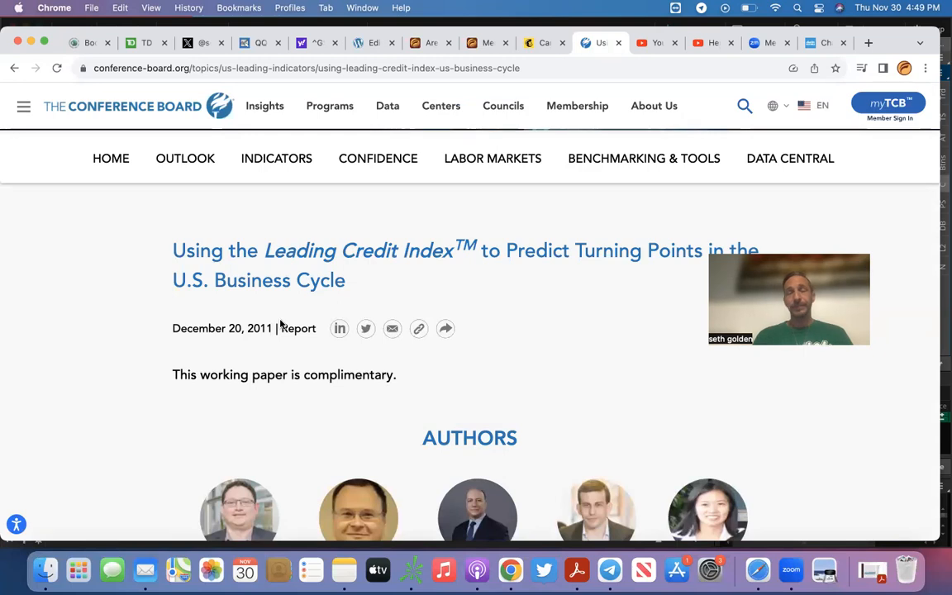
left_click(426, 43)
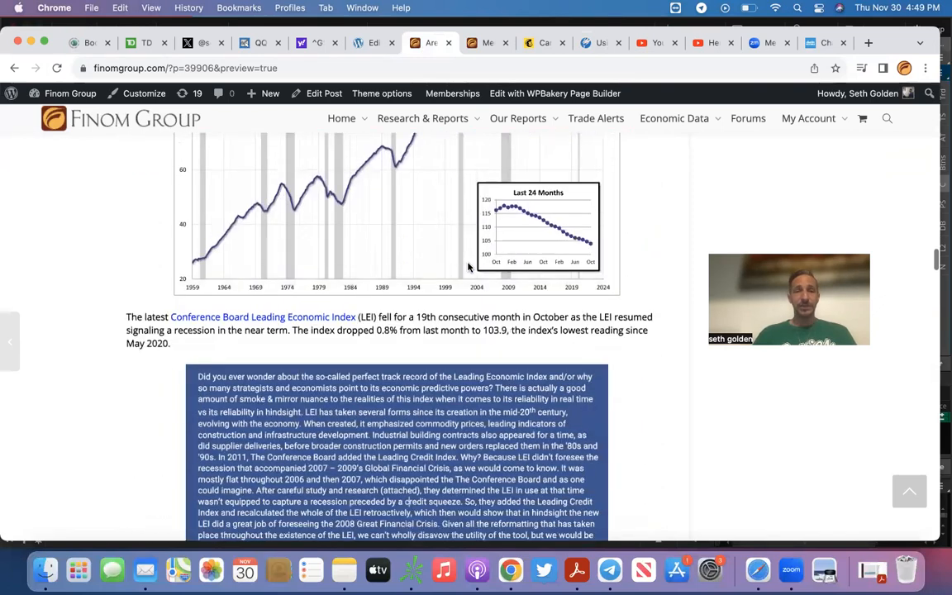
Step: Scroll past the Leading Credit Index paragraph to the Conference Board Coincident Economic Index chart
scroll("down", 3)
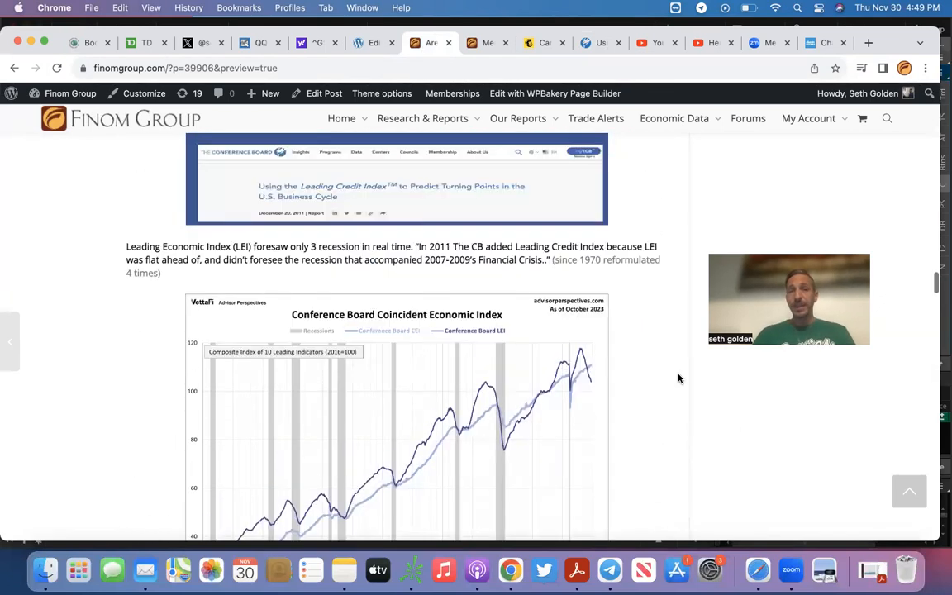
scroll("down", 3)
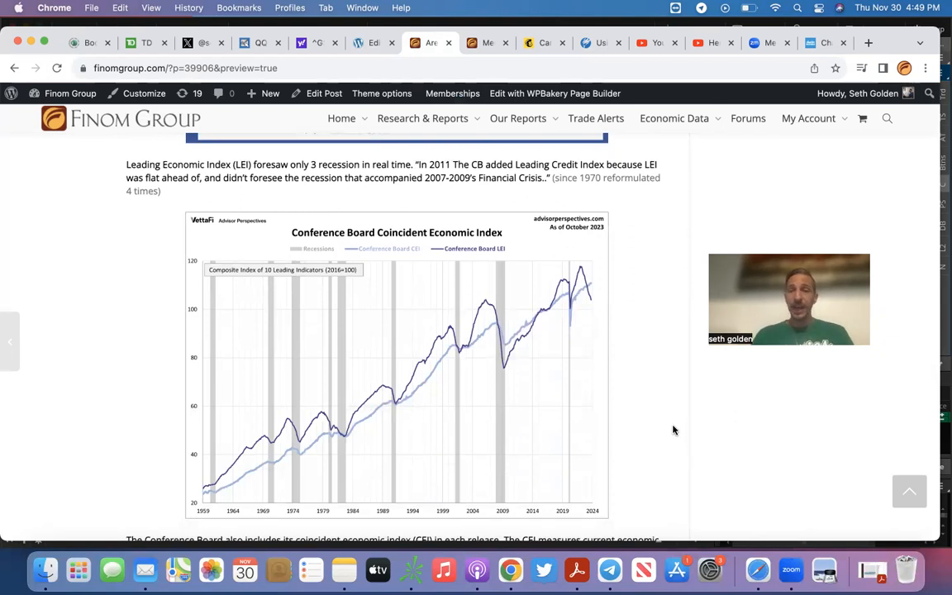
mouse_move(405, 234)
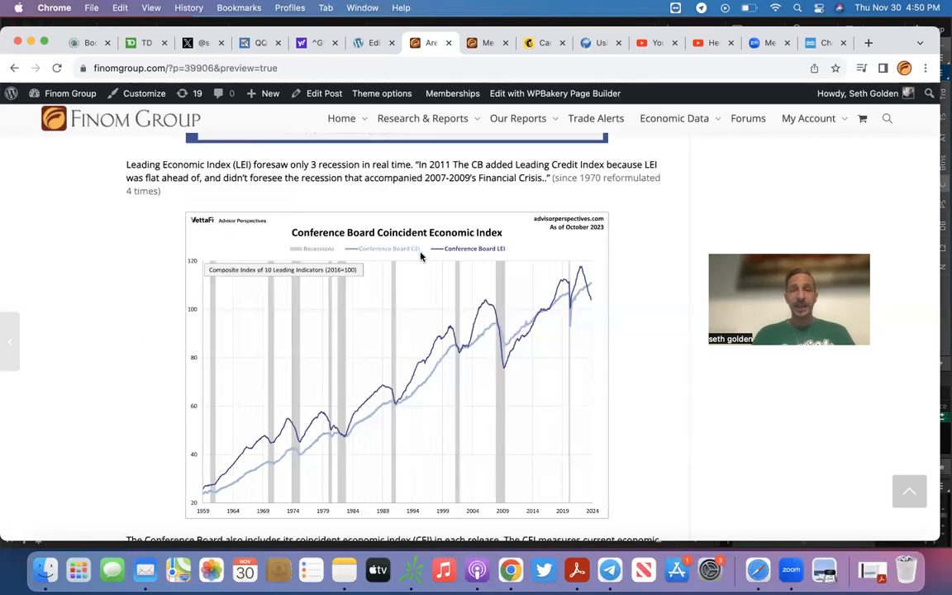
mouse_move(590, 291)
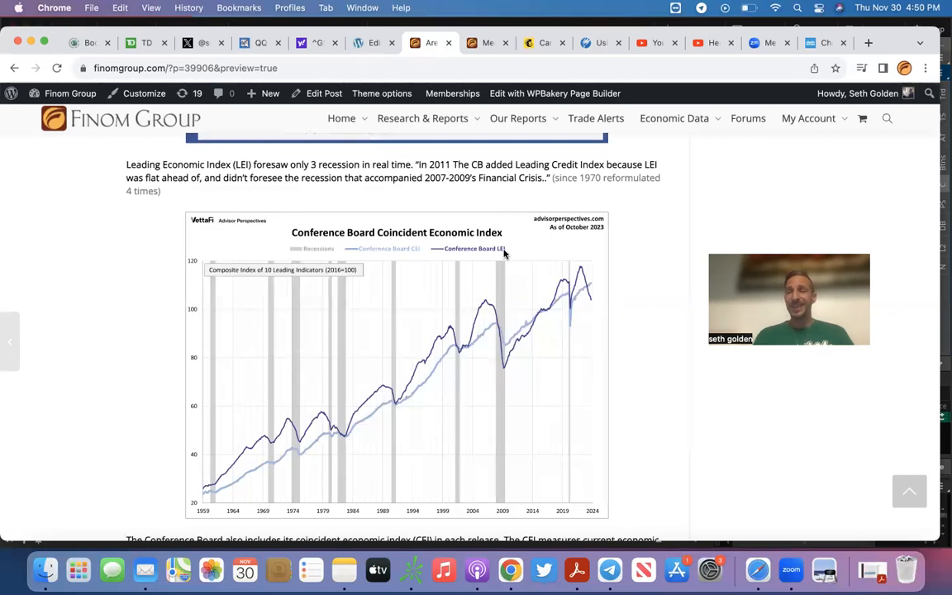
scroll("down", 3)
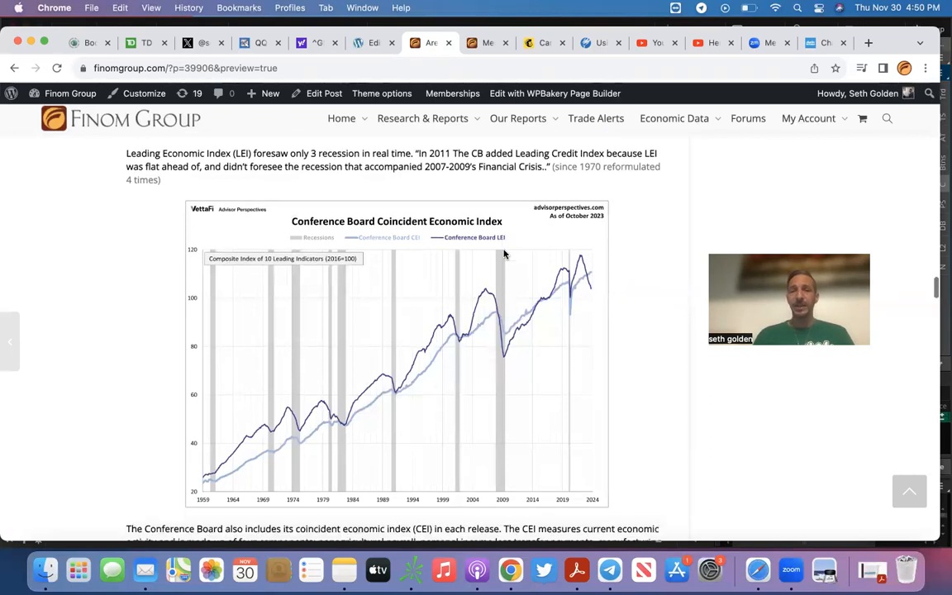
Step: Scroll past the S&P 500 6-month forward chart to the 'What's It Gonna Be In 2024' heading and declines table
scroll("down", 3)
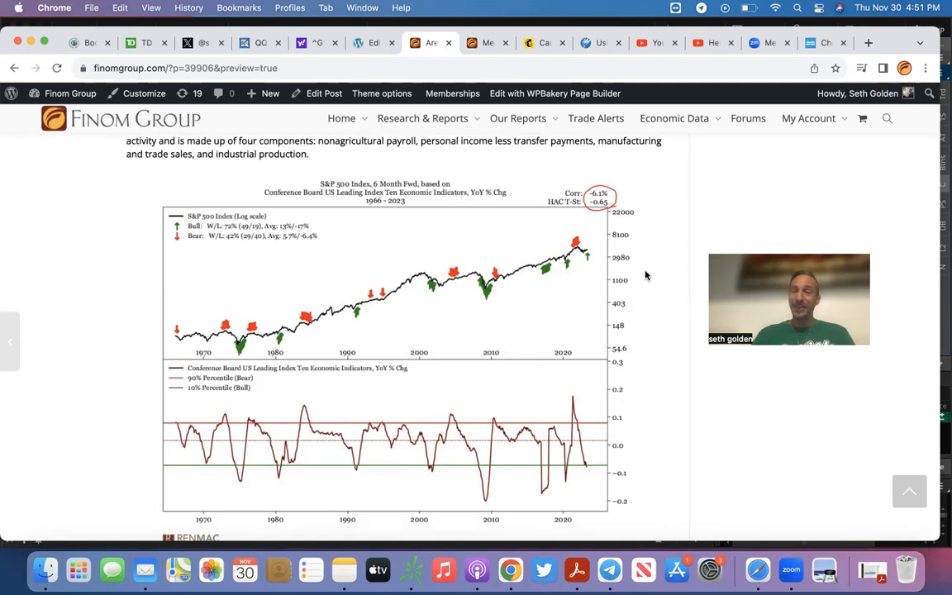
mouse_move(468, 288)
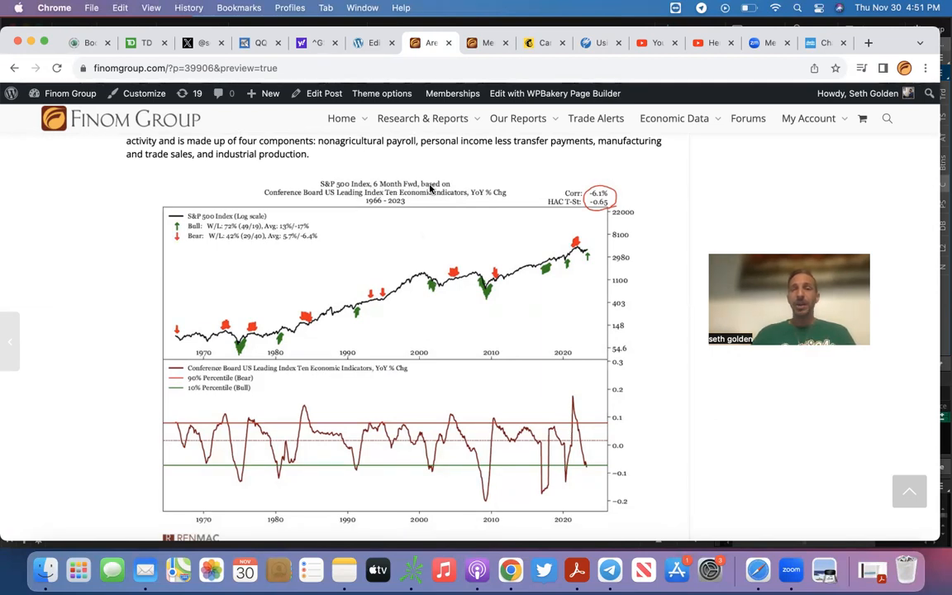
mouse_move(464, 205)
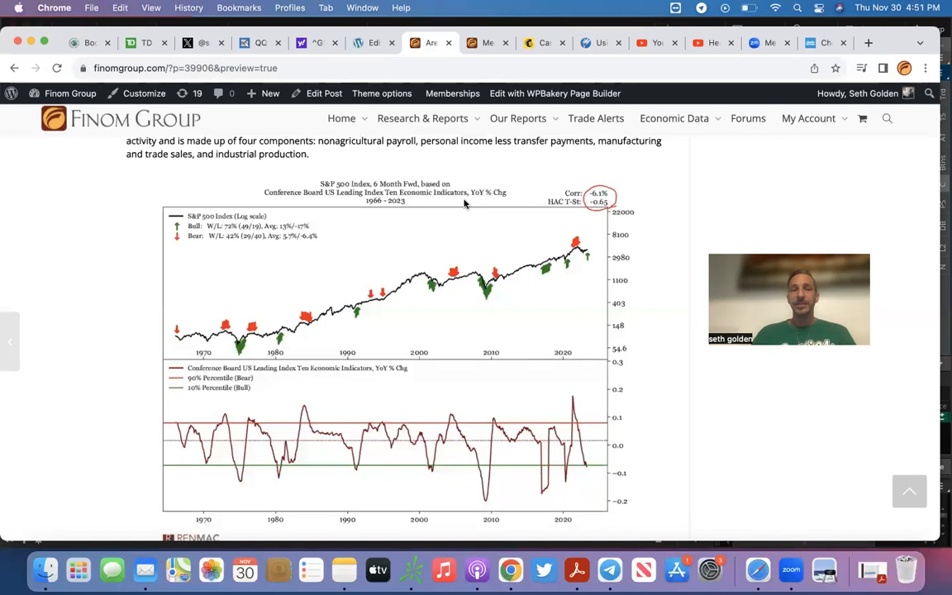
mouse_move(502, 202)
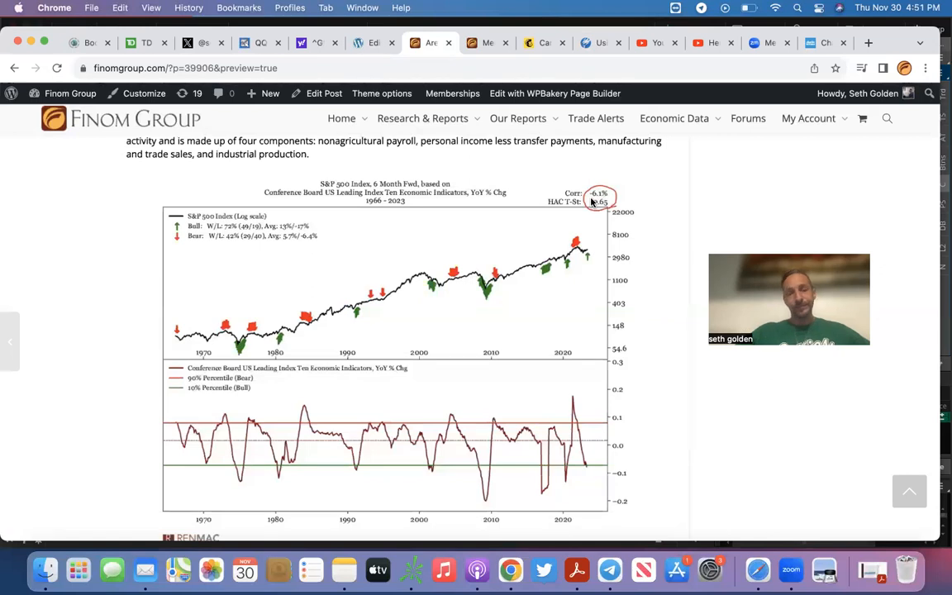
scroll("down", 3)
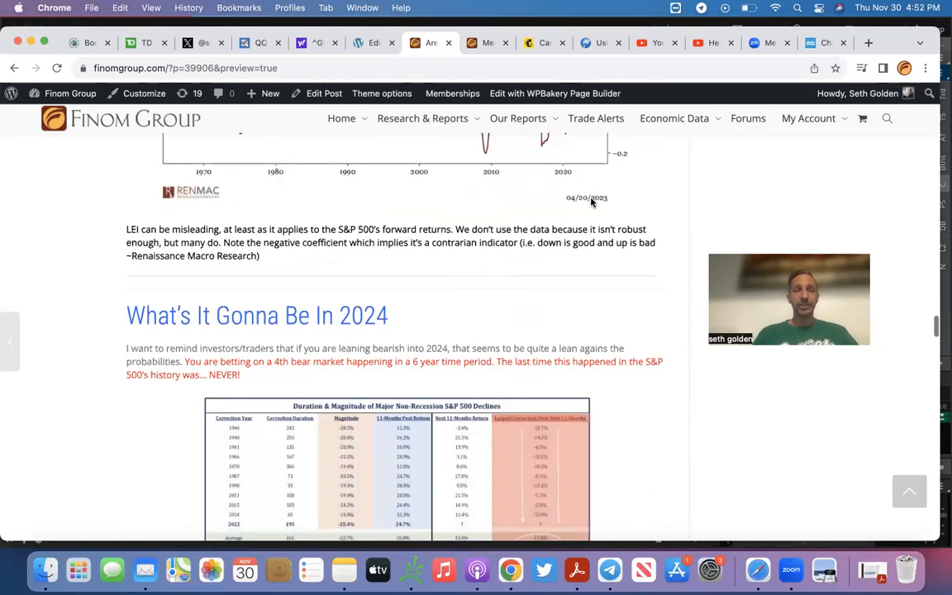
scroll("down", 3)
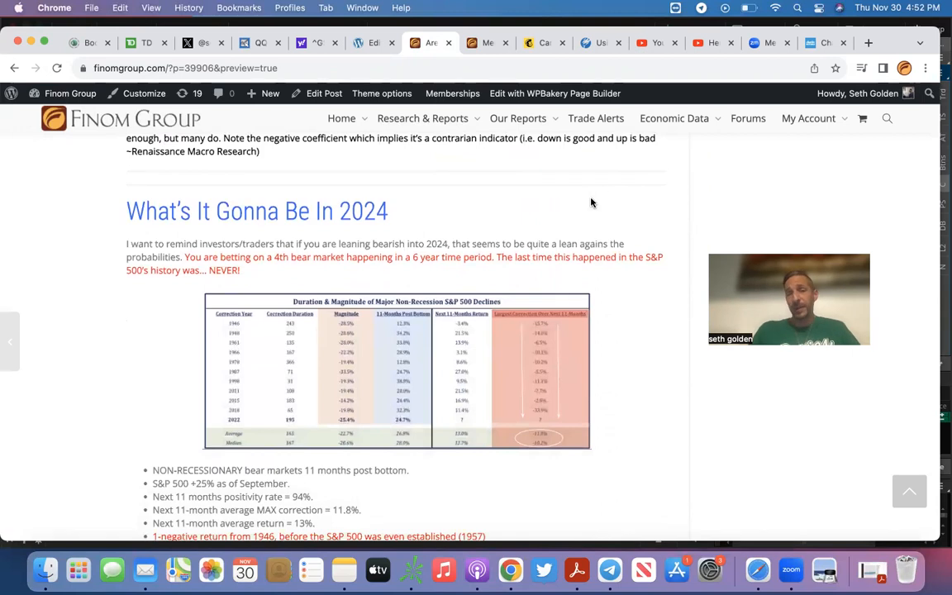
mouse_move(284, 220)
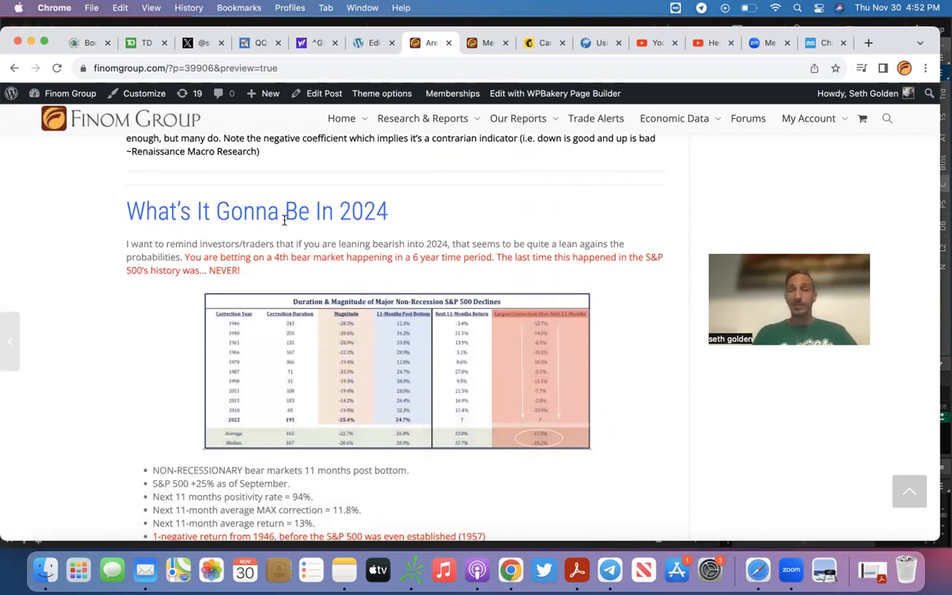
mouse_move(397, 213)
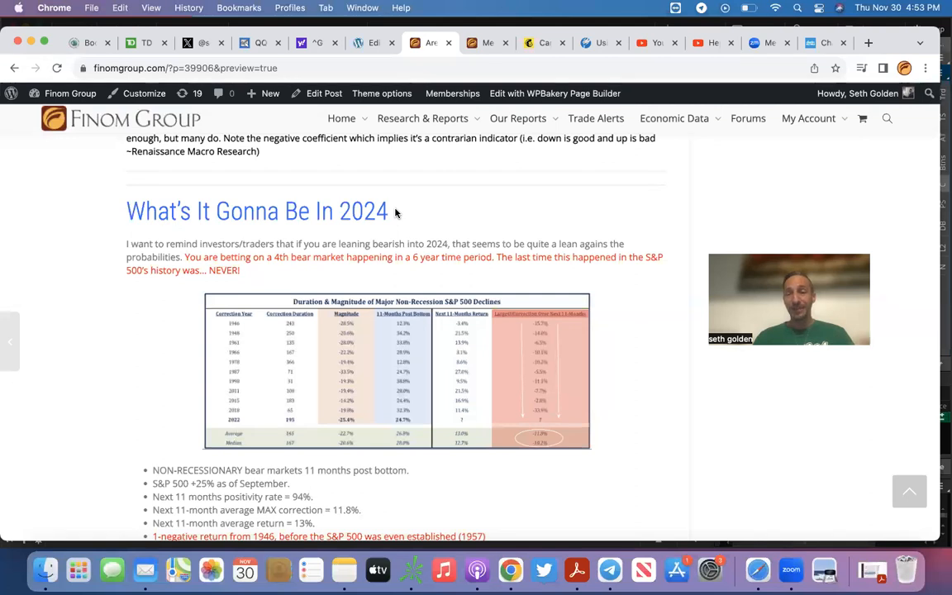
mouse_move(439, 228)
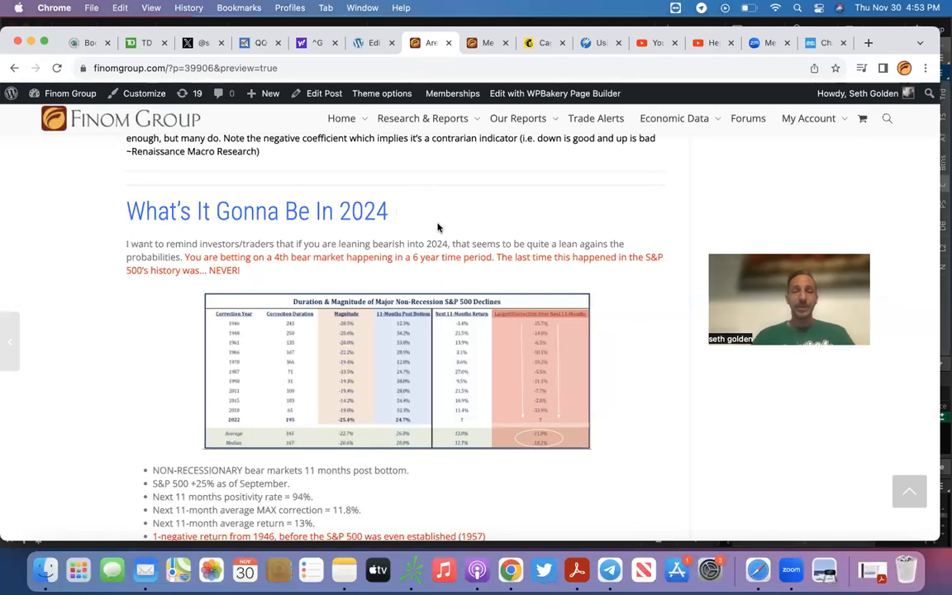
scroll("down", 3)
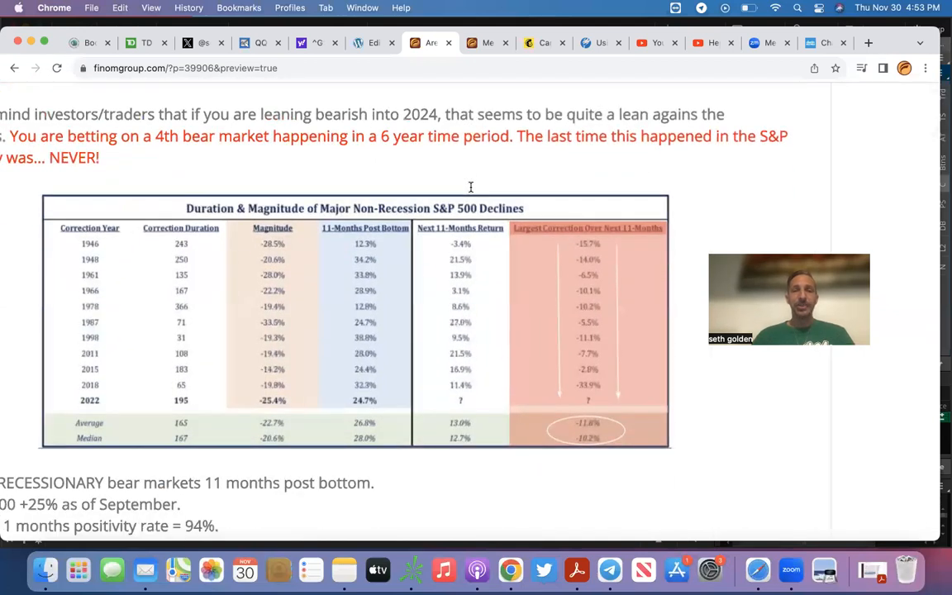
scroll("down", 3)
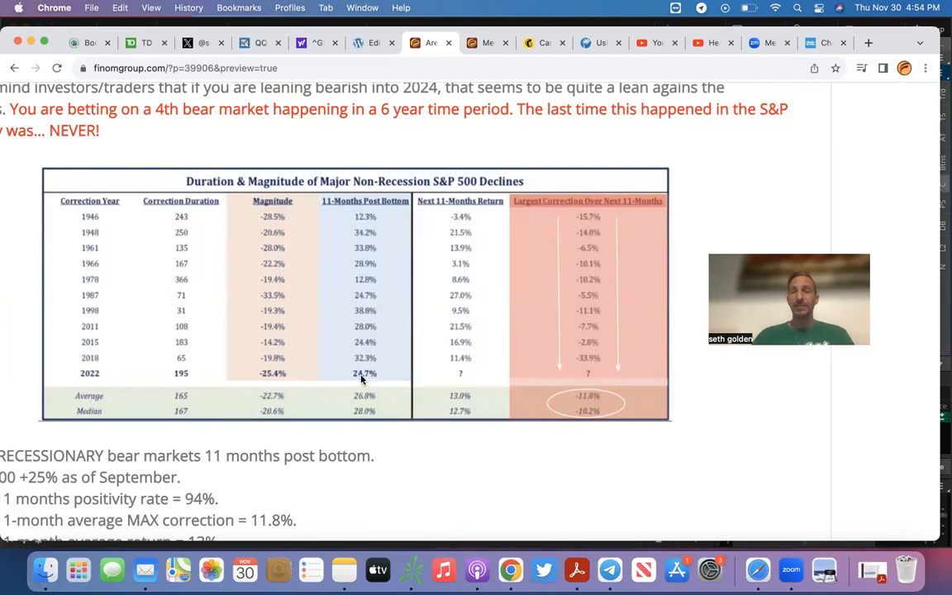
mouse_move(344, 208)
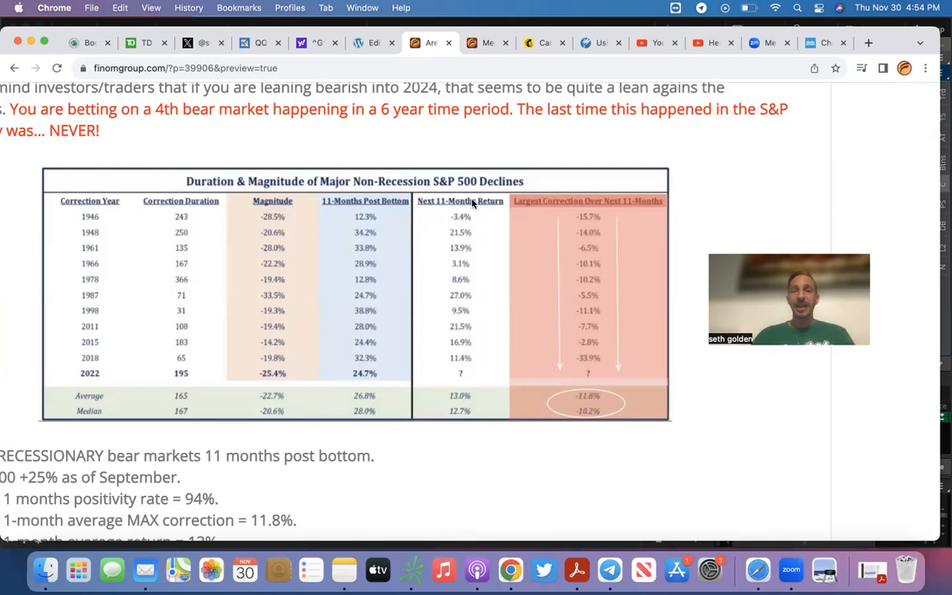
mouse_move(461, 403)
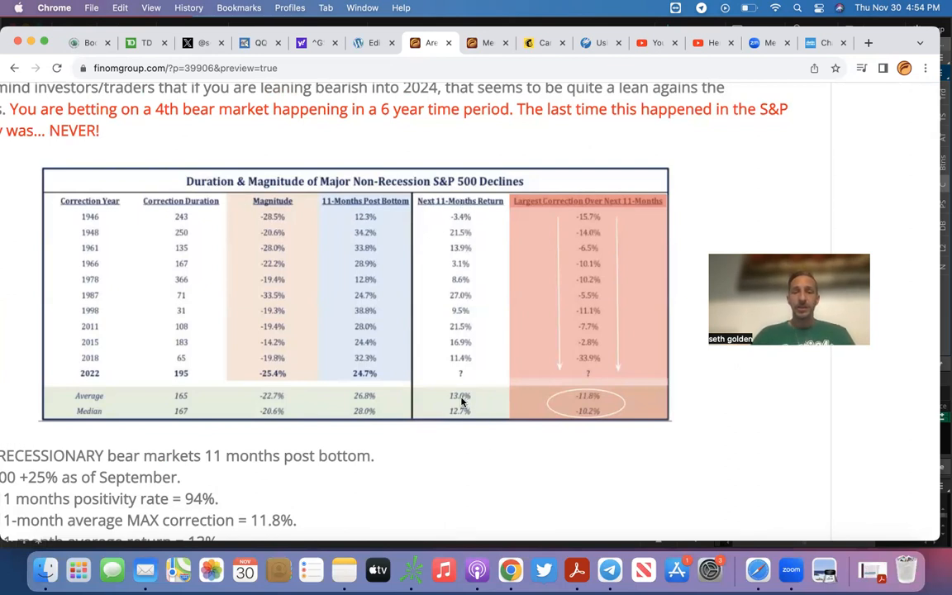
mouse_move(139, 446)
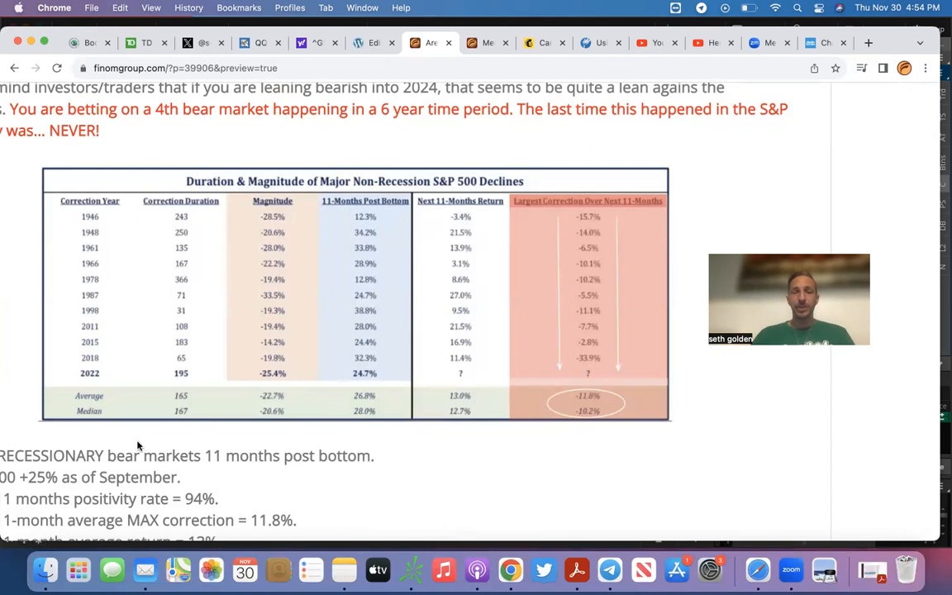
mouse_move(469, 421)
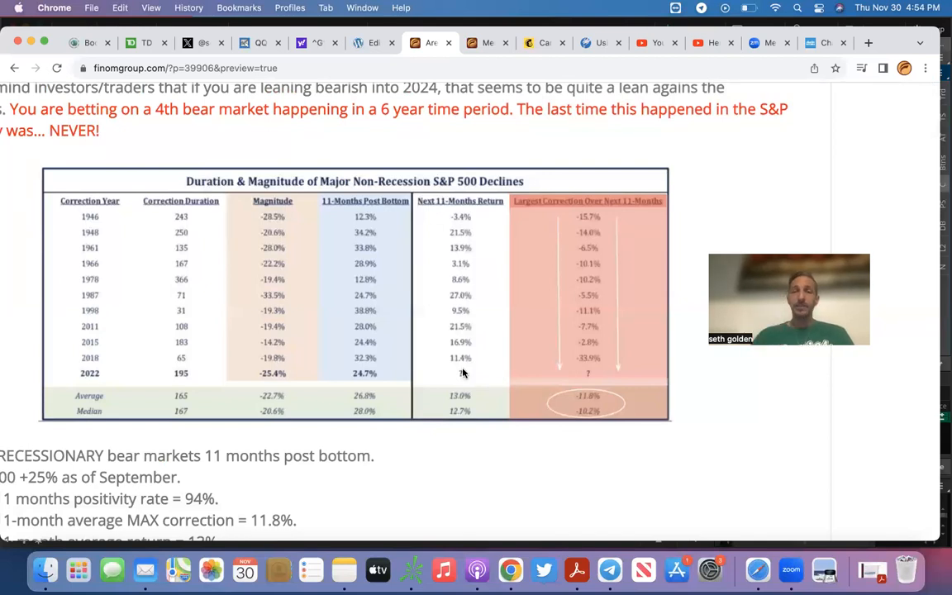
mouse_move(476, 222)
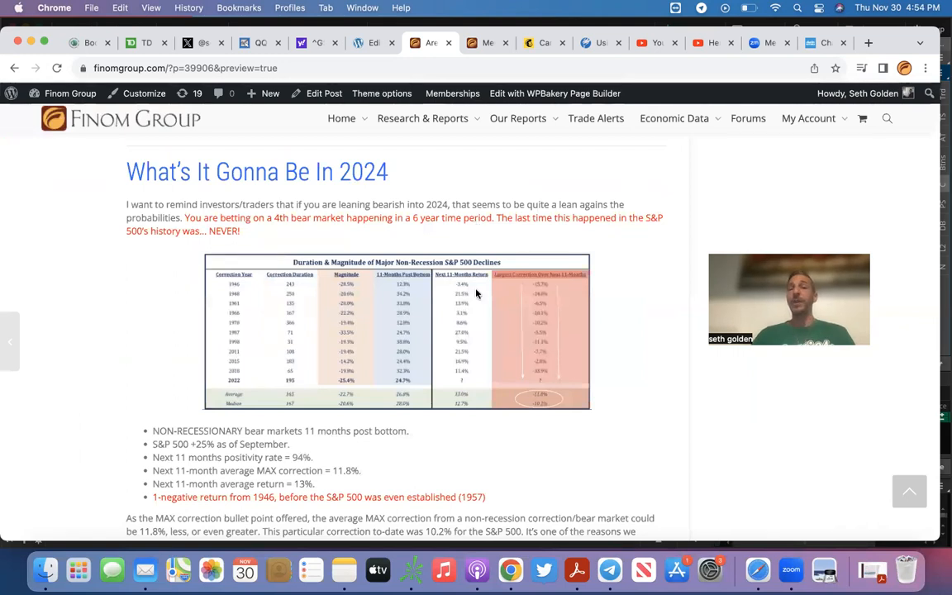
mouse_move(445, 282)
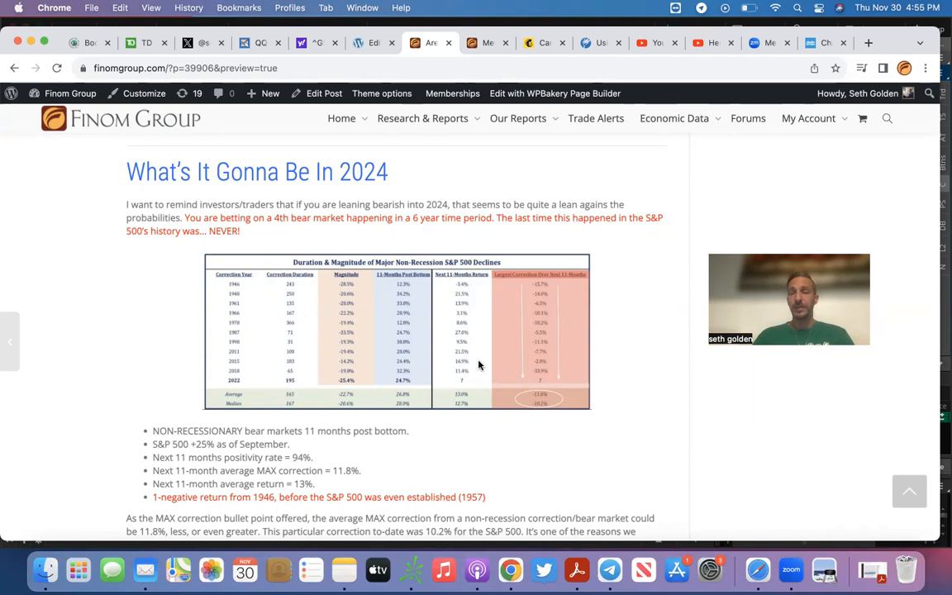
Step: Scroll to the MAX-correction paragraph and the embedded Ellie Wong recessions-chart tweet
scroll("down", 3)
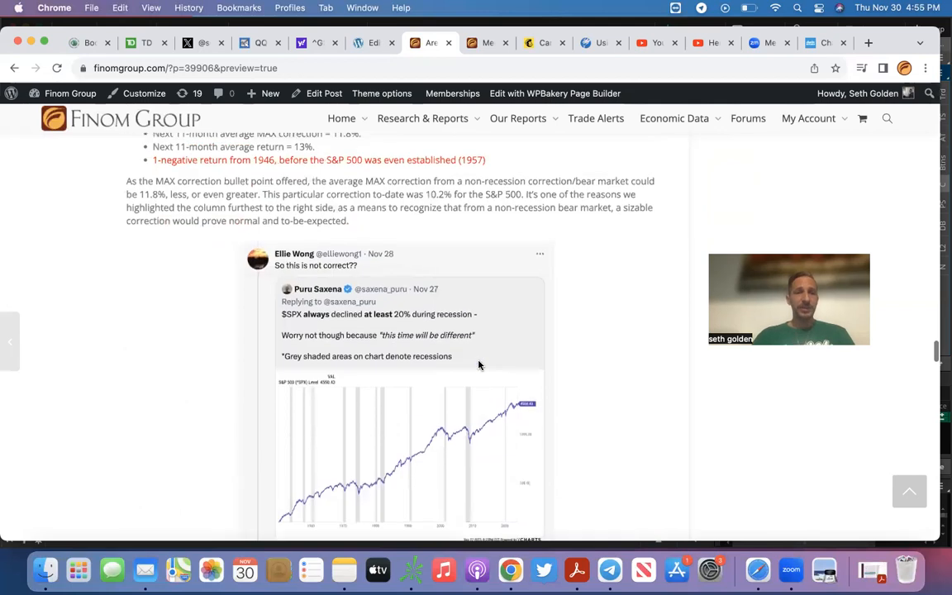
mouse_move(235, 281)
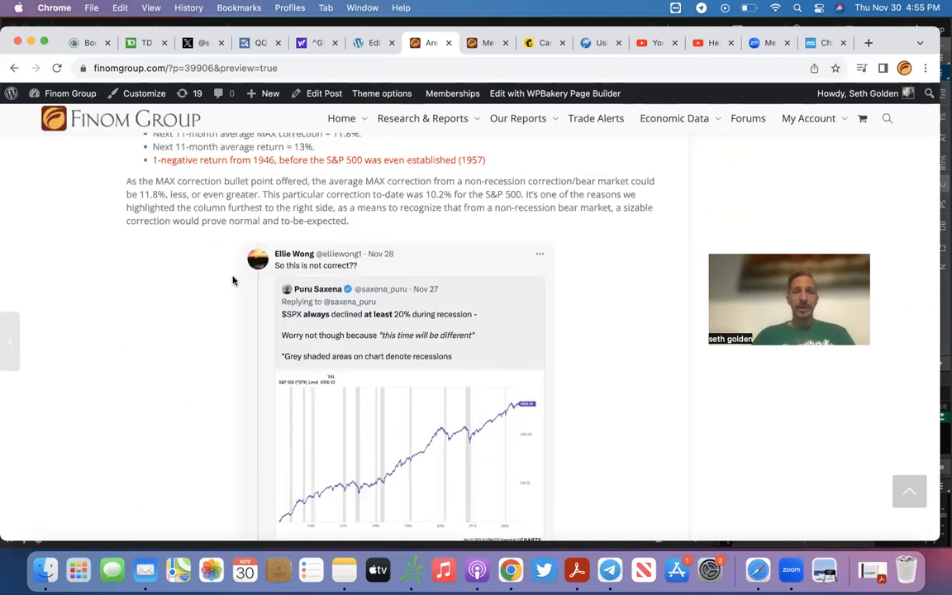
mouse_move(281, 280)
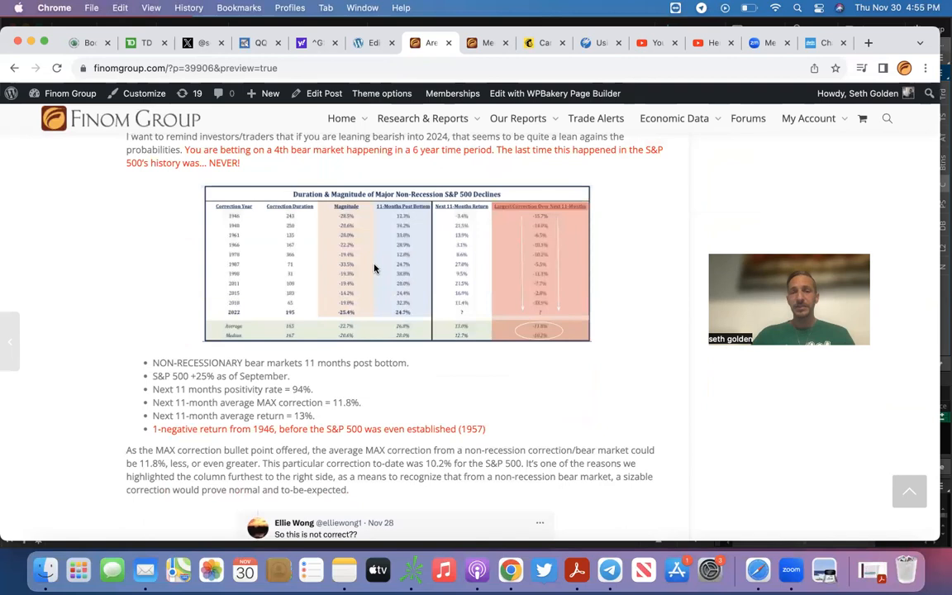
Step: Scroll to the non-recession summary bullets and MAX-correction paragraph with the tweet below
scroll("down", 3)
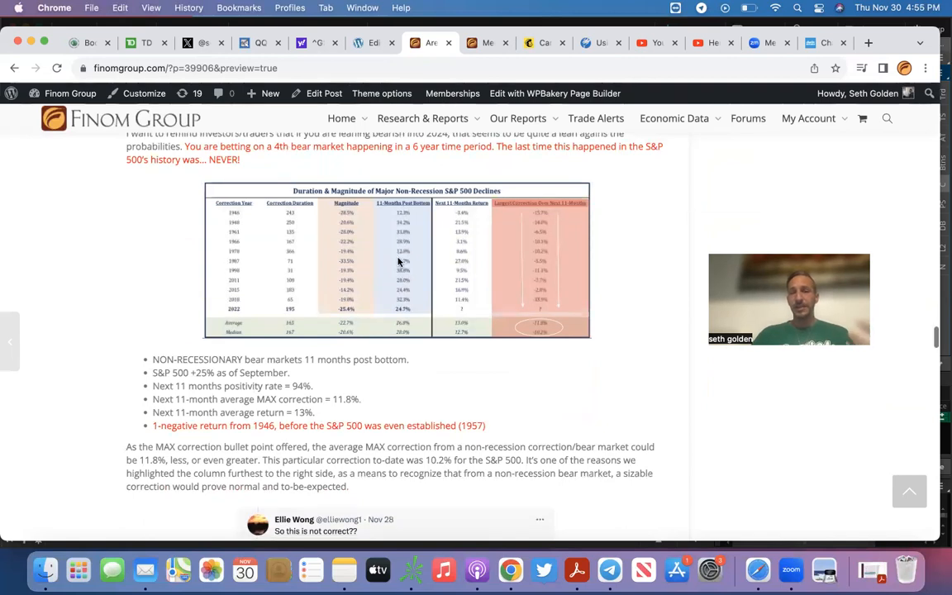
scroll("down", 3)
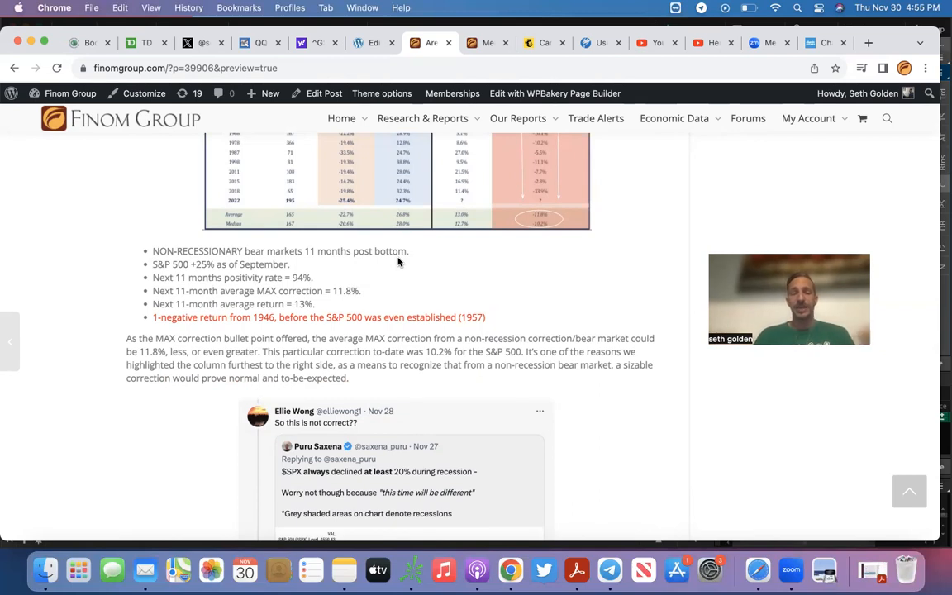
scroll("down", 3)
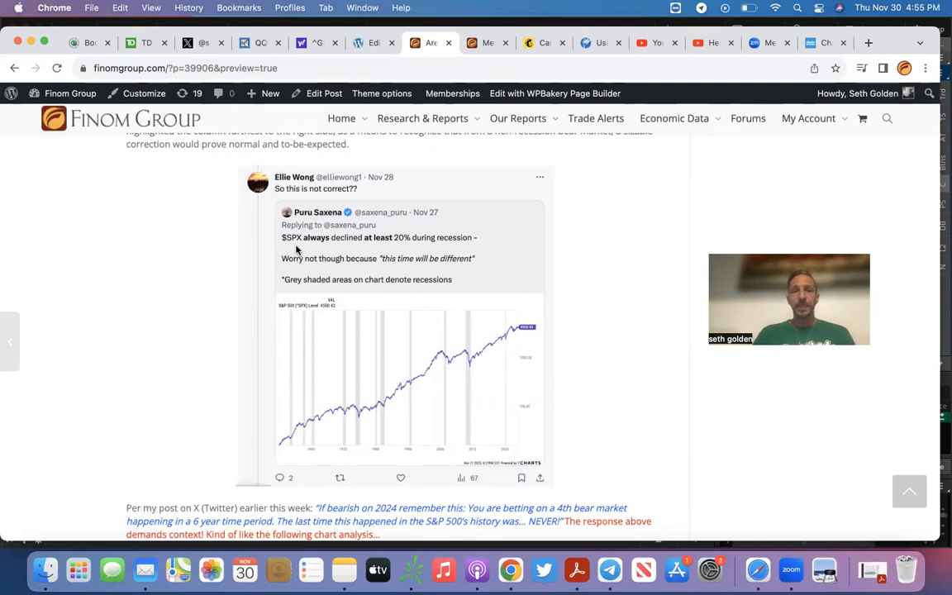
mouse_move(353, 248)
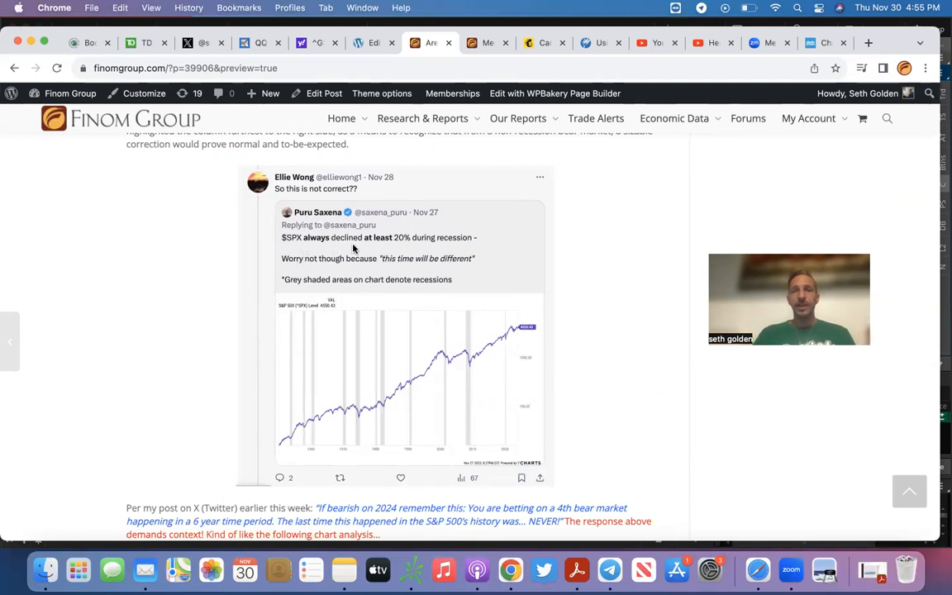
mouse_move(471, 244)
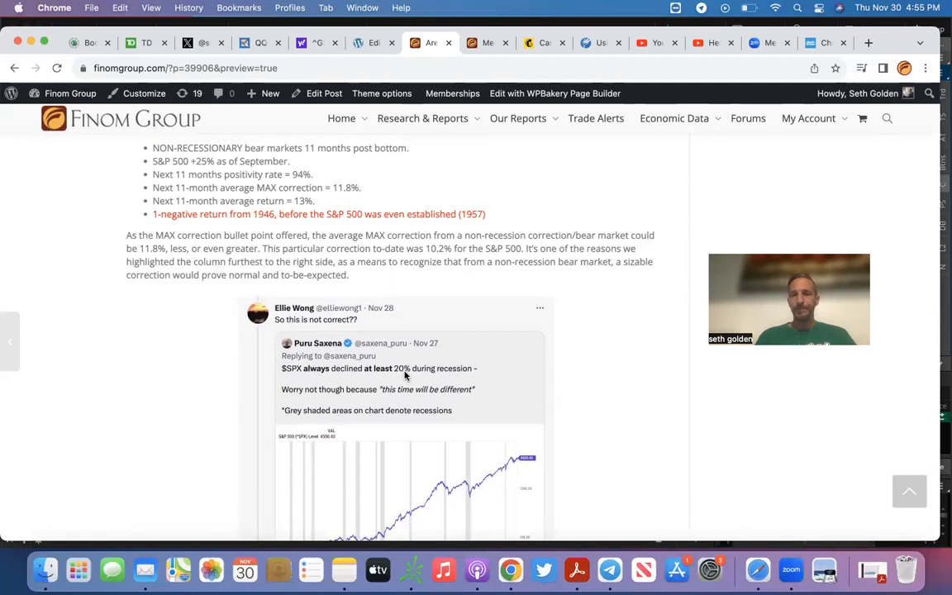
mouse_move(378, 397)
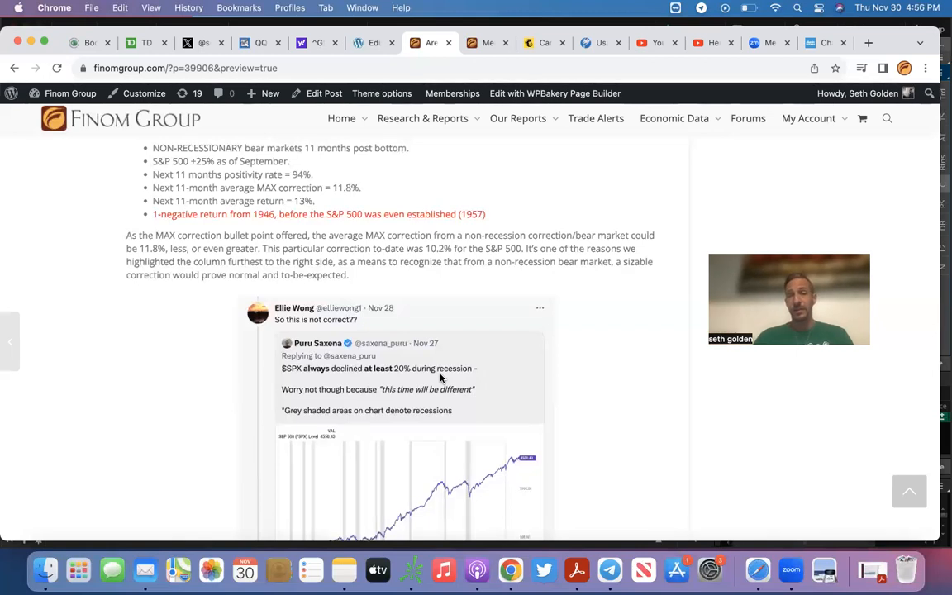
mouse_move(456, 400)
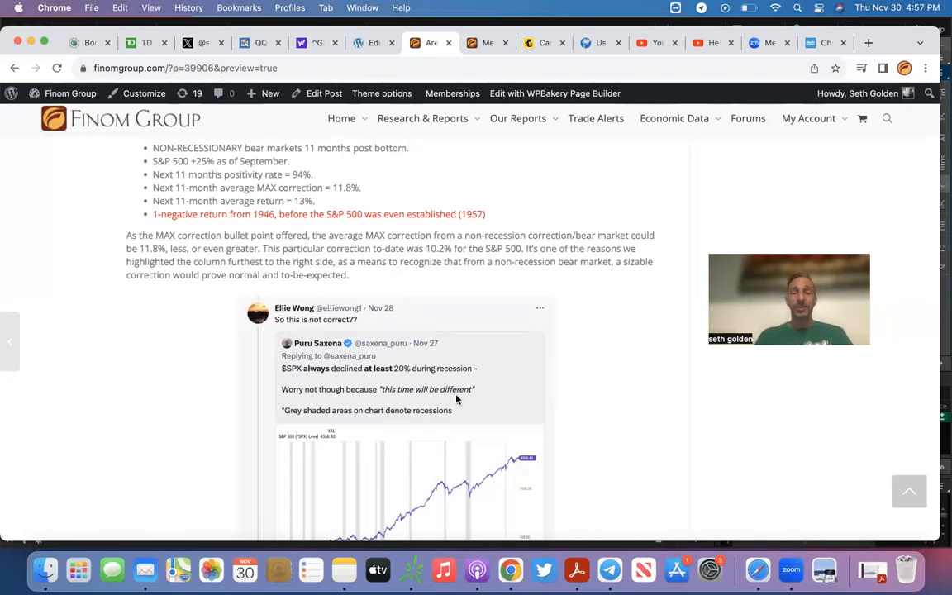
Step: Scroll past the tweet to the S&P 500 Index vs FANMAG chart, ticker table and efficient-markets commentary
scroll("down", 3)
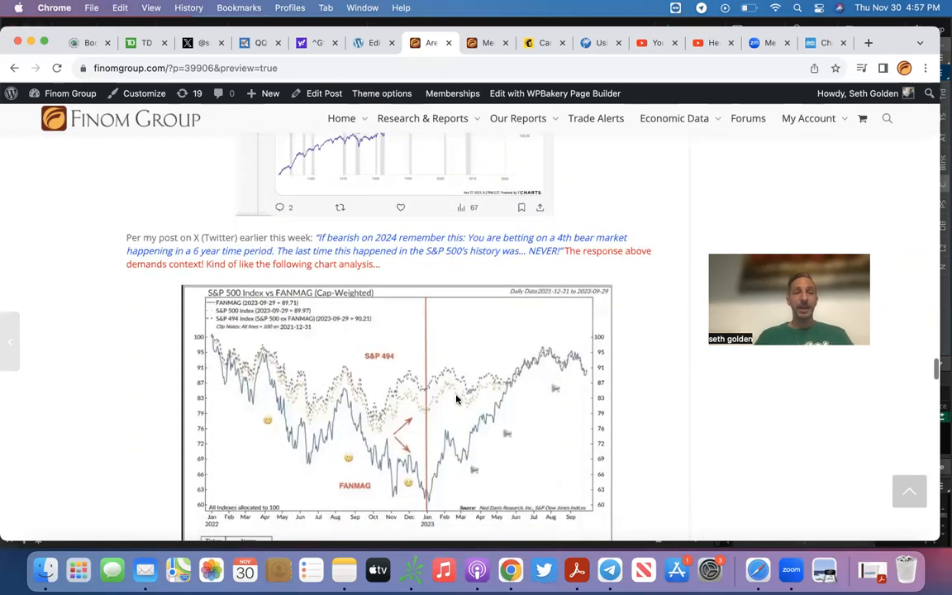
scroll("down", 3)
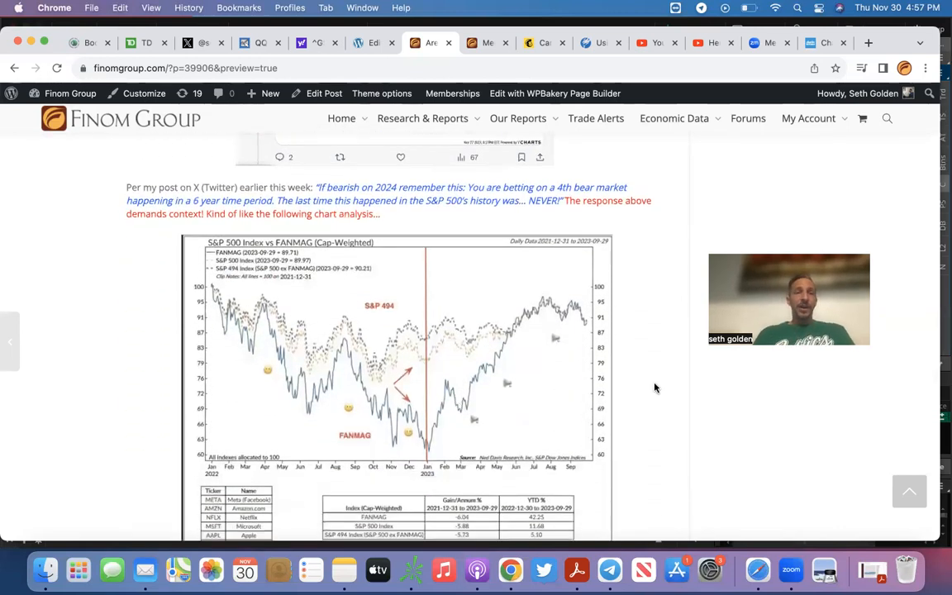
scroll("down", 3)
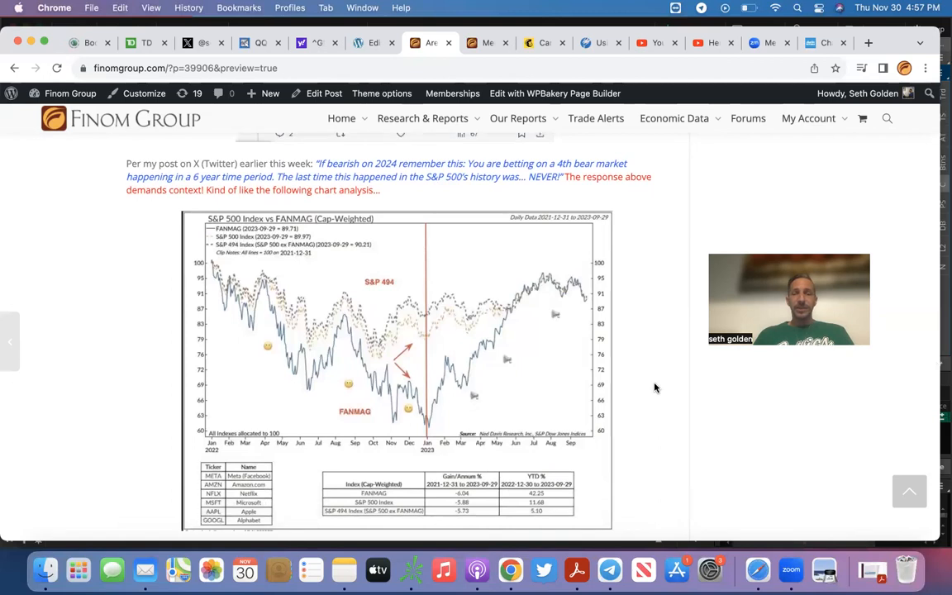
scroll("down", 3)
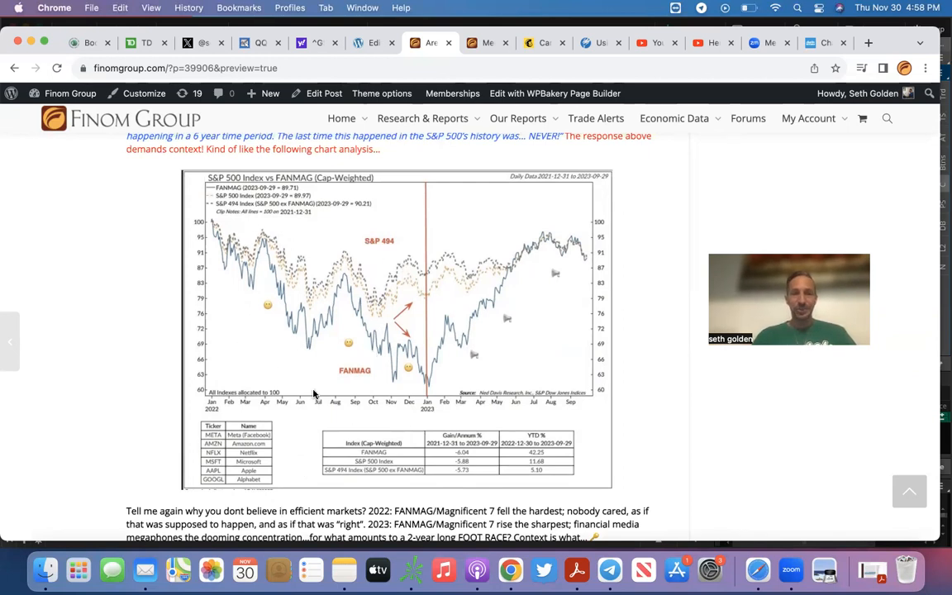
mouse_move(231, 268)
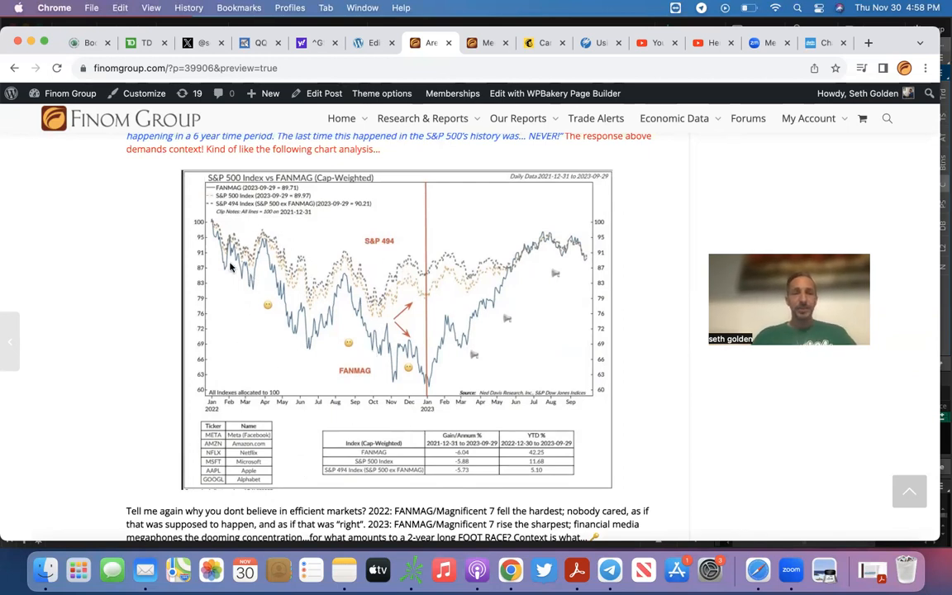
mouse_move(339, 295)
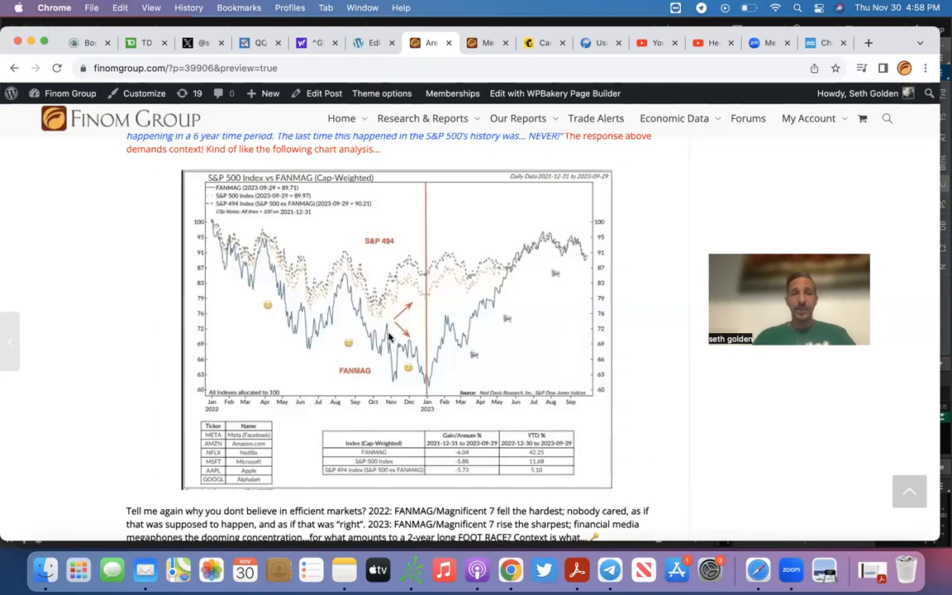
mouse_move(384, 274)
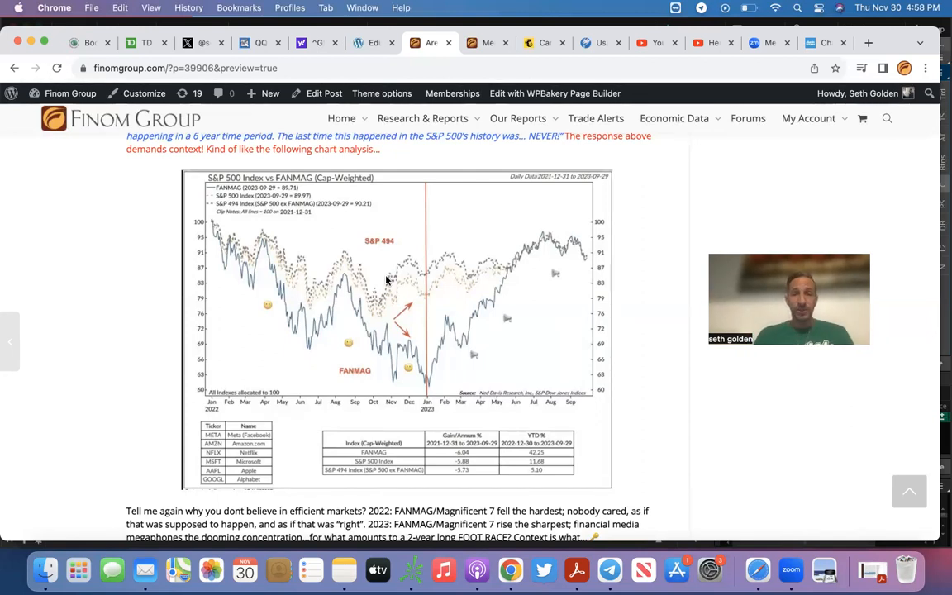
mouse_move(388, 248)
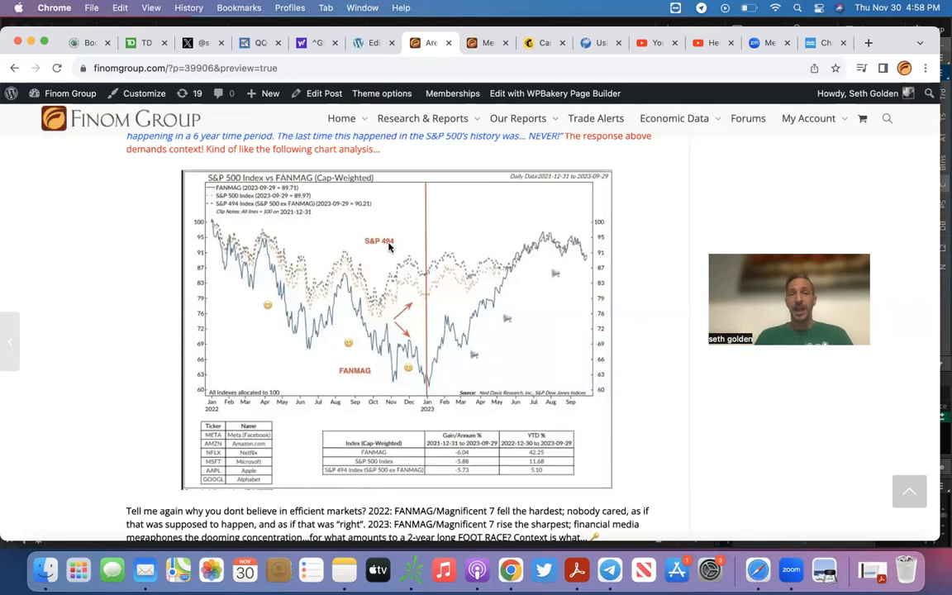
mouse_move(367, 338)
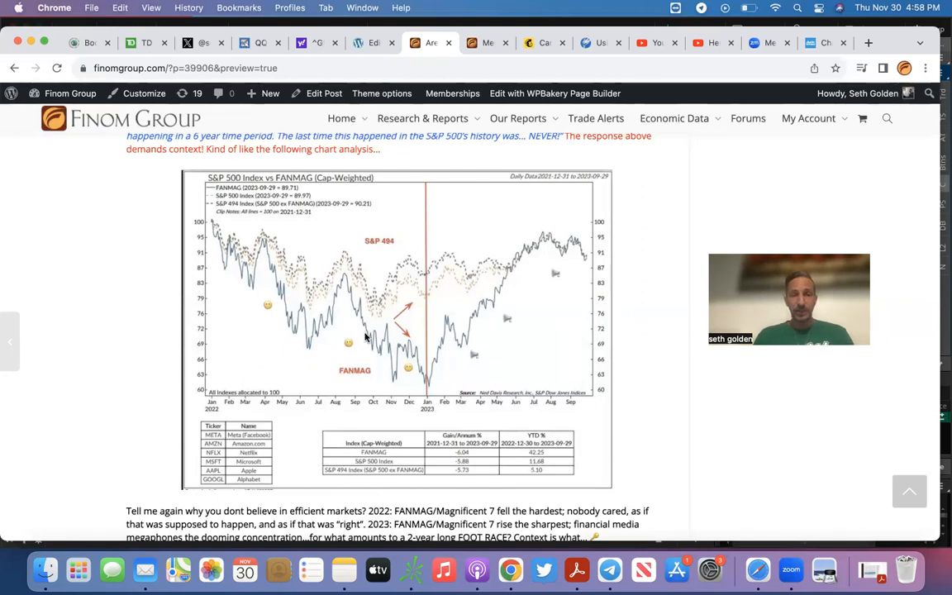
mouse_move(413, 373)
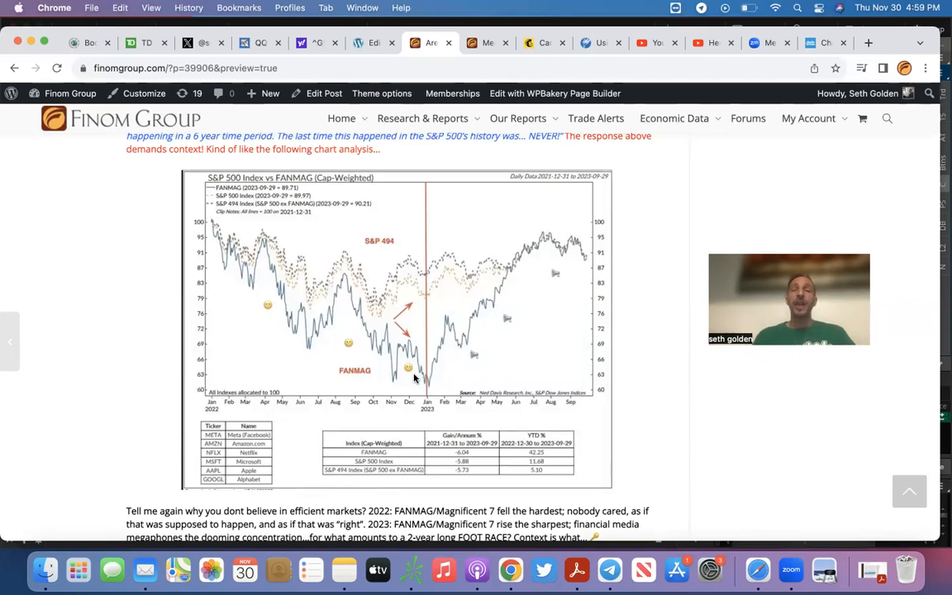
mouse_move(479, 311)
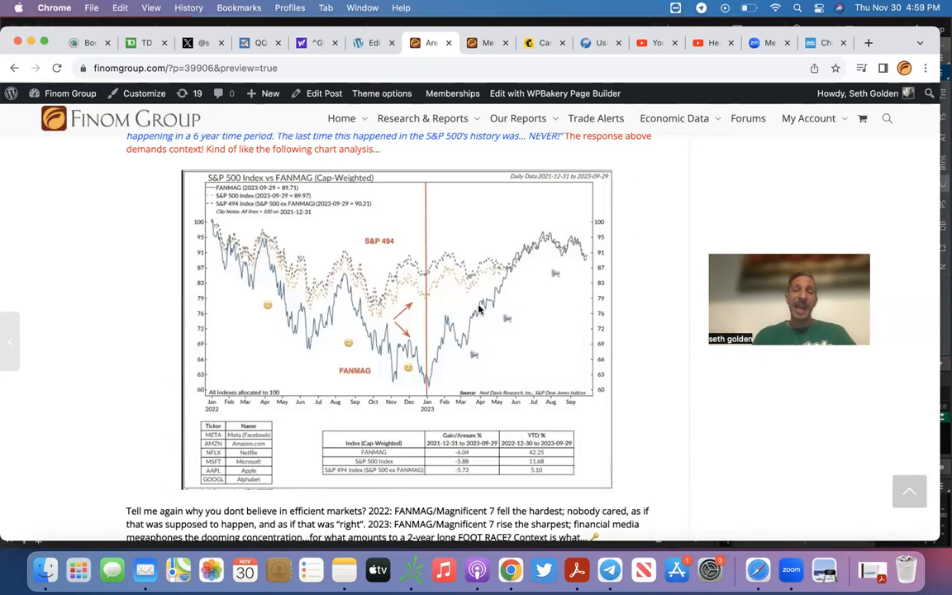
mouse_move(570, 240)
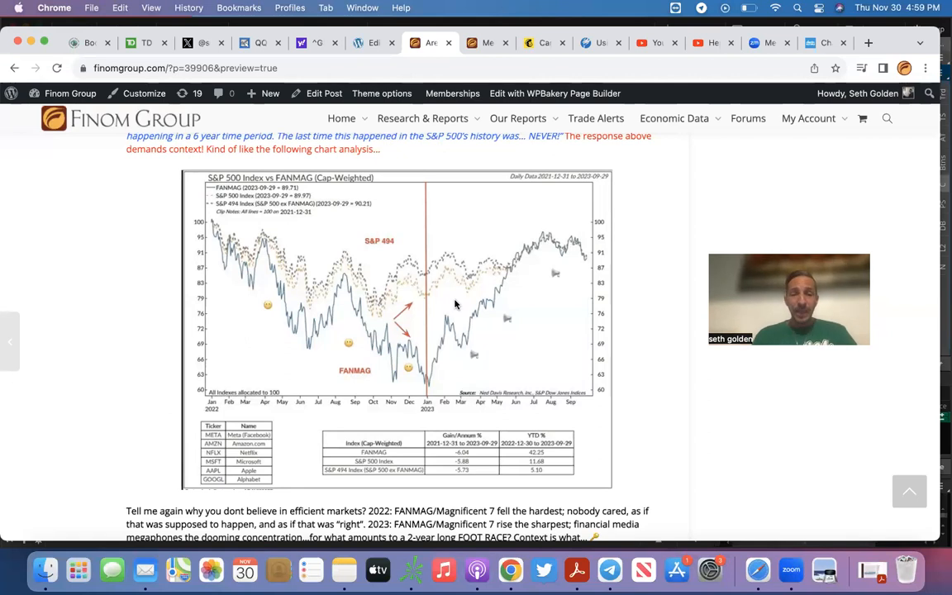
mouse_move(399, 380)
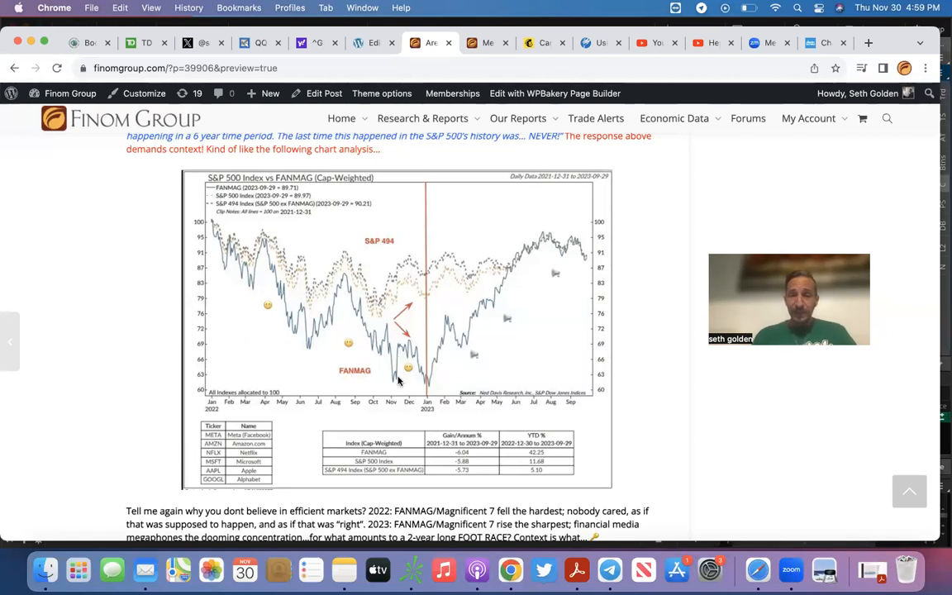
mouse_move(413, 362)
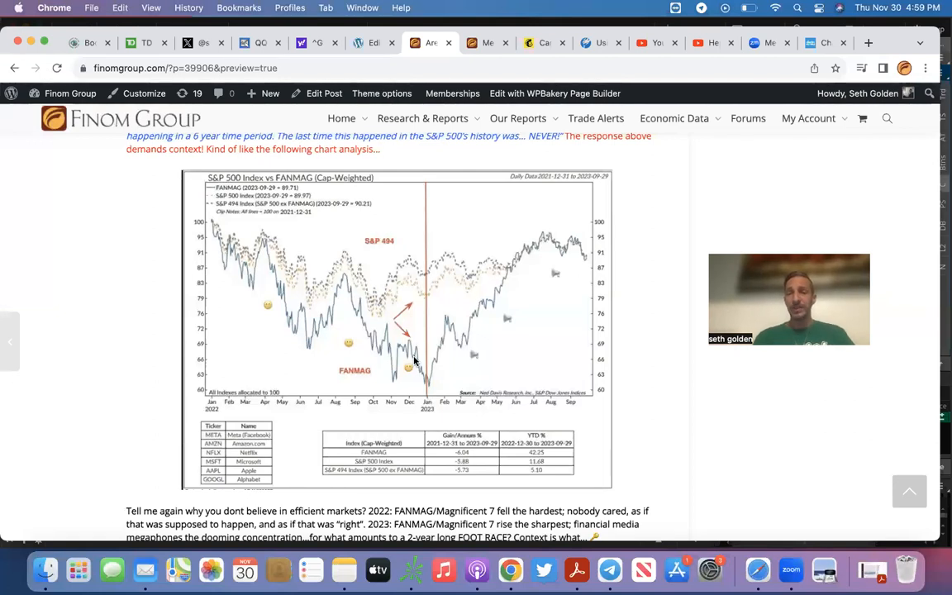
mouse_move(486, 268)
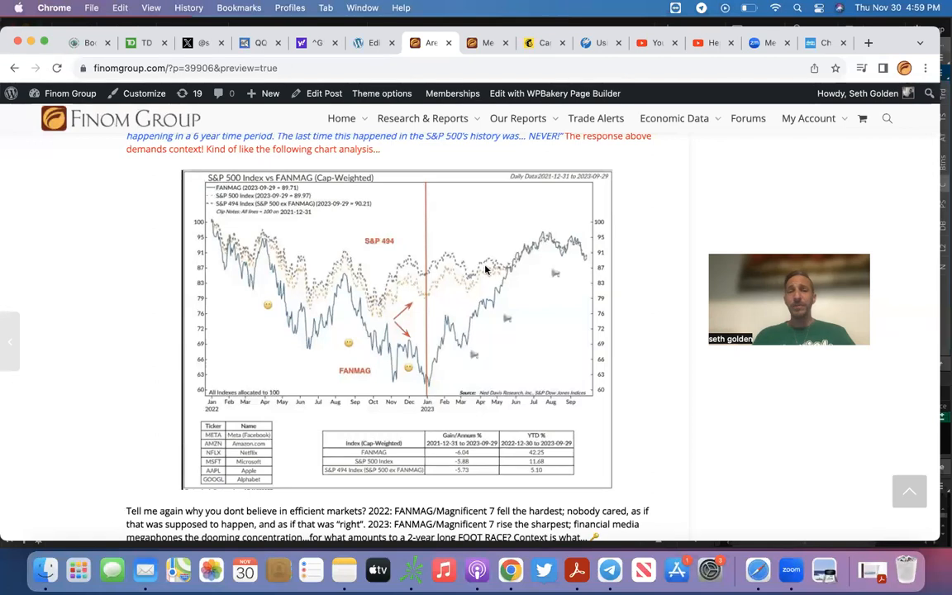
mouse_move(582, 251)
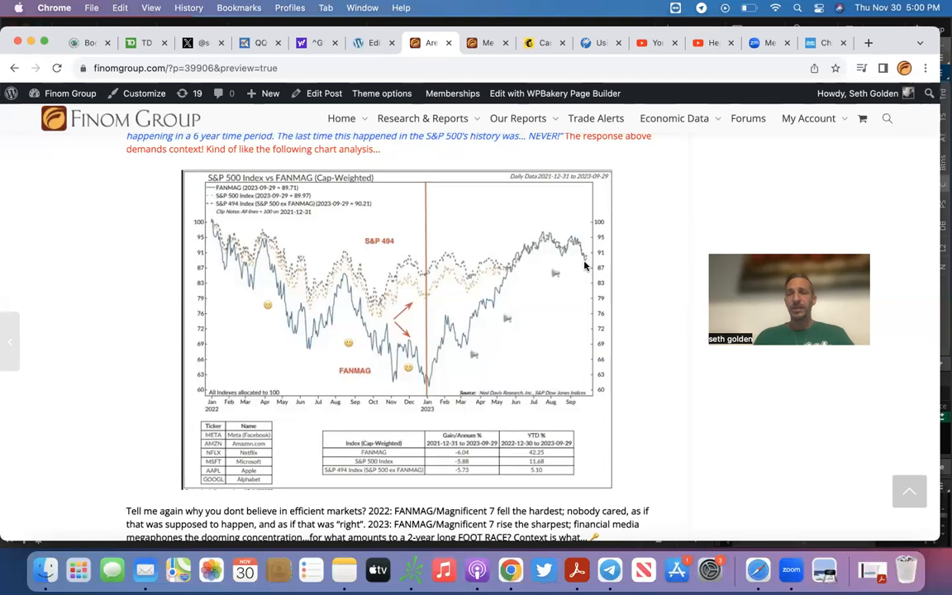
mouse_move(552, 260)
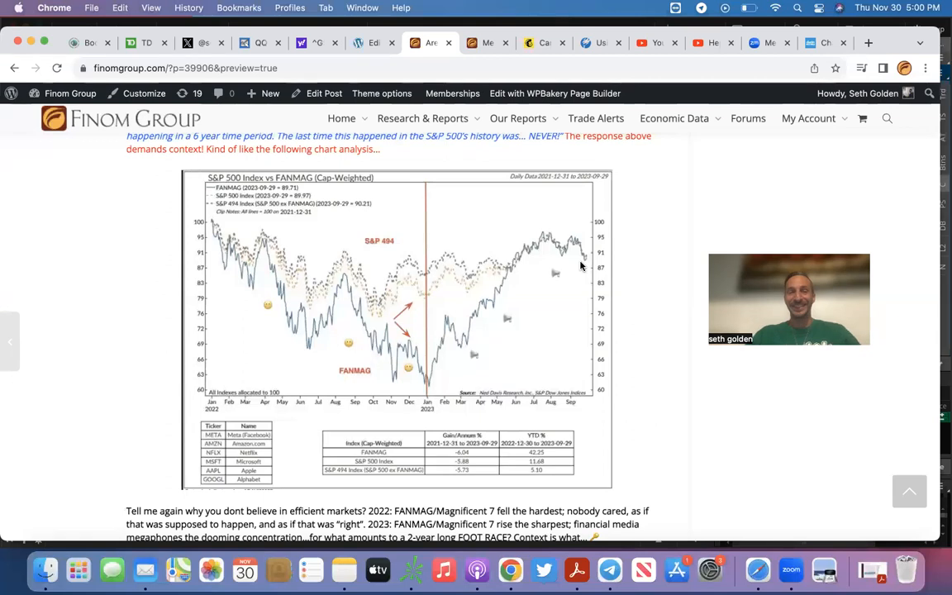
Step: Scroll to the Market Events During Recent Shmita Years table and the cyclicality paragraph
scroll("down", 3)
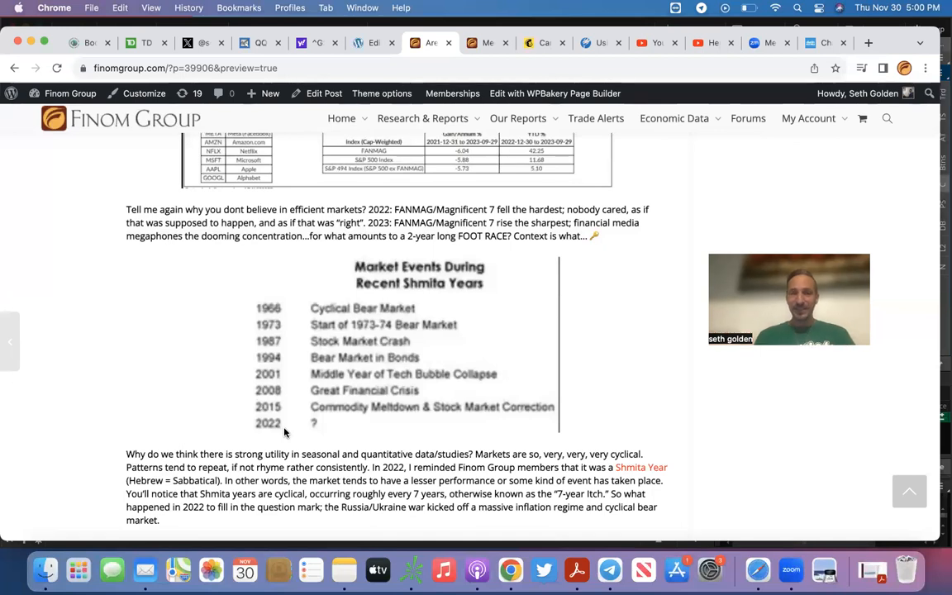
mouse_move(281, 313)
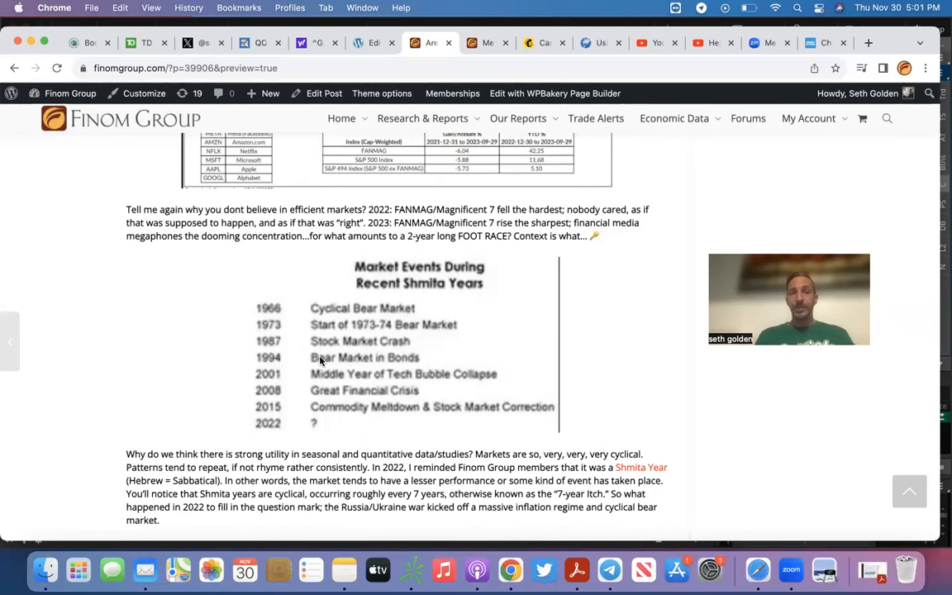
mouse_move(327, 372)
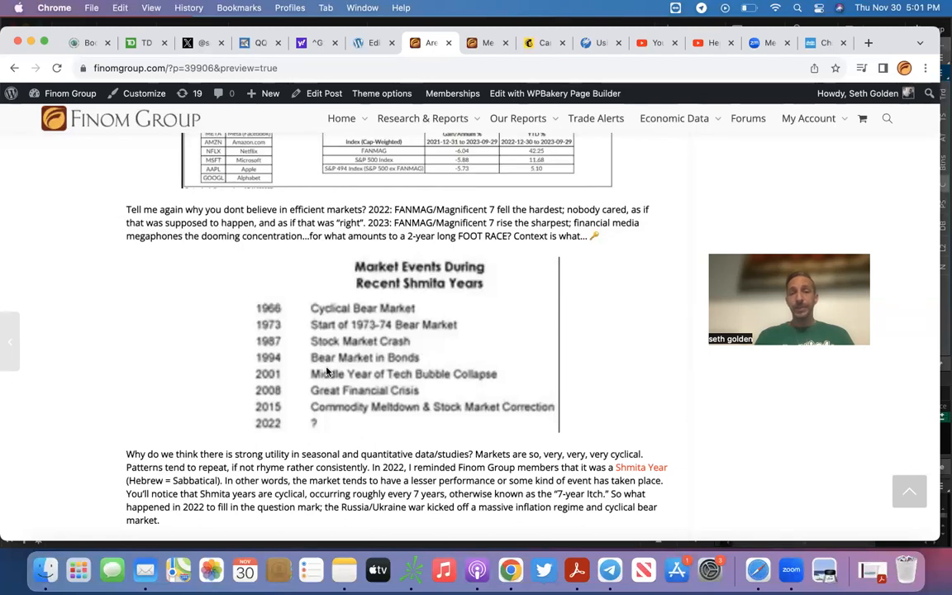
mouse_move(390, 373)
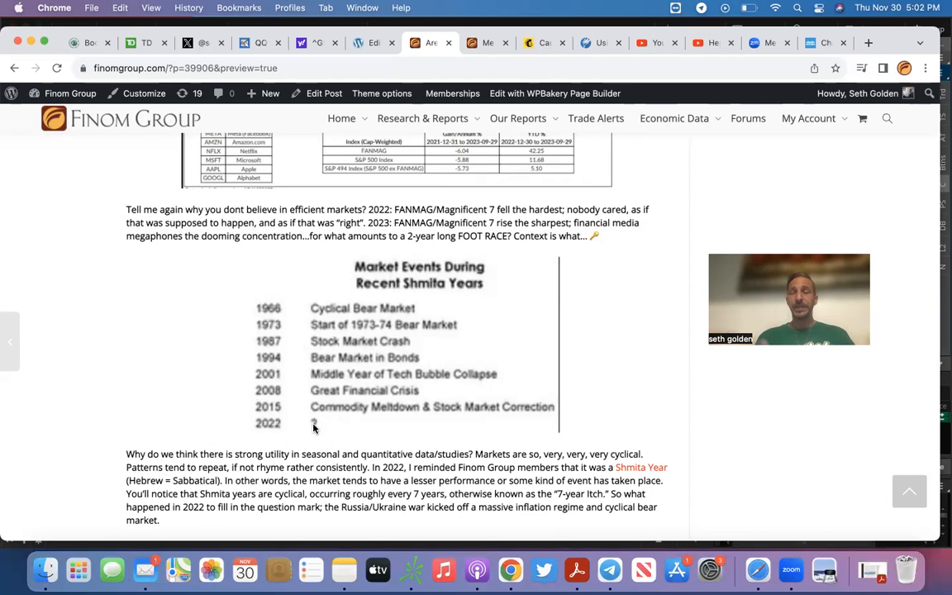
Step: Scroll down to the Bank of America December seasonality paragraph and the Exhibit 266 election-year table
scroll("down", 3)
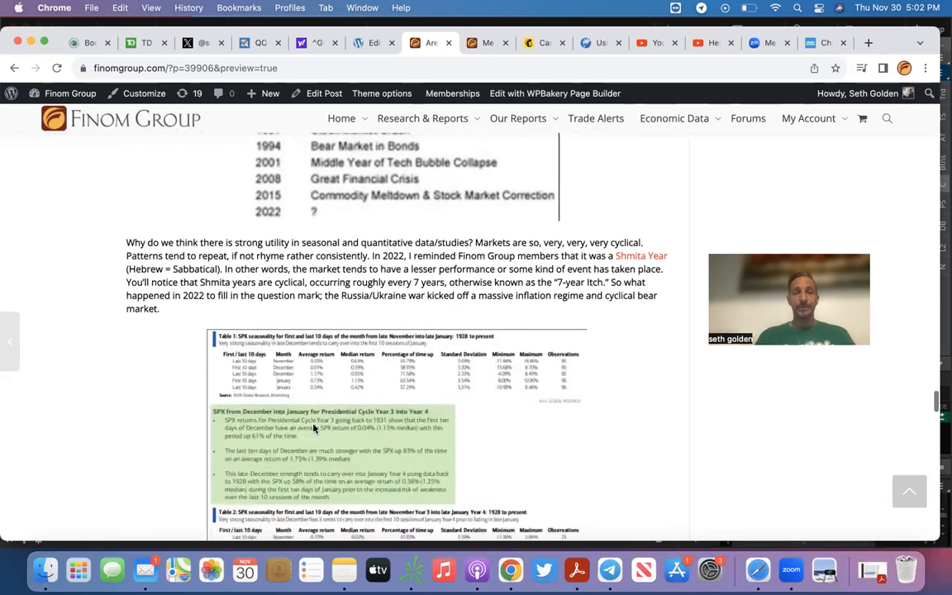
scroll("down", 3)
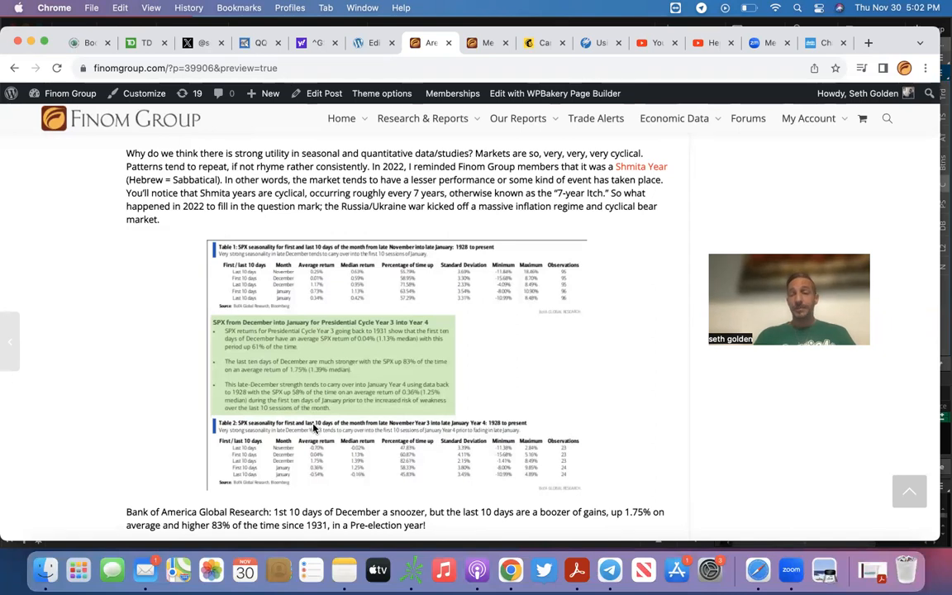
scroll("down", 3)
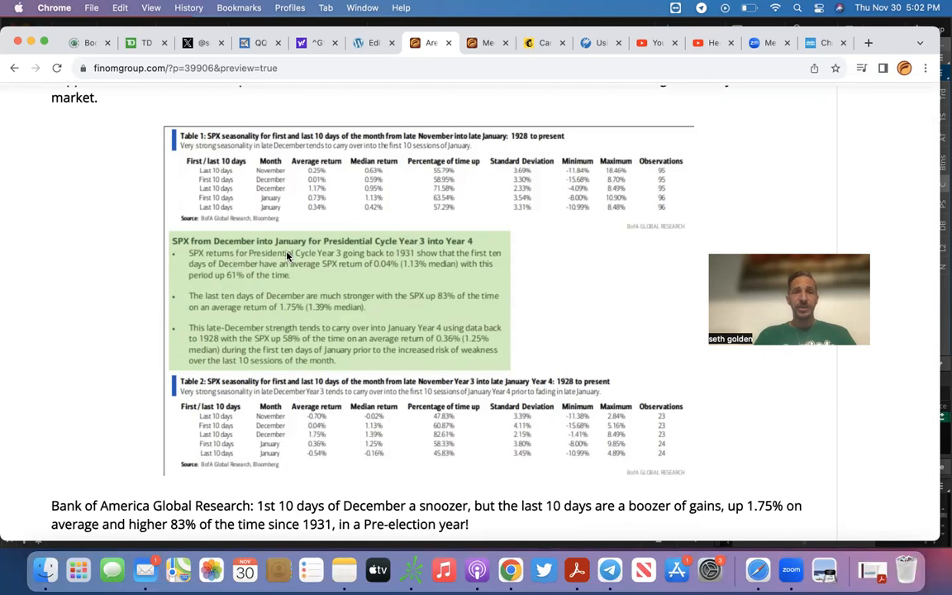
mouse_move(403, 256)
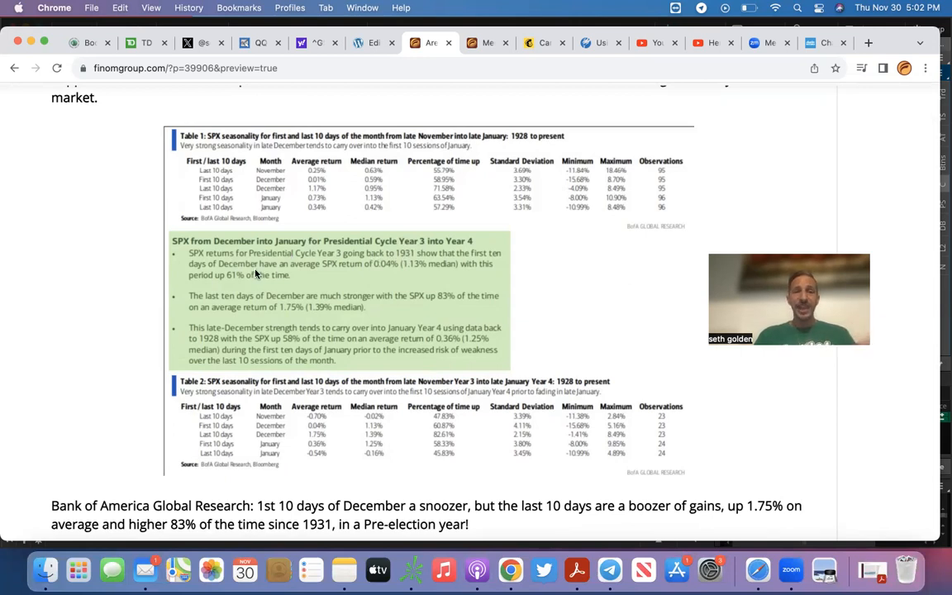
mouse_move(394, 272)
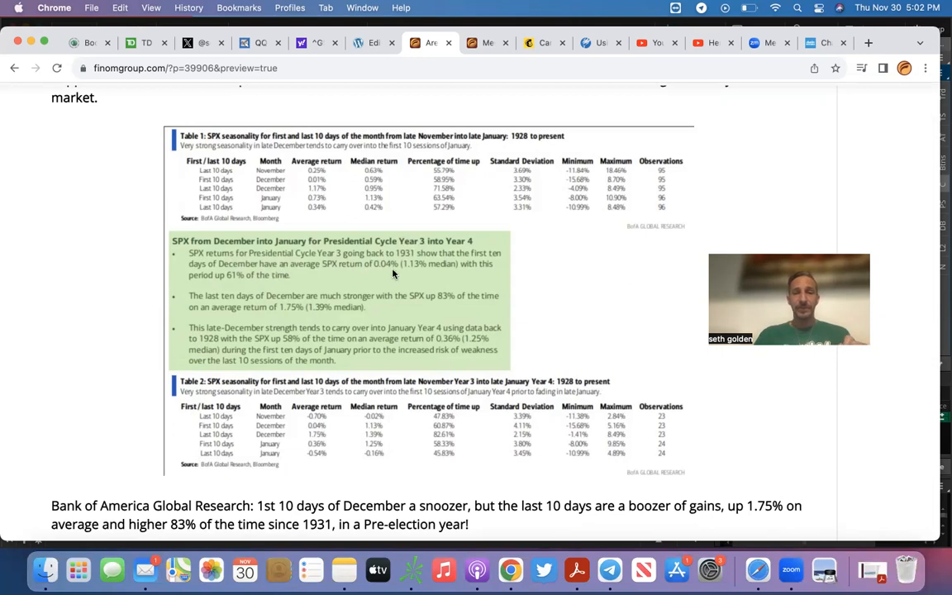
scroll("down", 3)
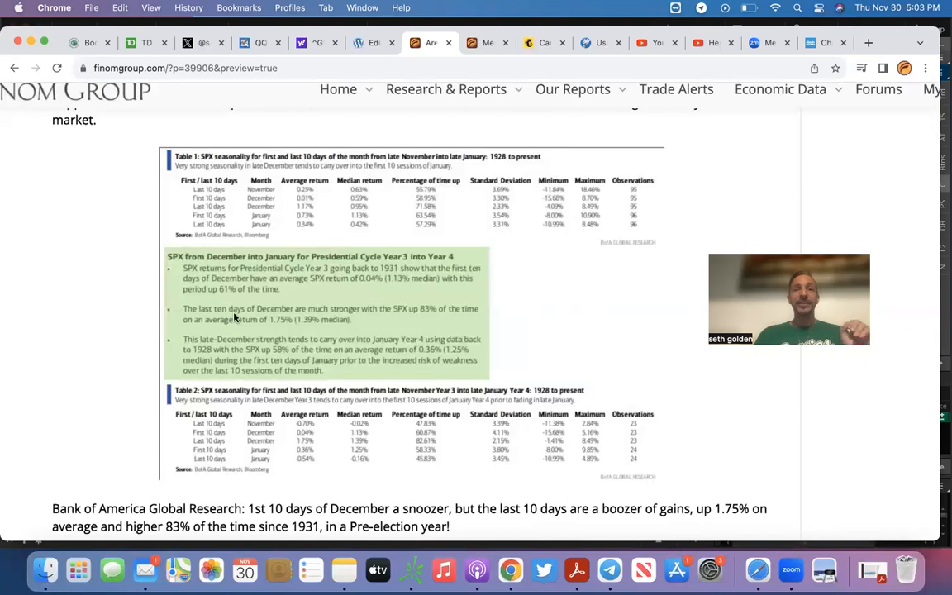
mouse_move(328, 317)
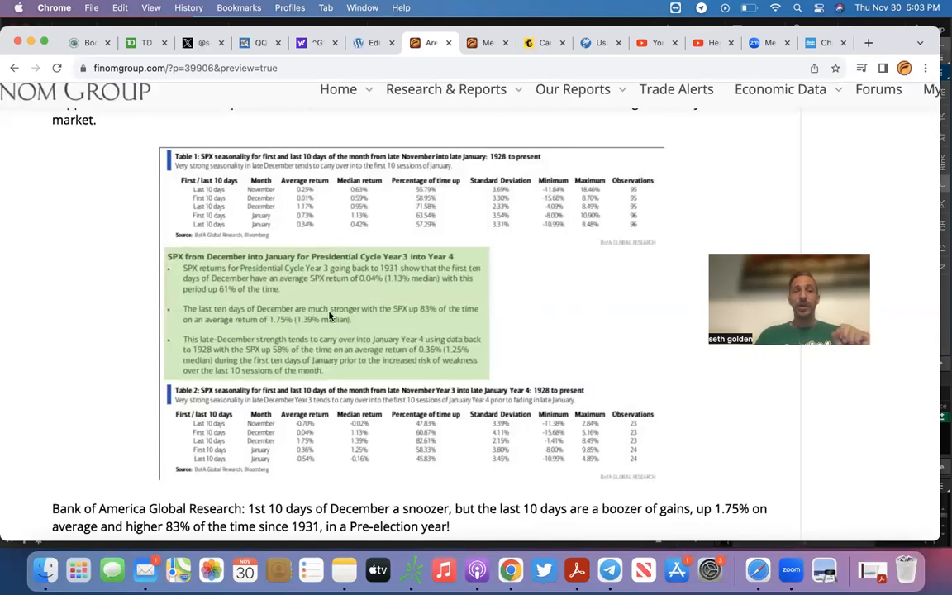
mouse_move(423, 318)
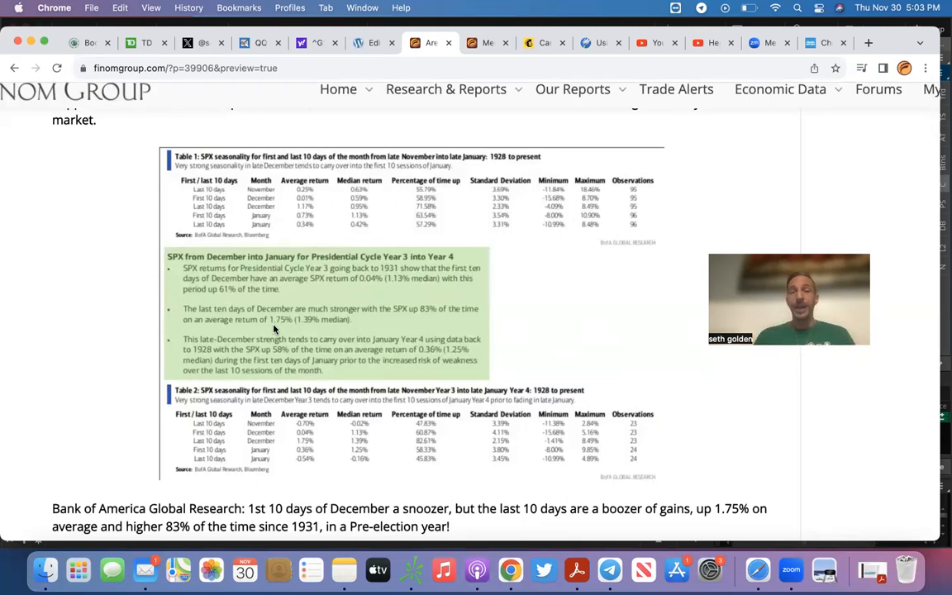
scroll("down", 3)
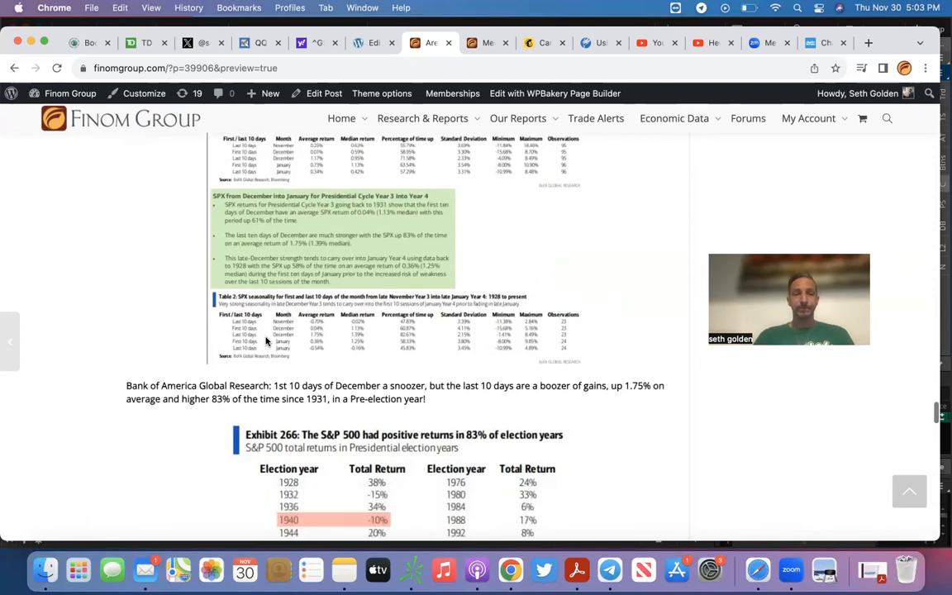
Step: Scroll to show the full Exhibit 266 election-year returns table and the 2024 election-year paragraph
scroll("down", 3)
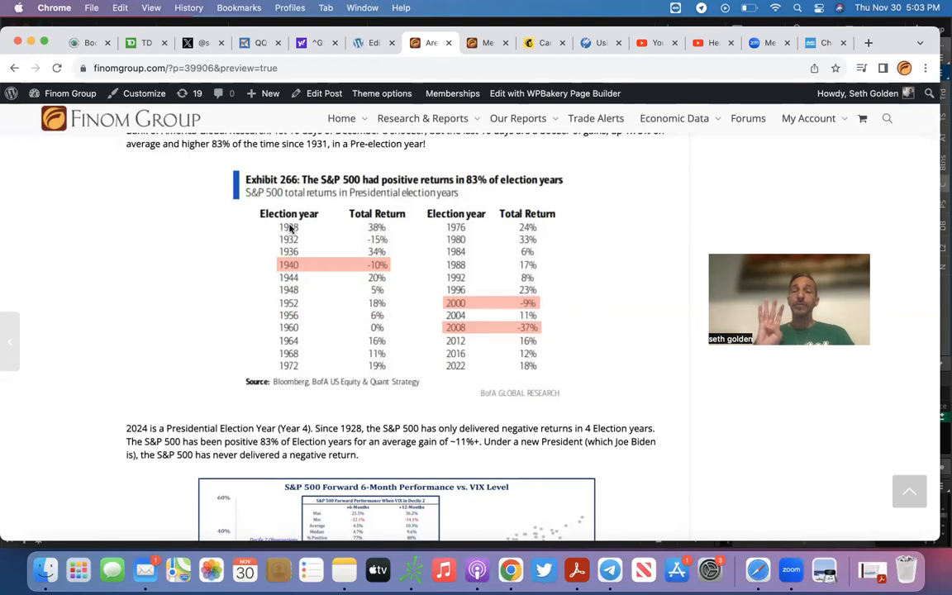
mouse_move(374, 250)
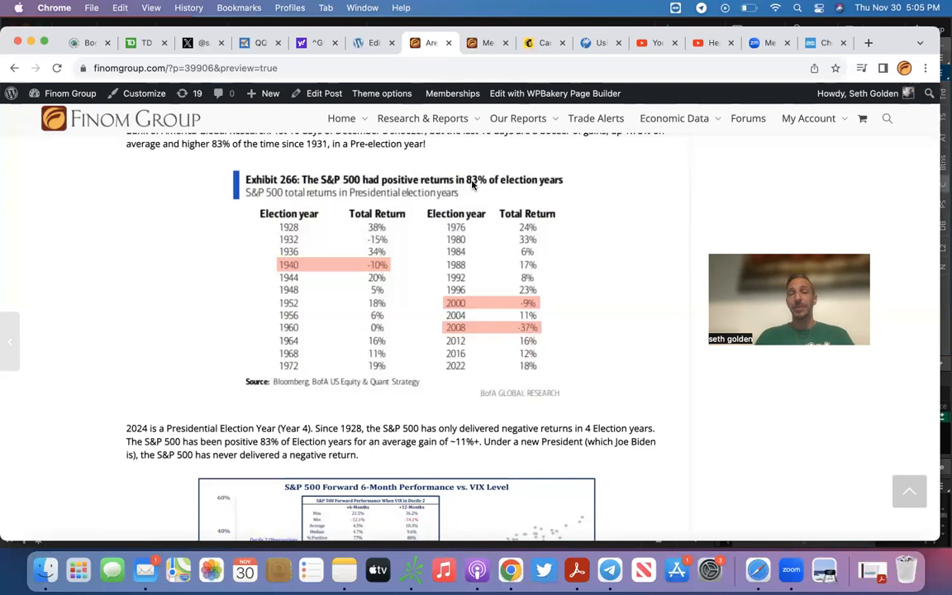
scroll("down", 3)
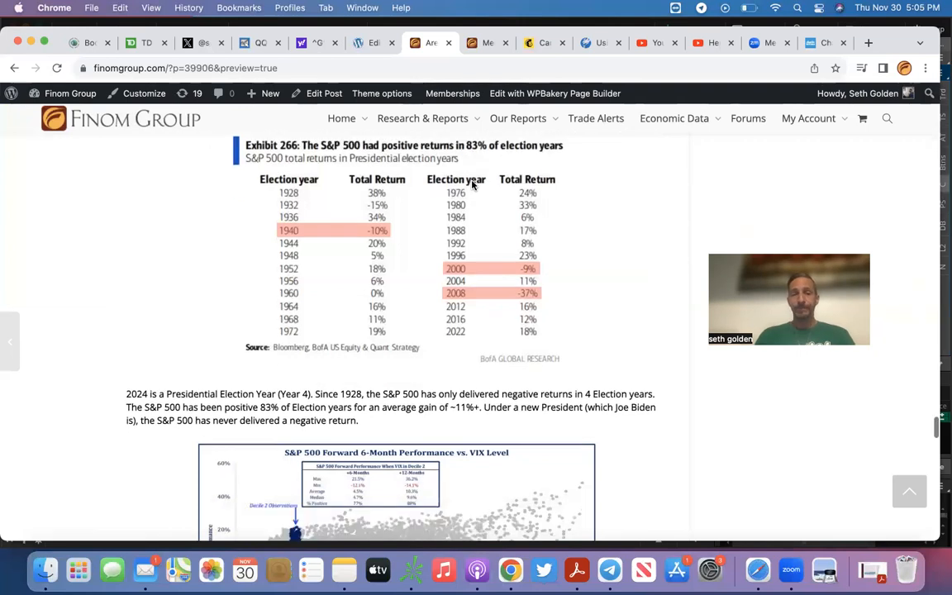
Step: Scroll to the S&P 500 Forward 6-Month Performance vs. VIX Level scatter chart
scroll("down", 3)
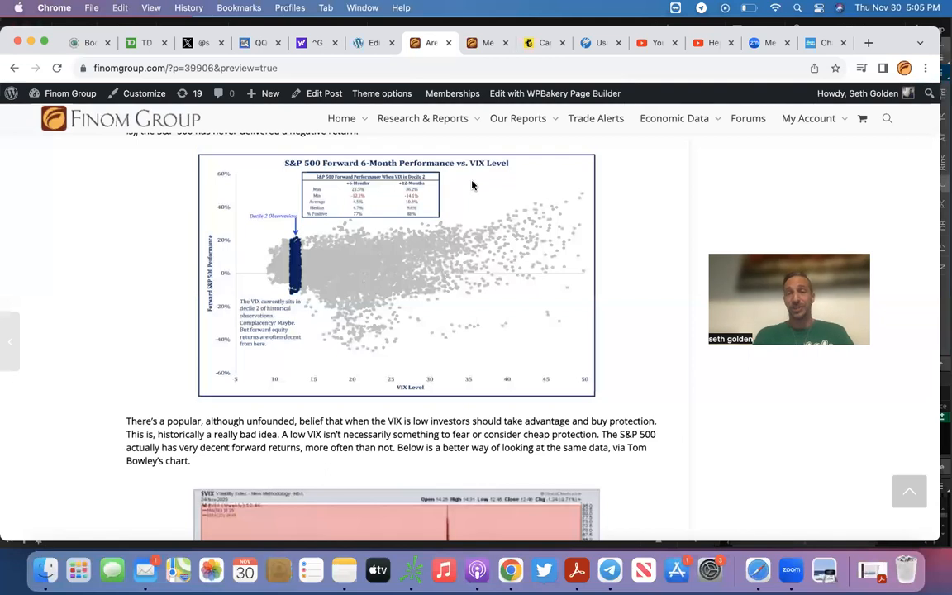
Step: Scroll to Tom Bowley's VIX chart with coloured S&P 500 annualized return zones
scroll("down", 3)
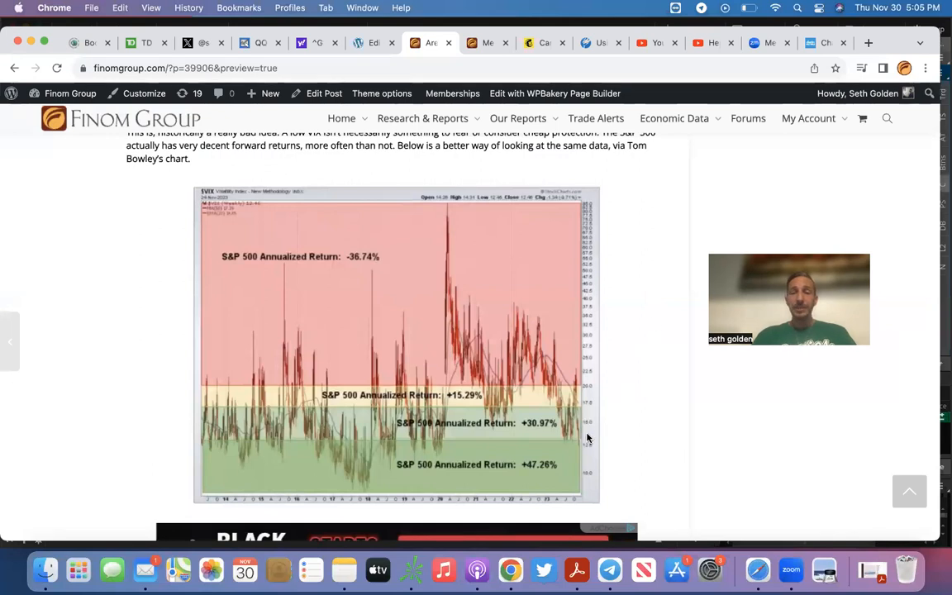
scroll("down", 3)
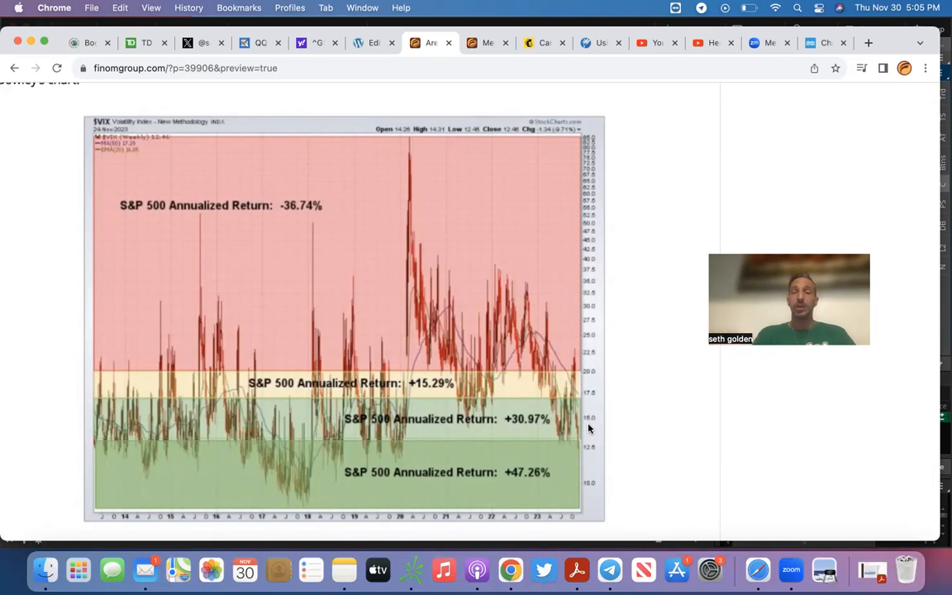
mouse_move(516, 482)
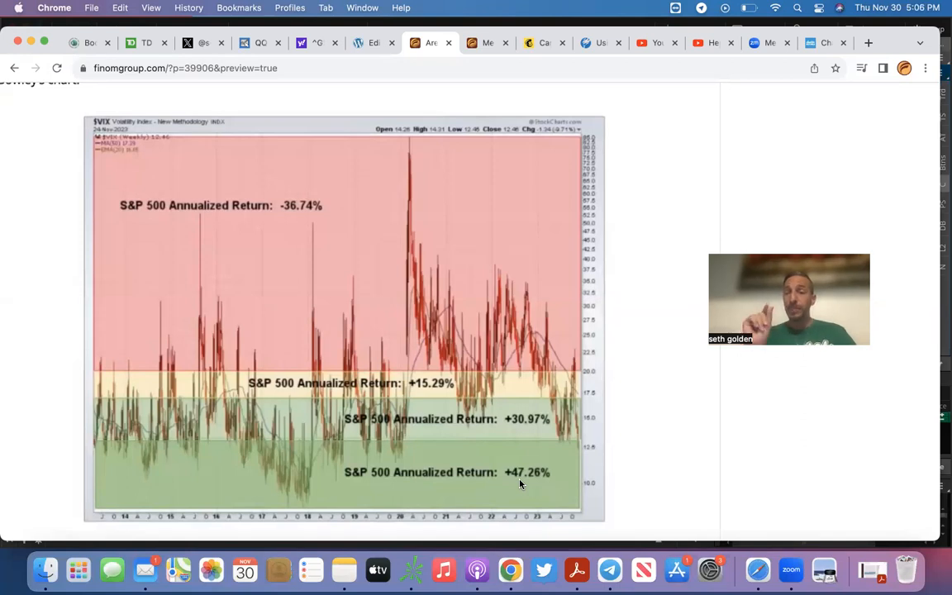
mouse_move(438, 461)
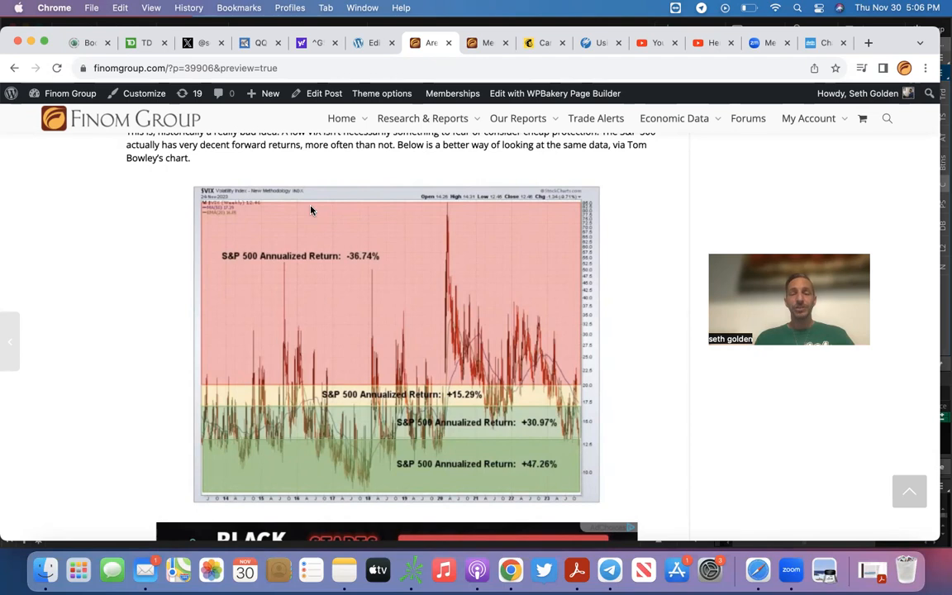
Step: Switch to the Membership Levels page listing Basic, $14.99 Contributor and Premium tiers
left_click(486, 43)
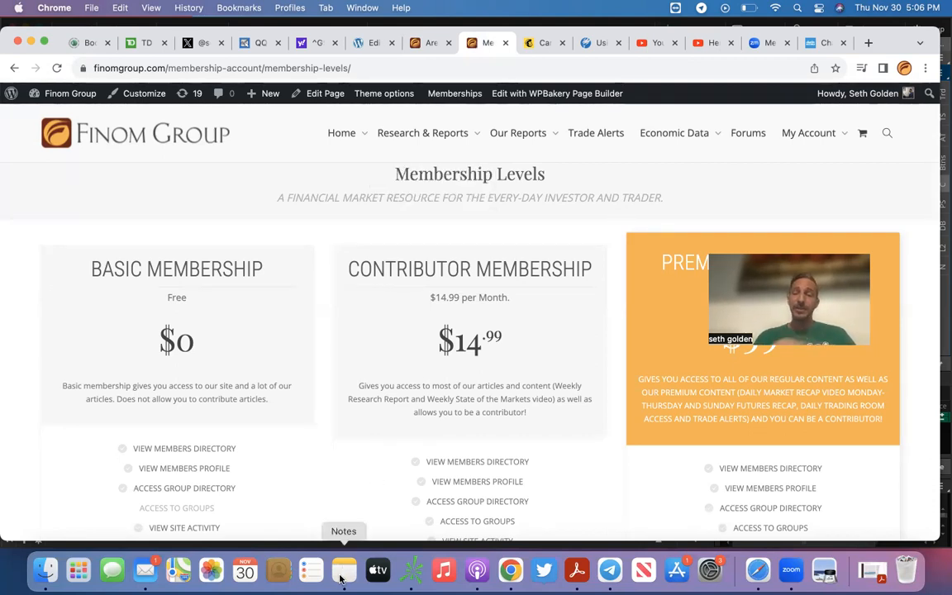
mouse_move(676, 570)
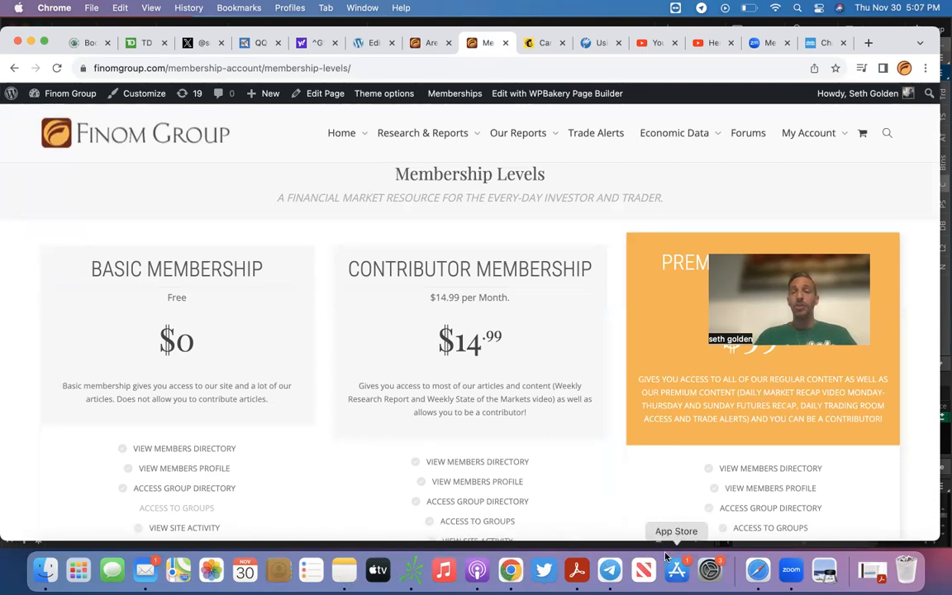